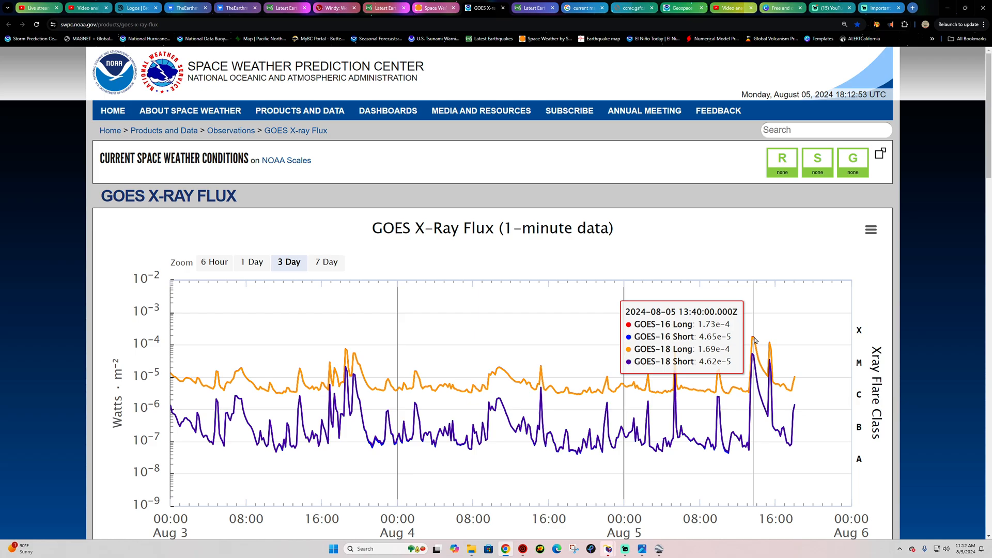
mouse_move(752, 340)
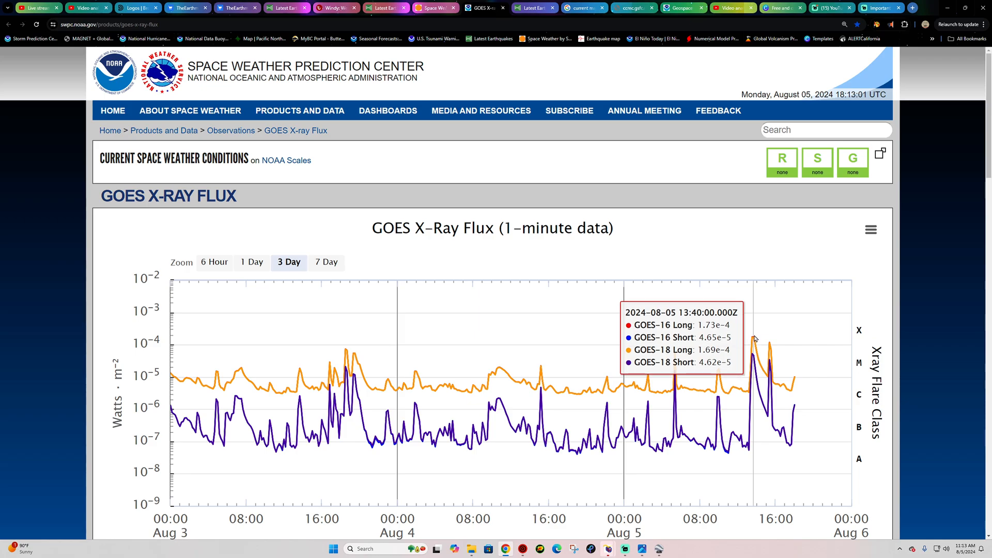
mouse_move(772, 346)
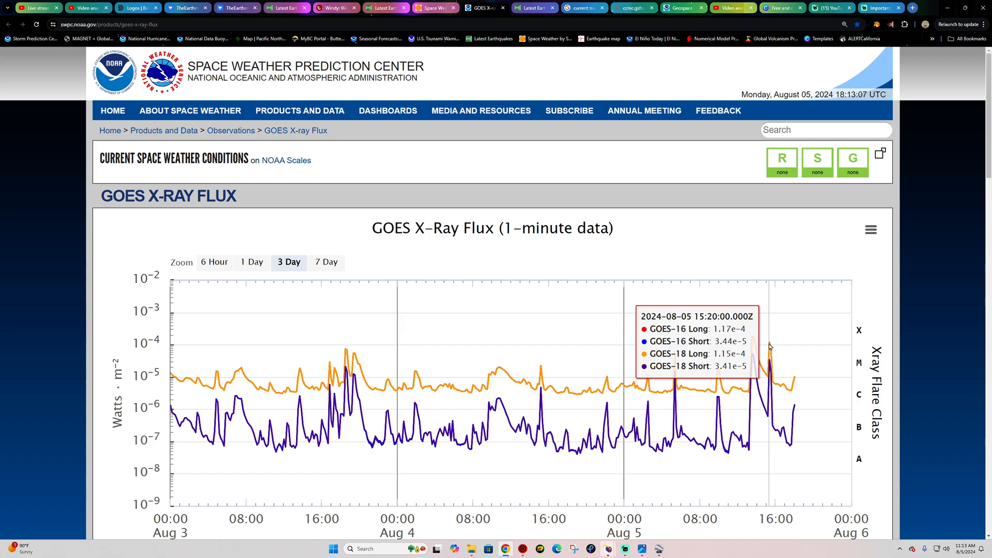
Bring SolarHam's Latest Space Weather News into view and read the X1.7 flare item.
click(435, 8)
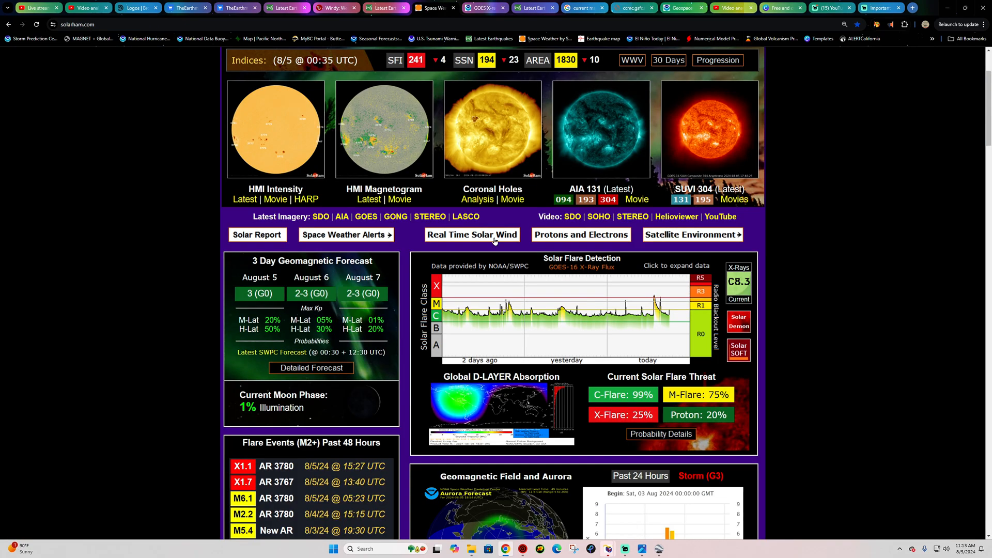
scroll(up, 3)
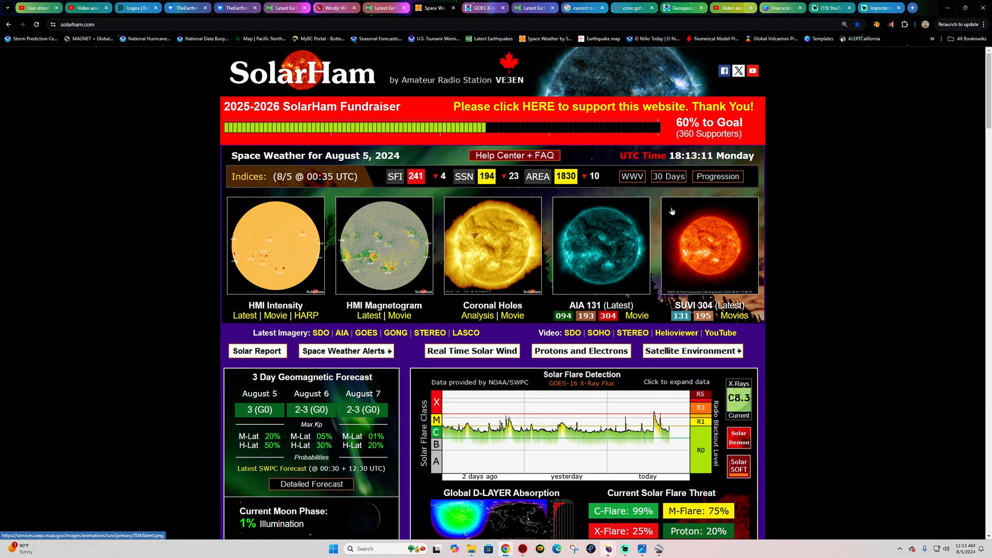
scroll(down, 3)
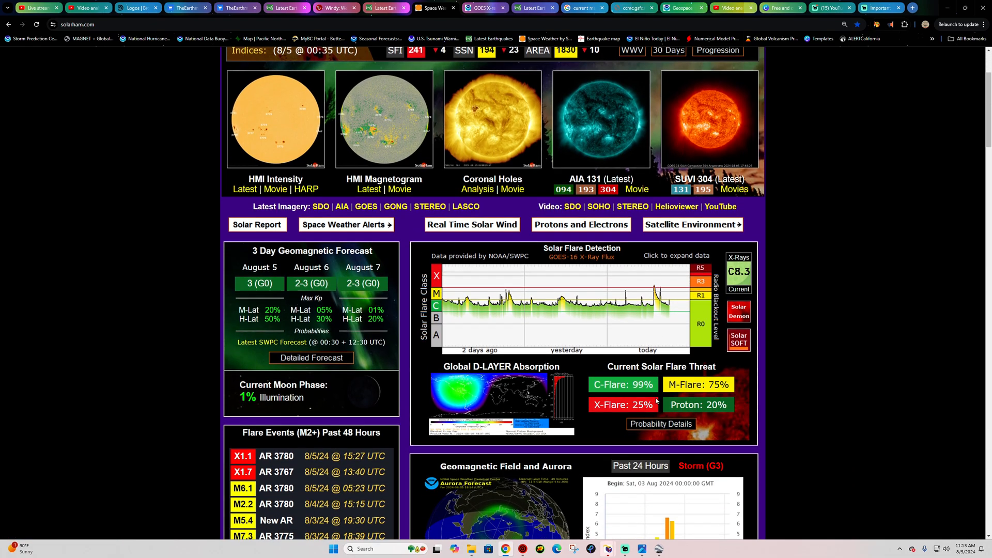
scroll(down, 3)
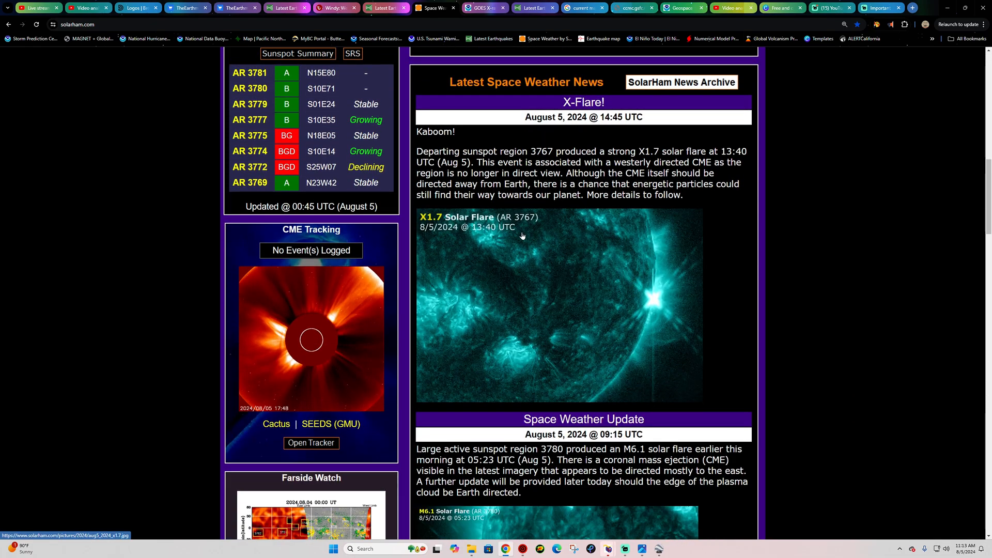
mouse_move(665, 285)
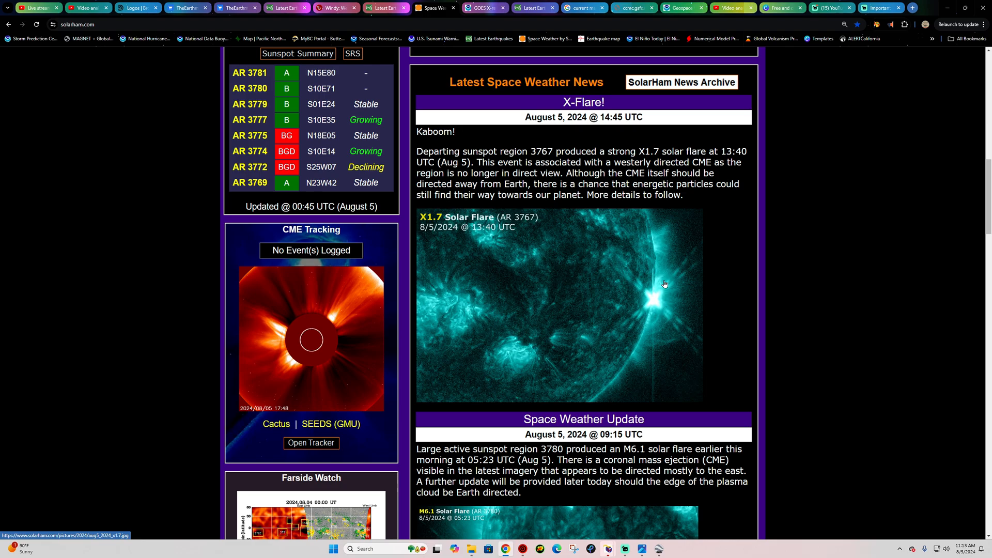
mouse_move(419, 254)
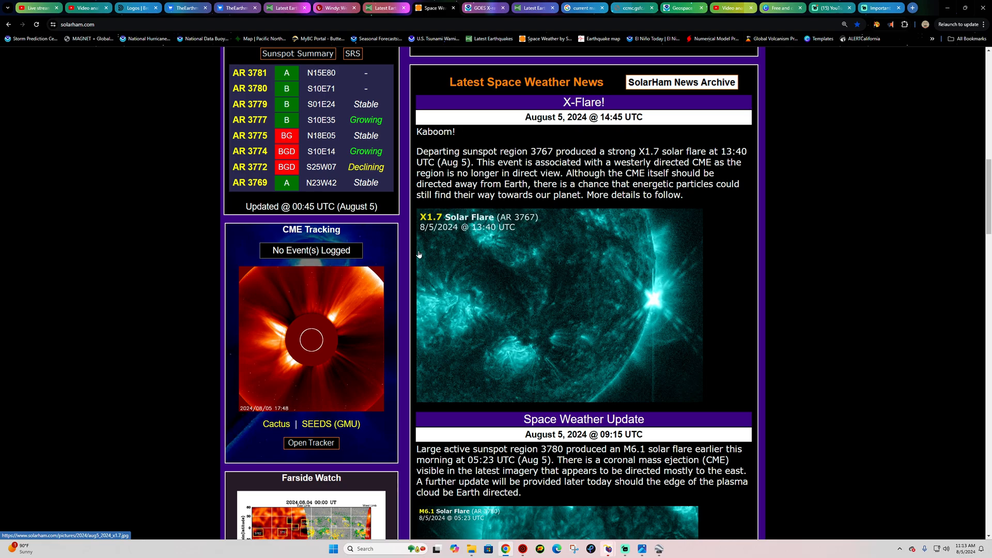
mouse_move(482, 232)
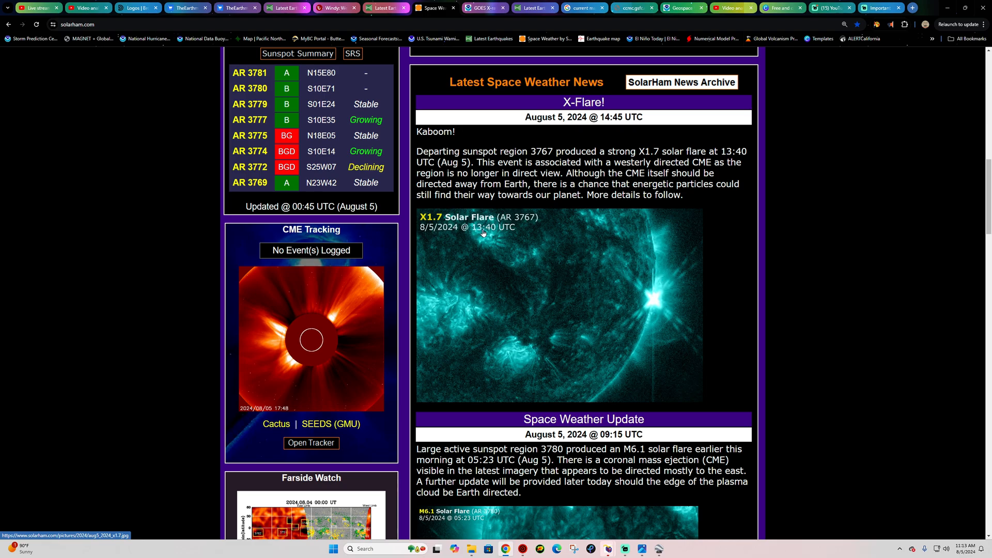
mouse_move(650, 299)
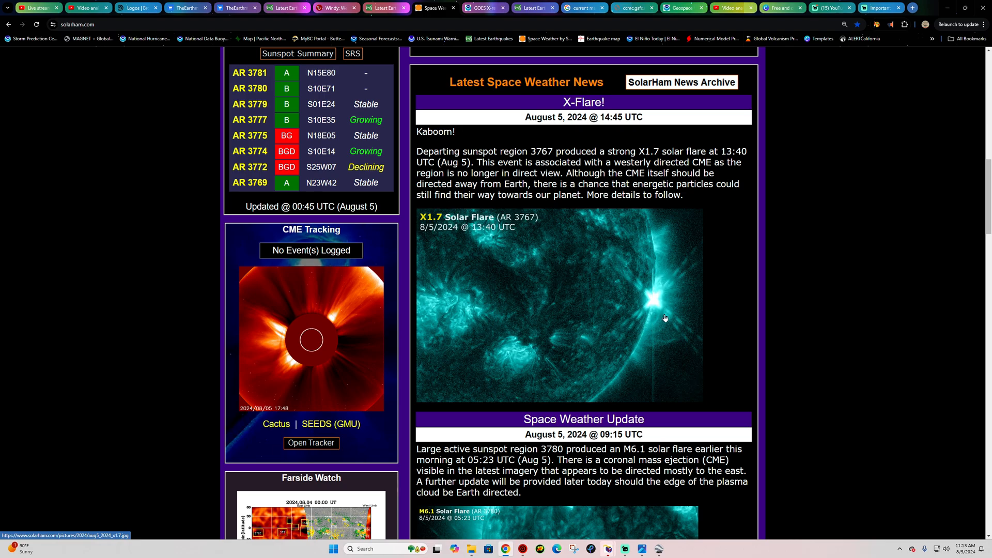
mouse_move(670, 238)
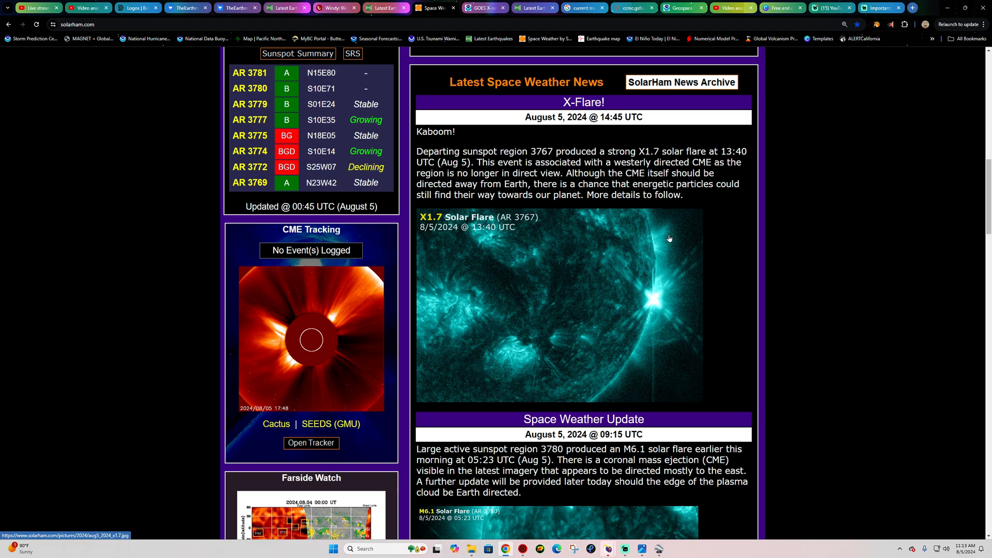
mouse_move(526, 146)
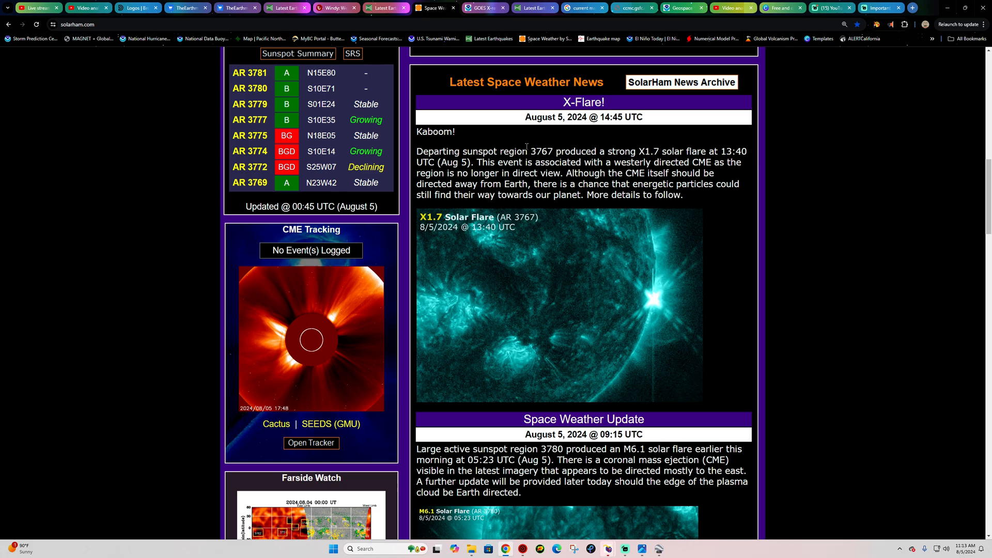
mouse_move(657, 286)
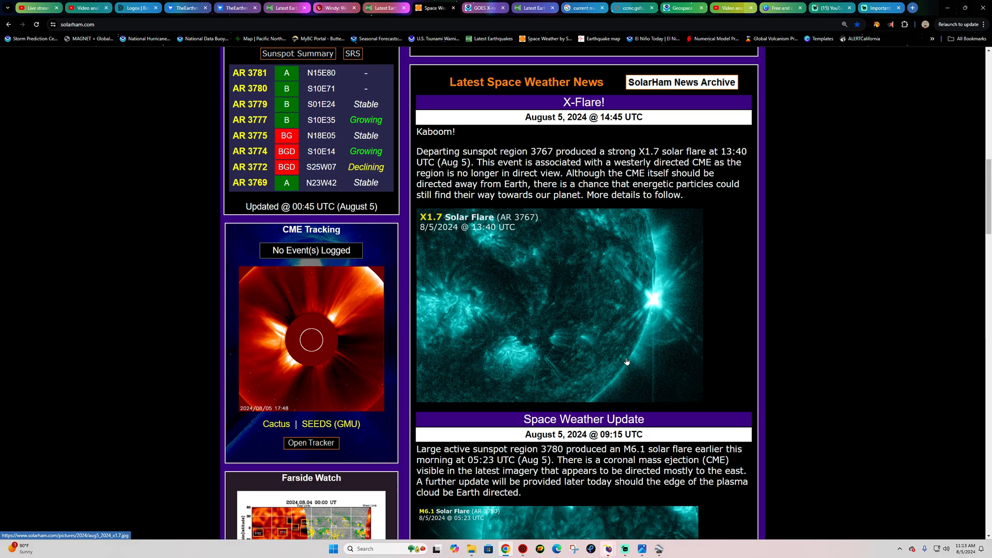
scroll(down, 3)
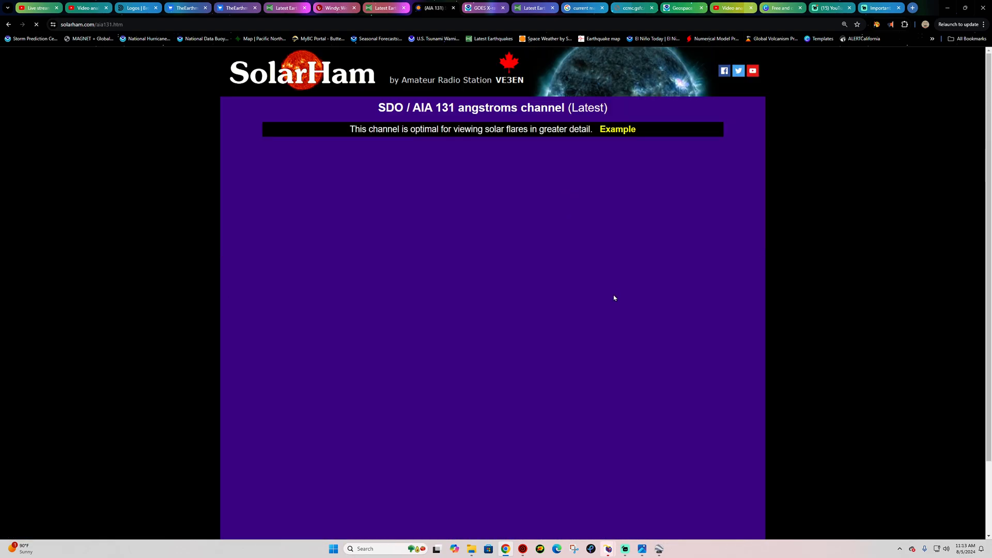
View the latest 18:06 UT AIA 131 image and start its 48-hour SDO movie.
scroll(down, 3)
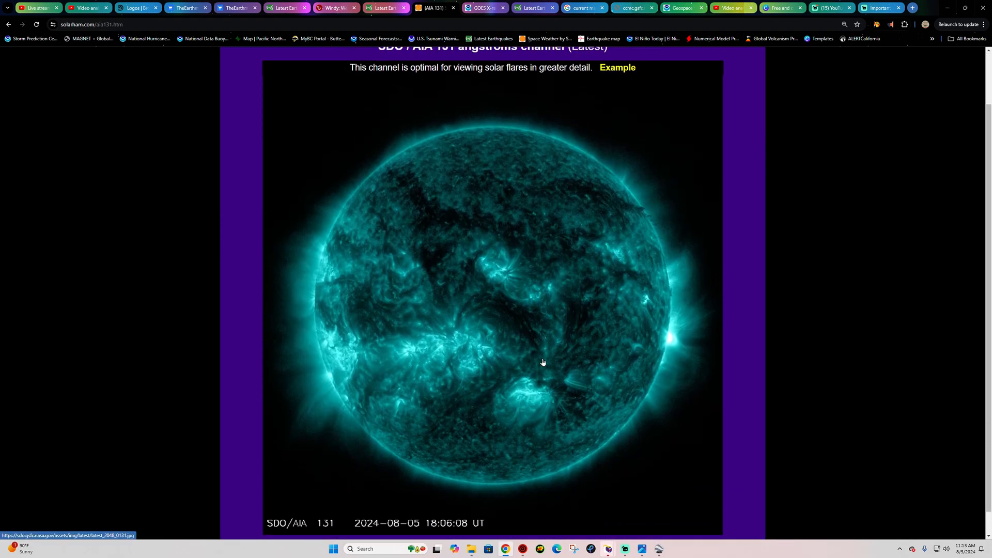
scroll(down, 3)
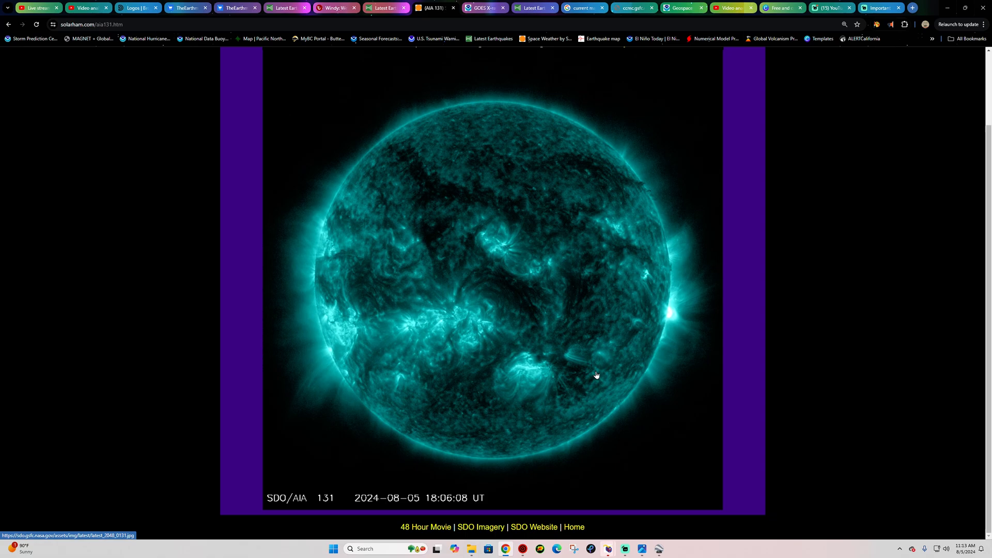
click(425, 526)
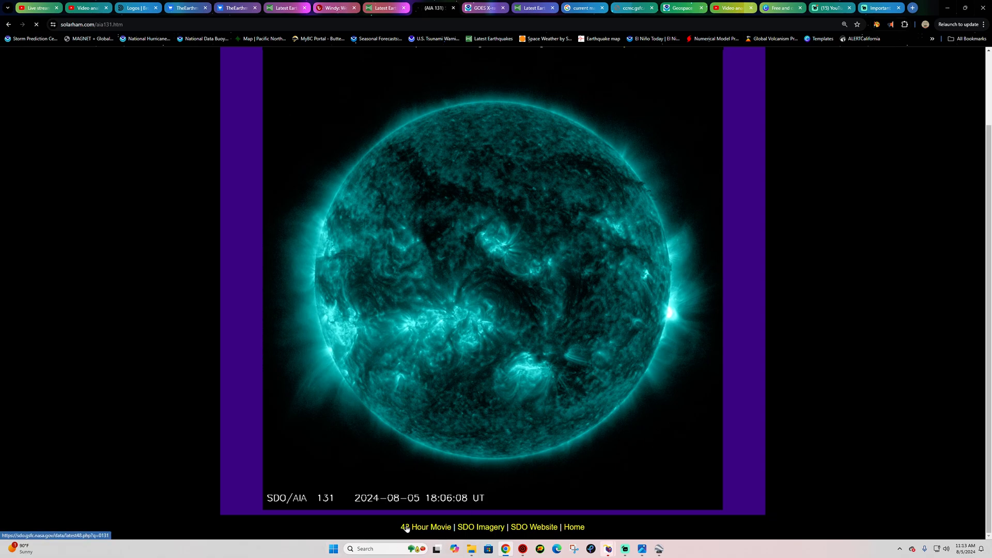
click(426, 527)
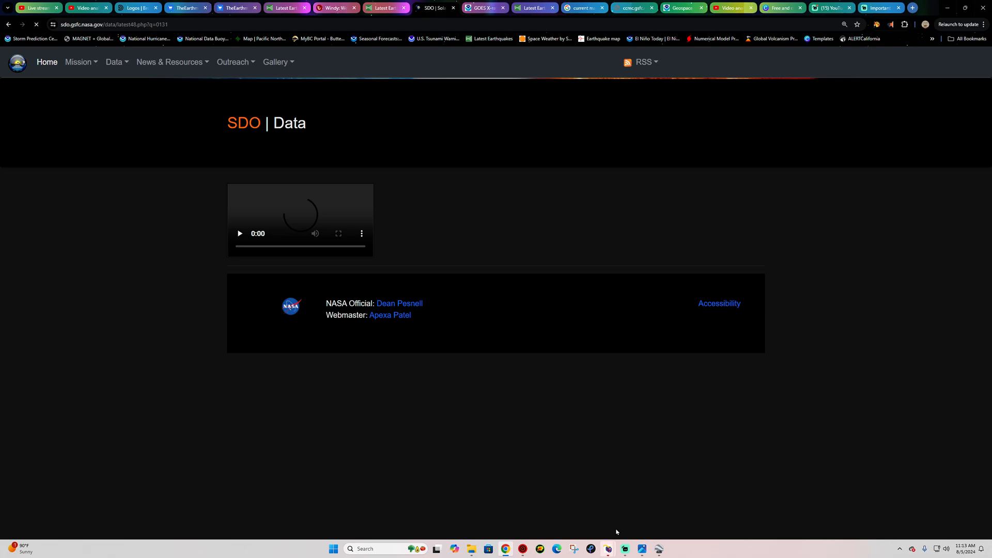
Play the SDO 48-hour AIA 131 solar movie.
click(606, 549)
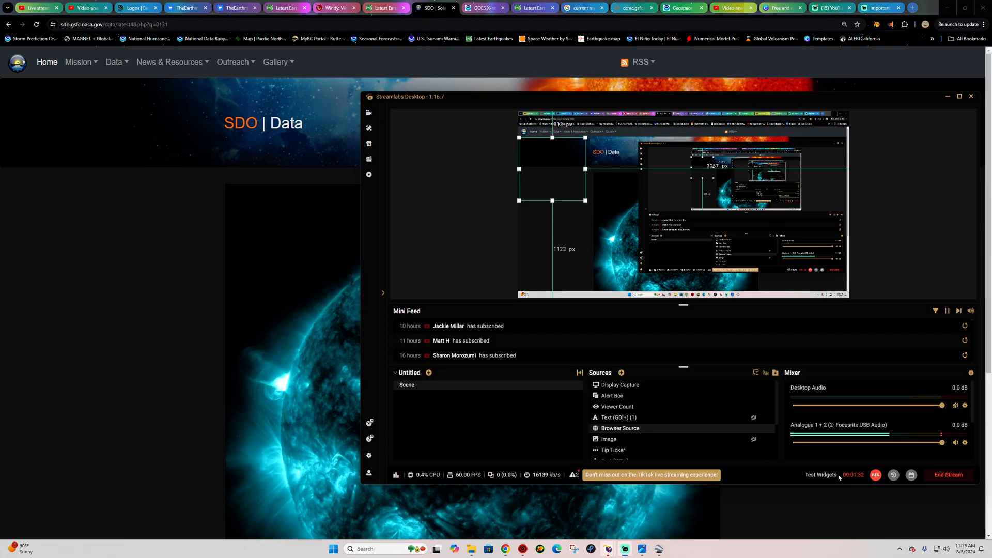
click(949, 96)
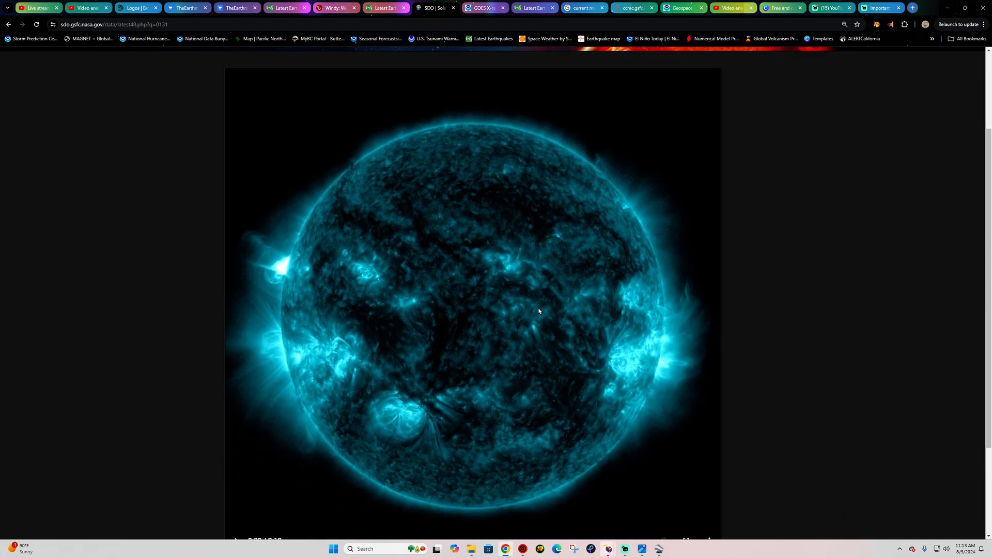
mouse_move(288, 249)
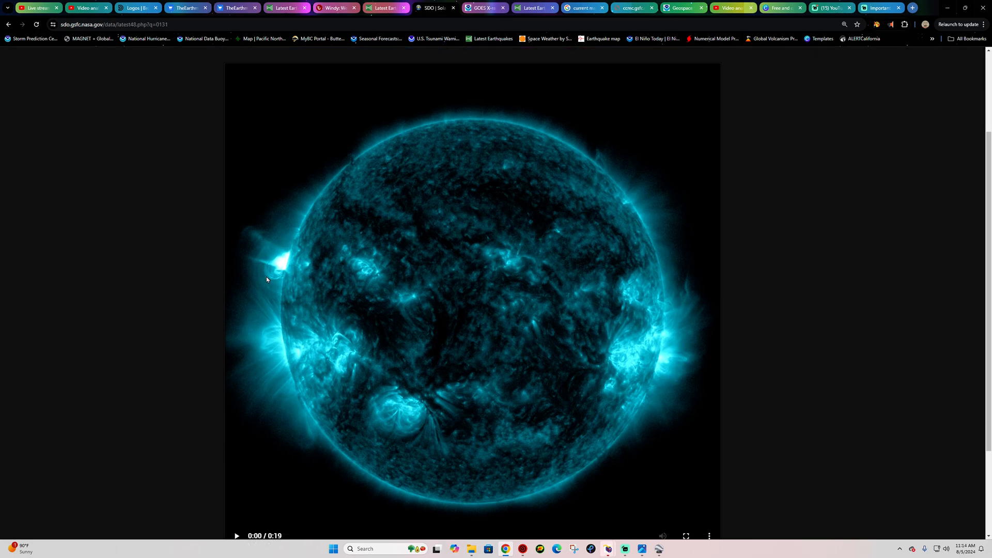
scroll(down, 3)
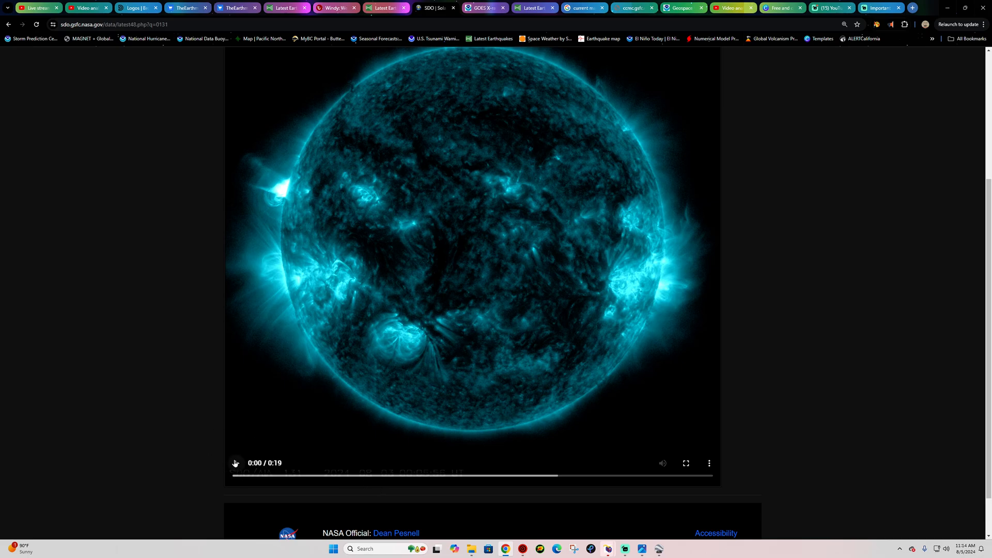
click(234, 463)
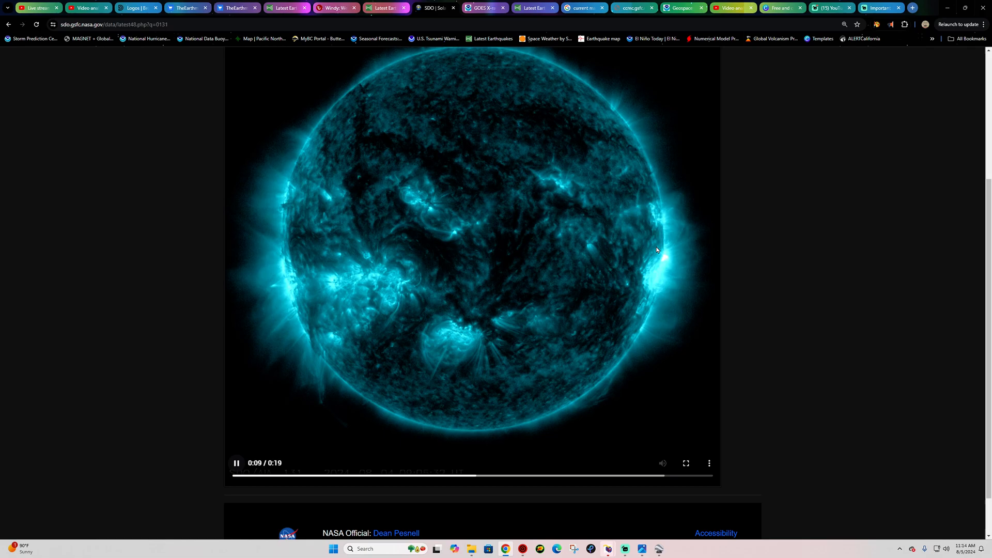
mouse_move(252, 194)
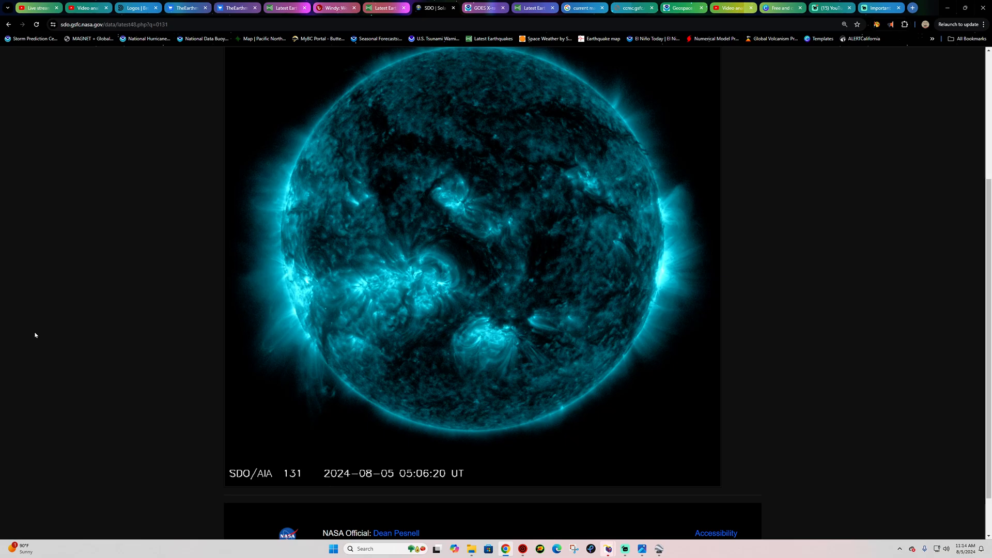
Return to SolarHam's latest AIA 131 image page.
click(471, 266)
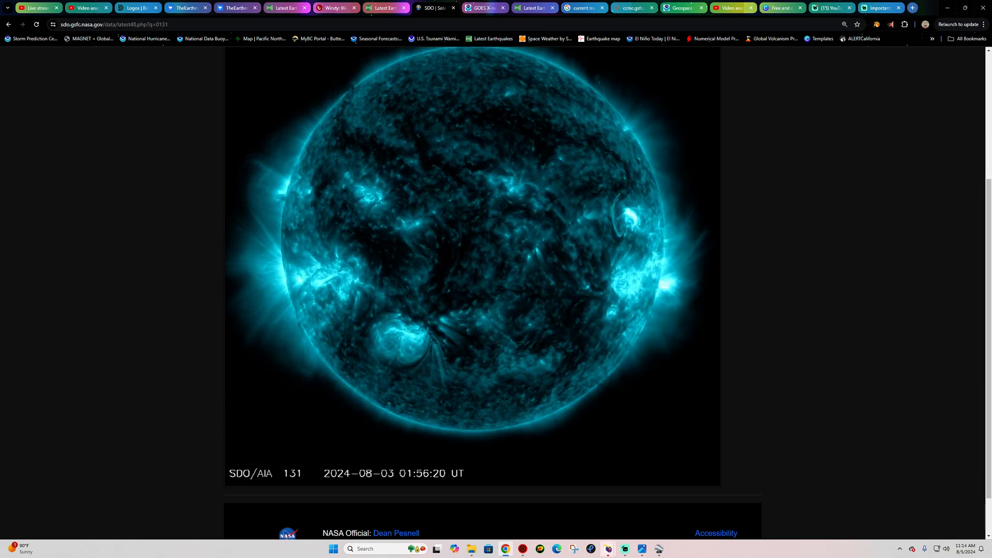
click(471, 254)
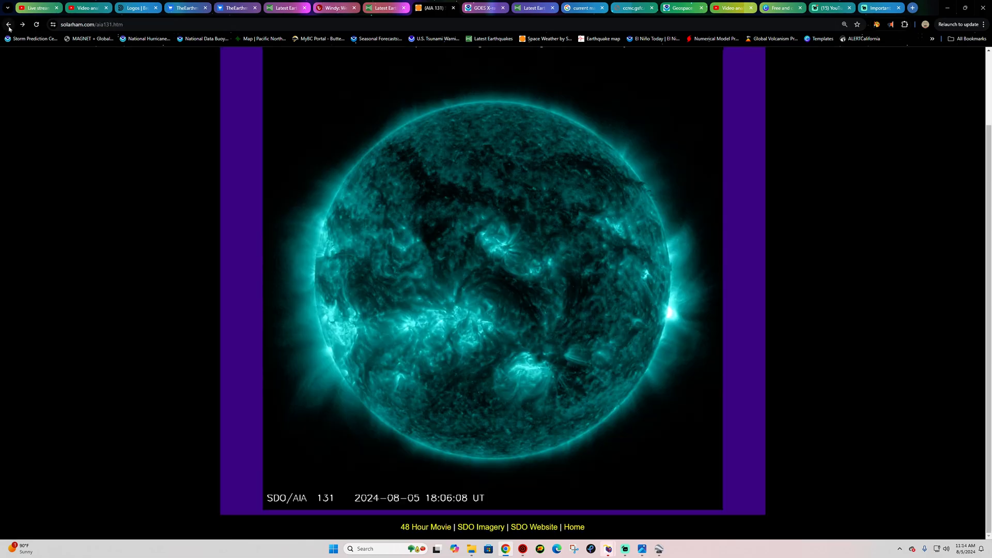
Go back past the GOES X-ray flux chart and reopen the enlarged AIA 131 18:06 UT image.
click(9, 24)
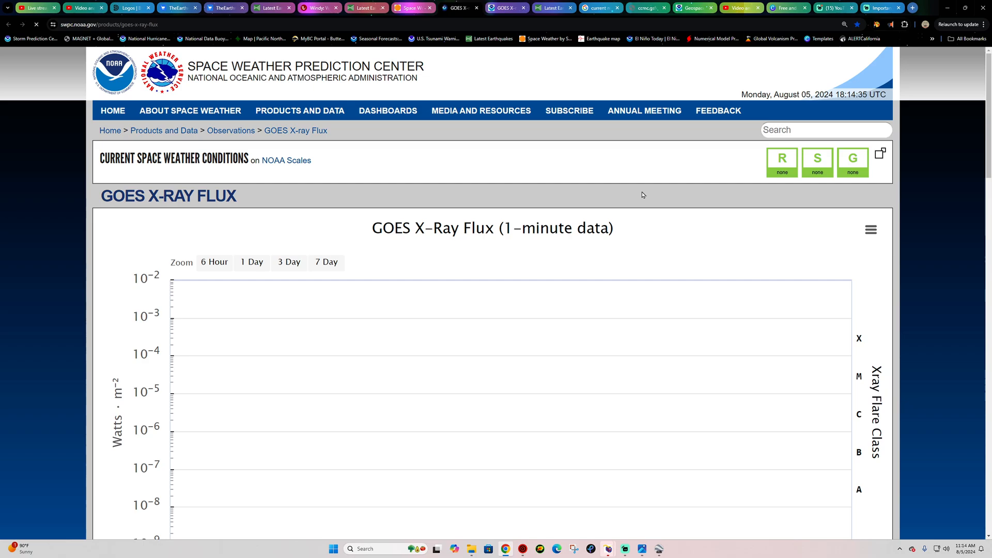
click(288, 262)
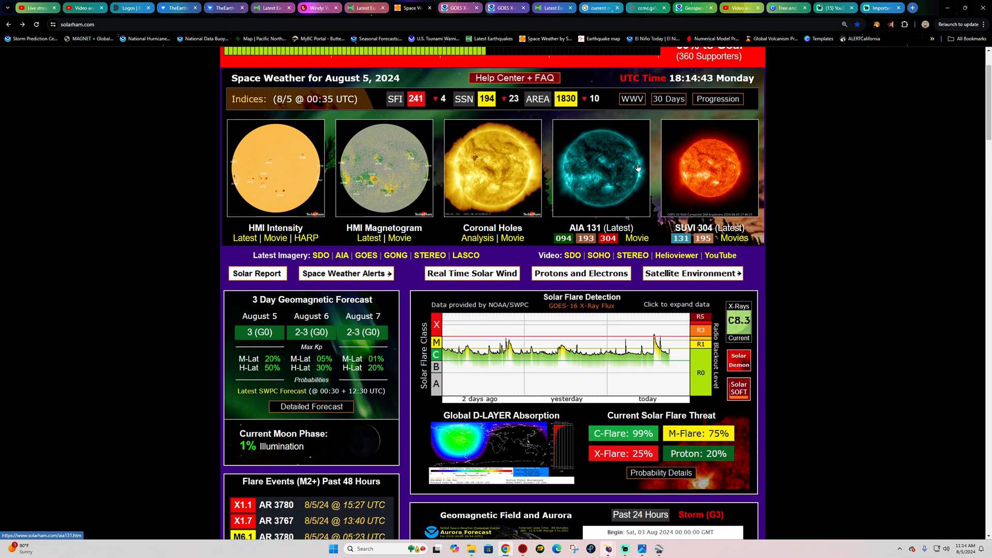
click(637, 238)
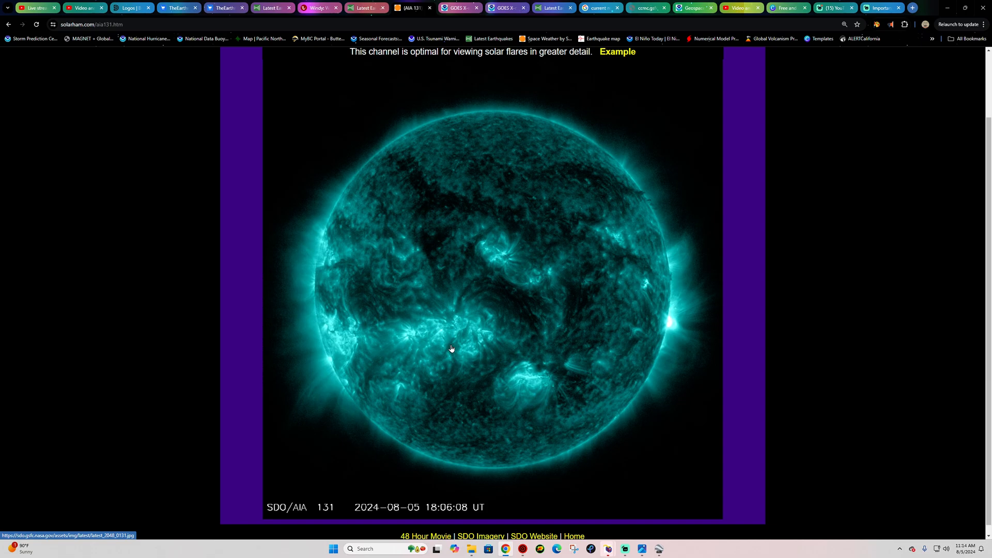
mouse_move(484, 293)
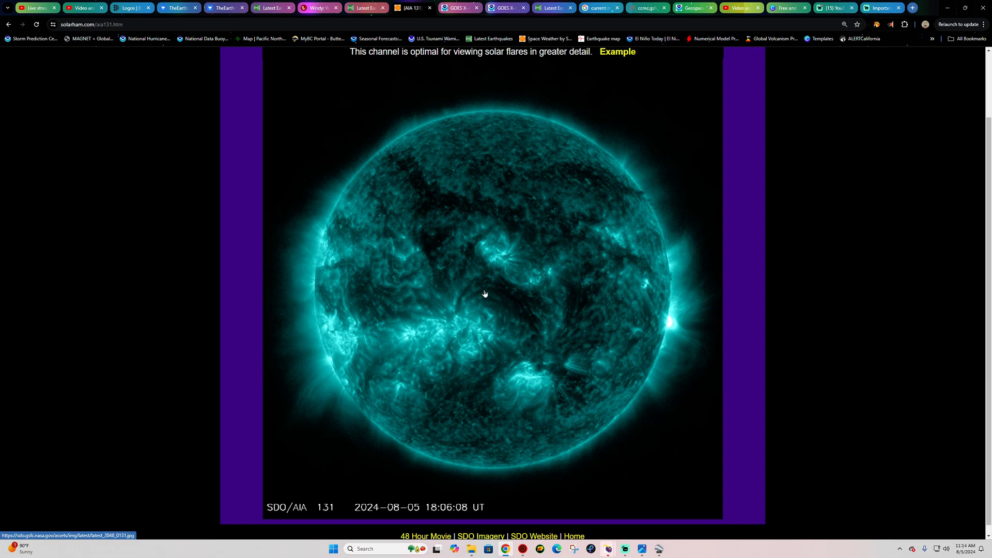
mouse_move(373, 300)
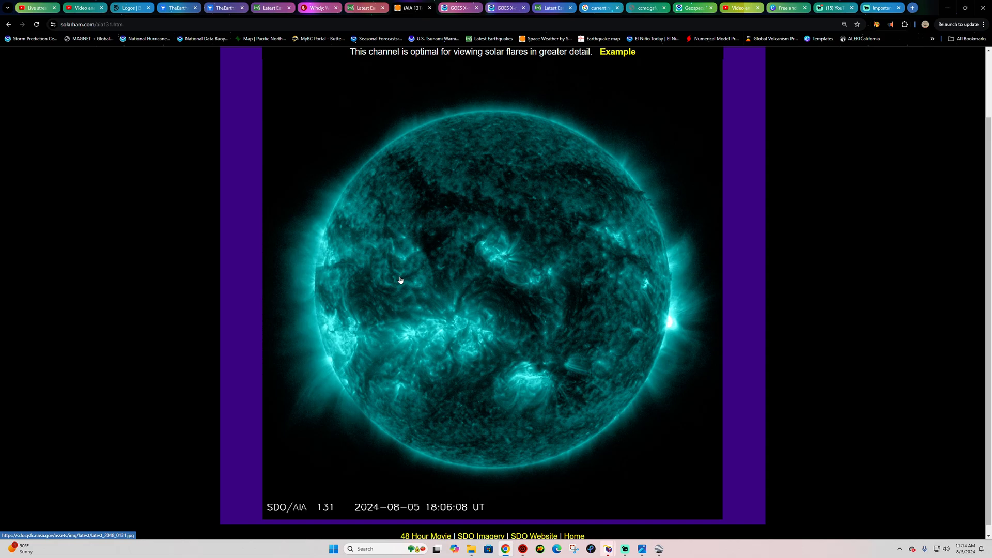
mouse_move(360, 197)
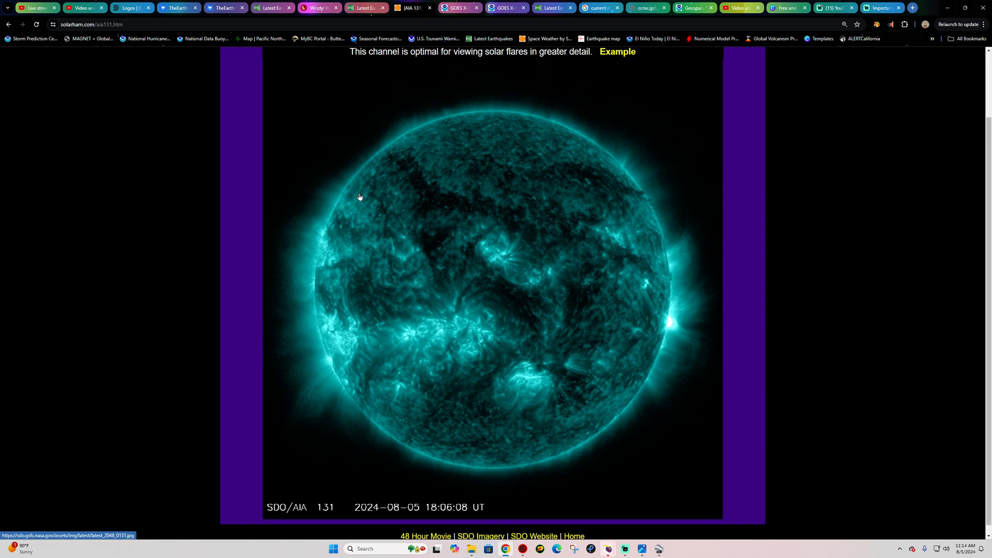
mouse_move(645, 336)
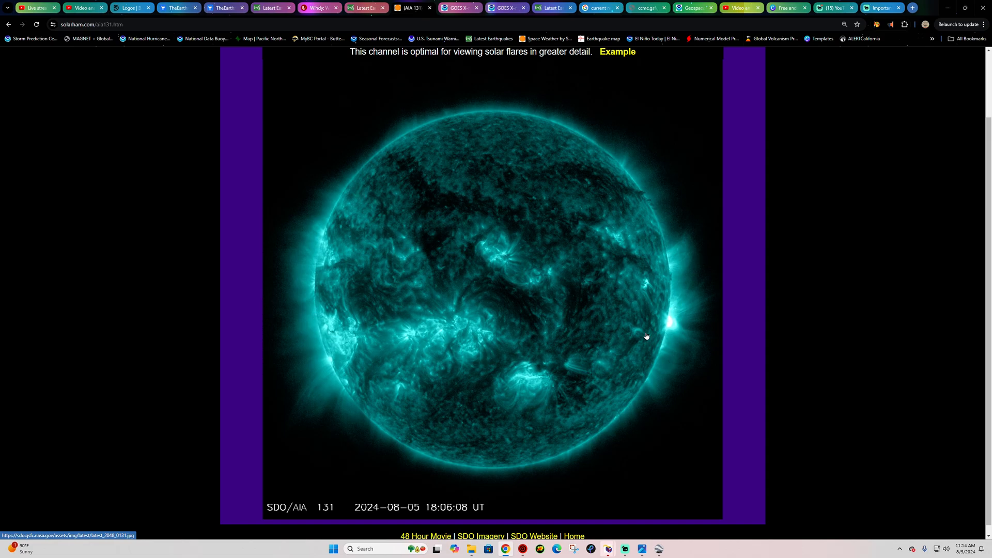
mouse_move(556, 288)
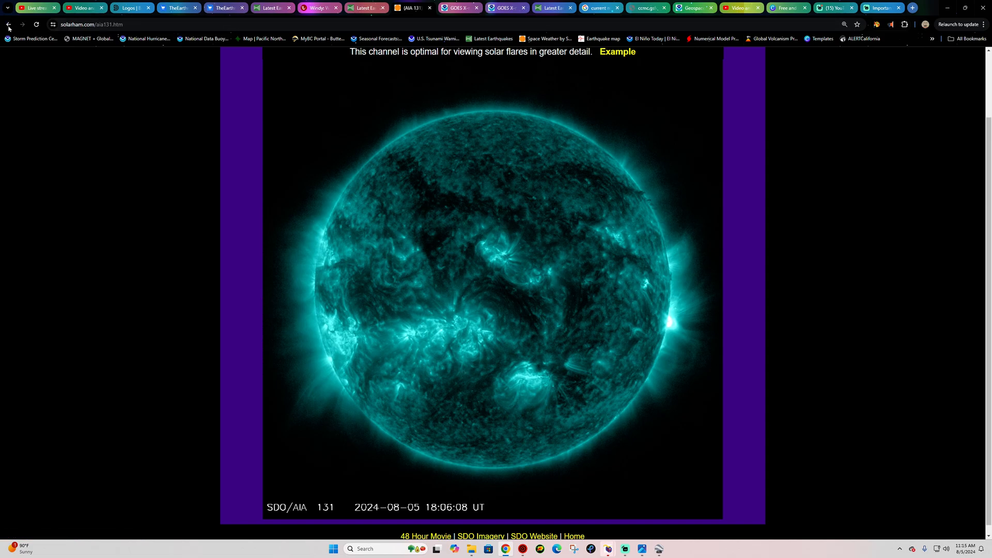
mouse_move(678, 360)
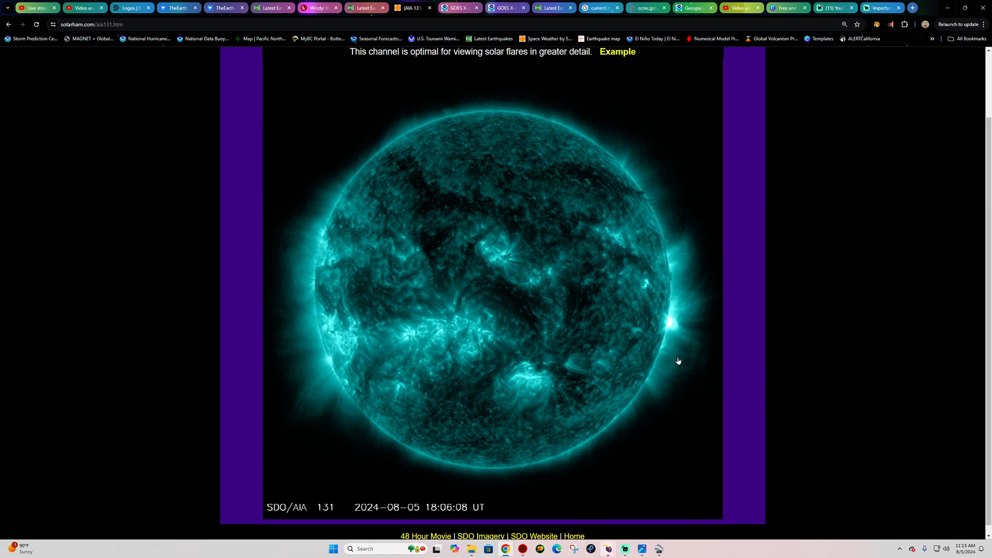
mouse_move(668, 345)
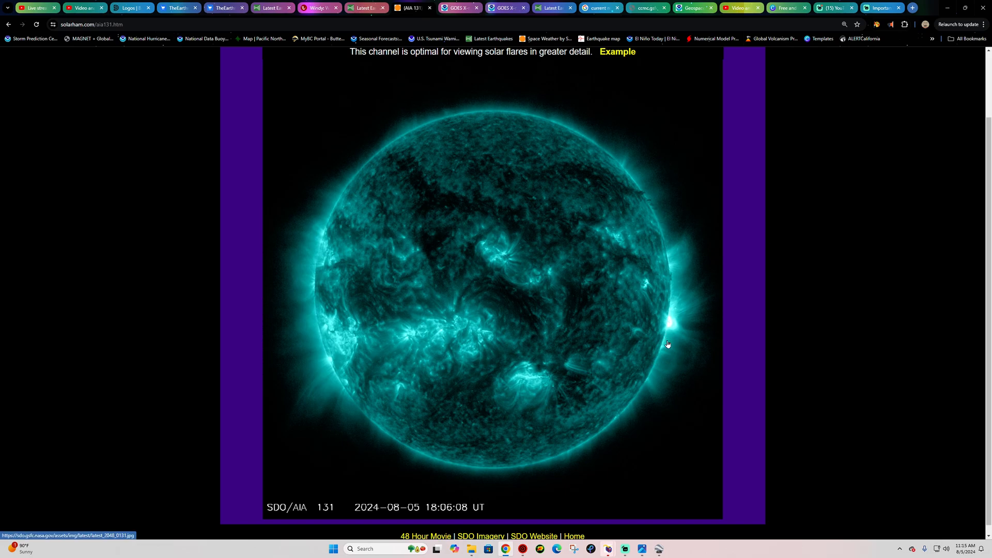
mouse_move(670, 330)
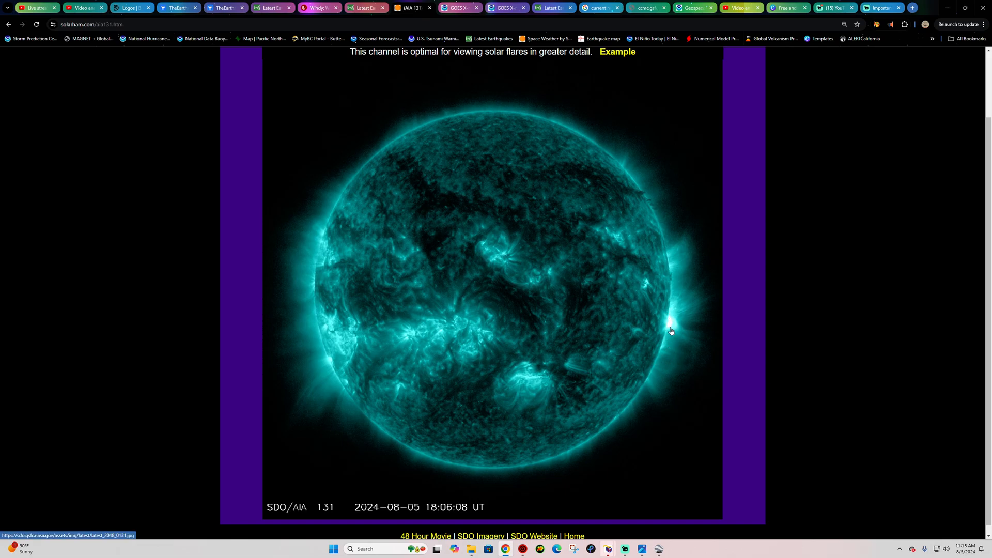
mouse_move(9, 25)
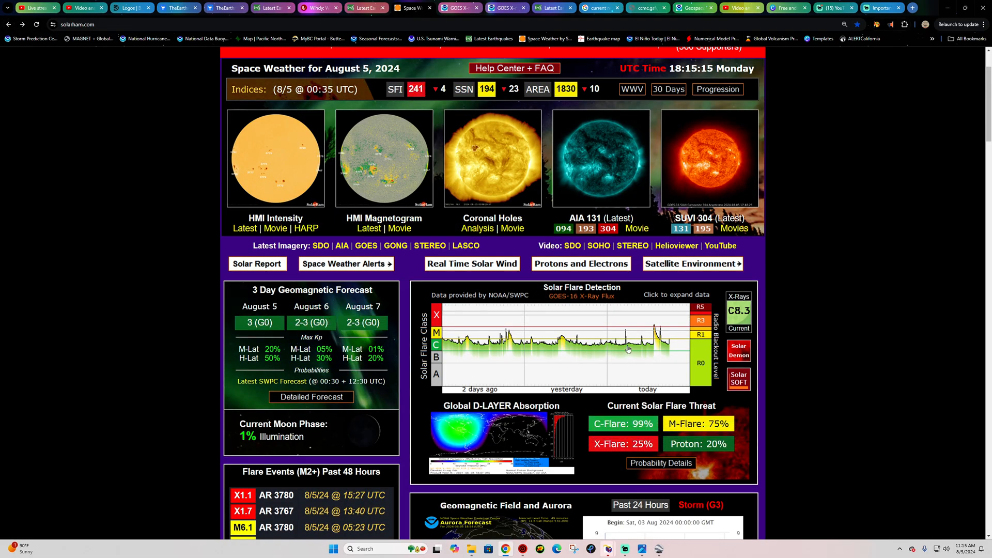
Review SolarHam's past-48-hour flare events list and Kp-index chart.
scroll(down, 3)
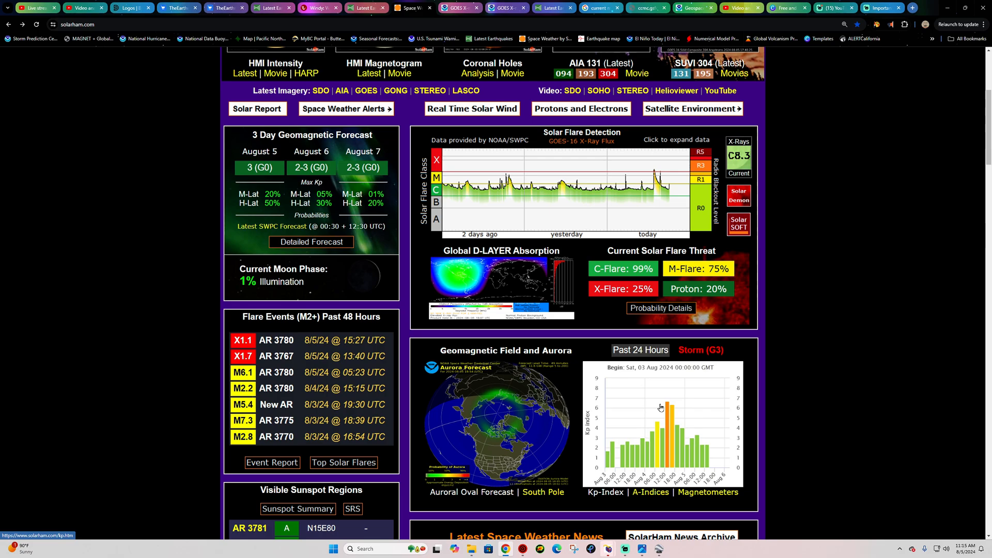
scroll(down, 3)
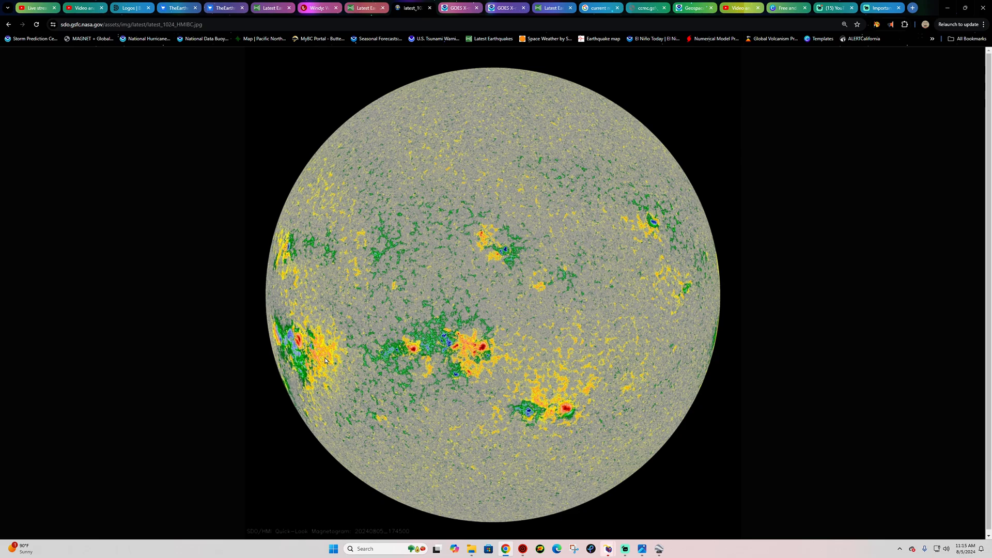
mouse_move(314, 309)
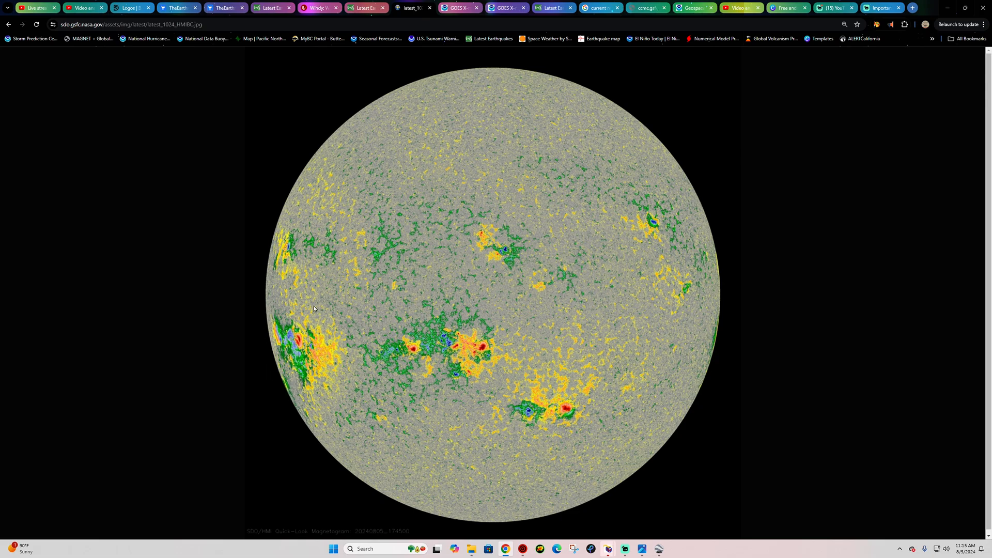
mouse_move(326, 378)
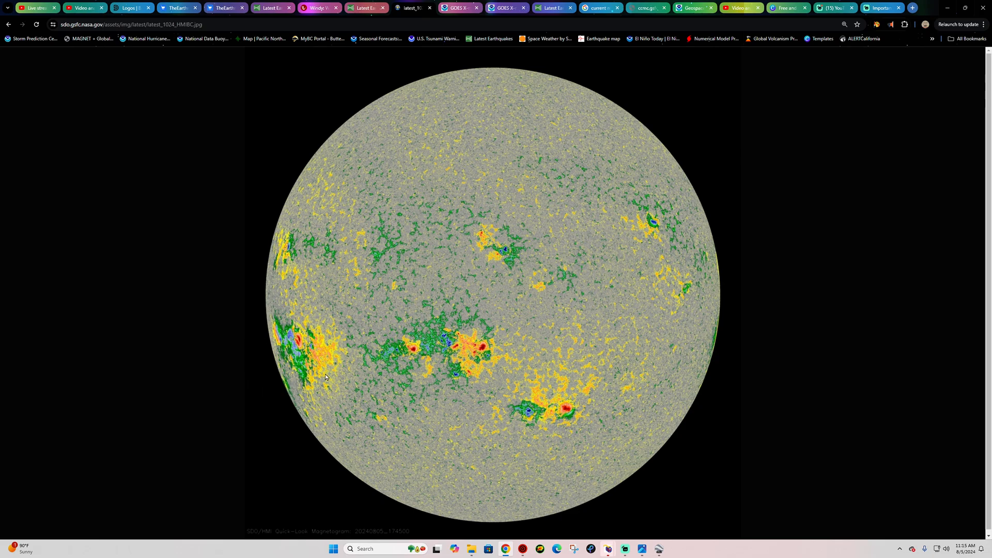
mouse_move(330, 399)
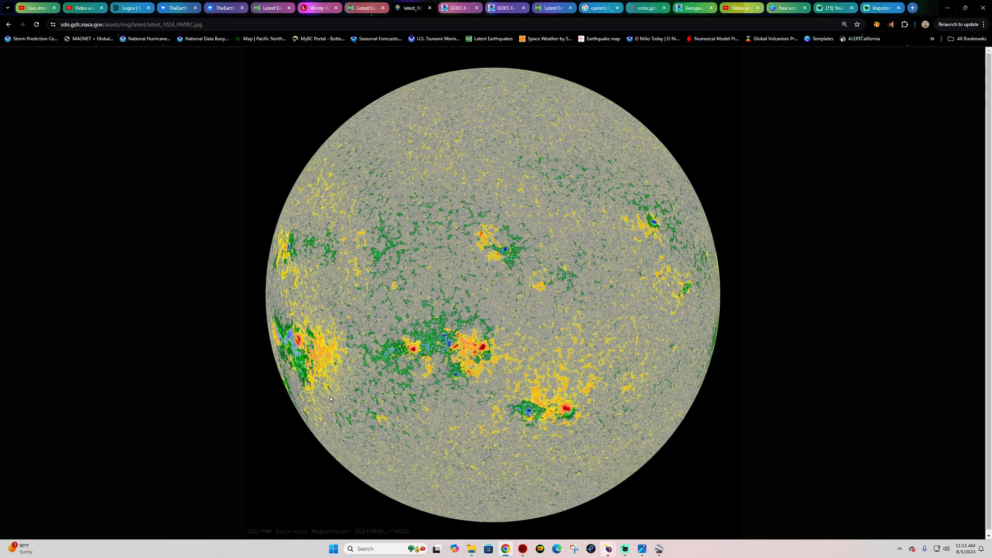
mouse_move(279, 368)
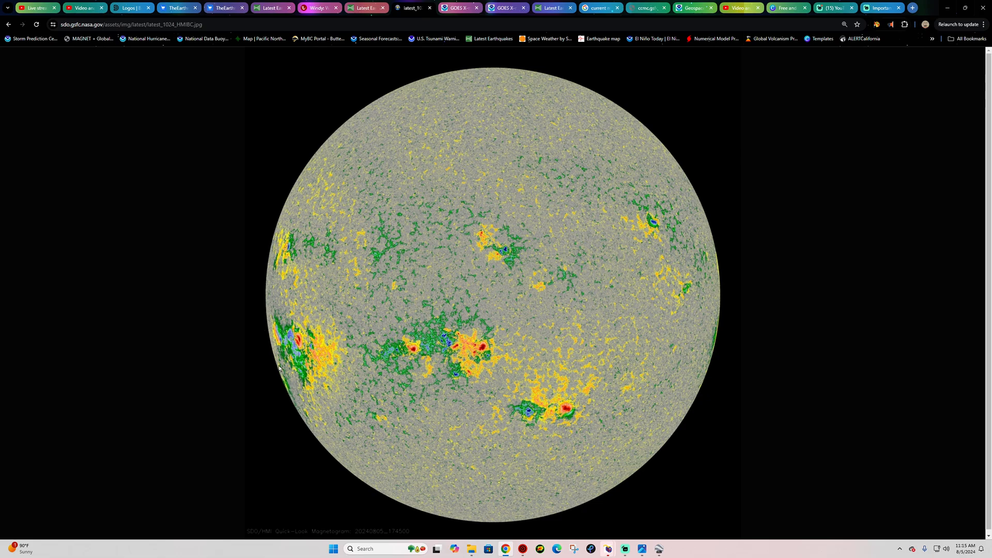
mouse_move(442, 356)
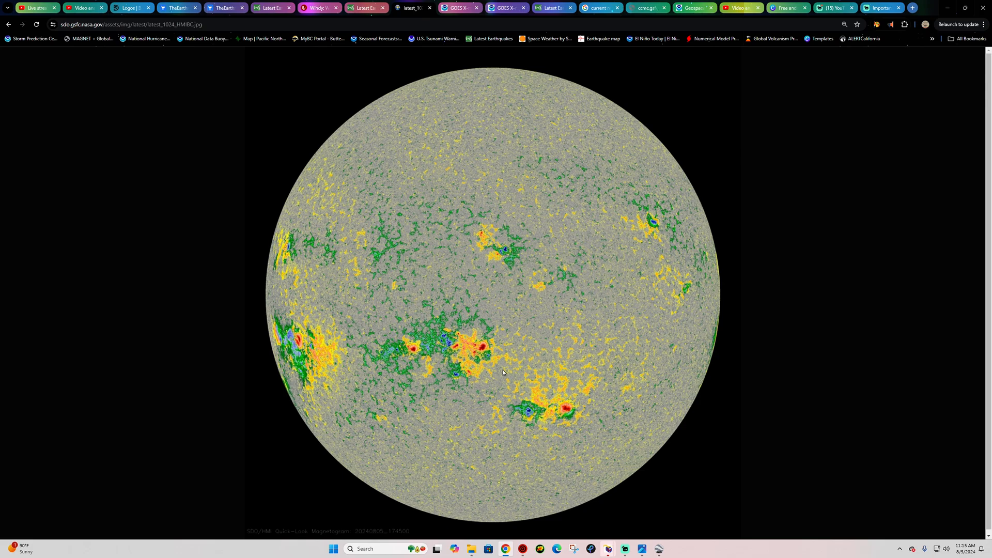
mouse_move(547, 428)
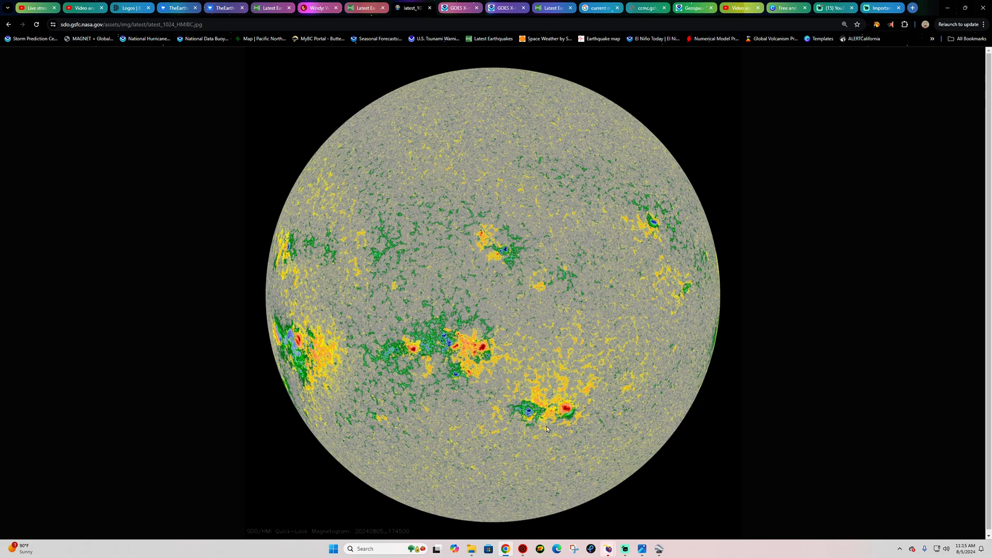
mouse_move(393, 350)
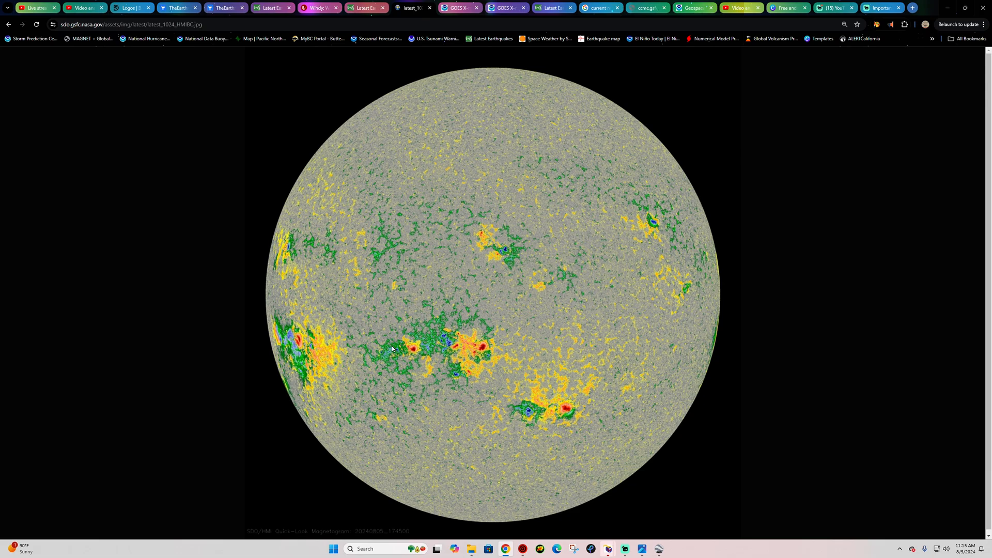
mouse_move(464, 327)
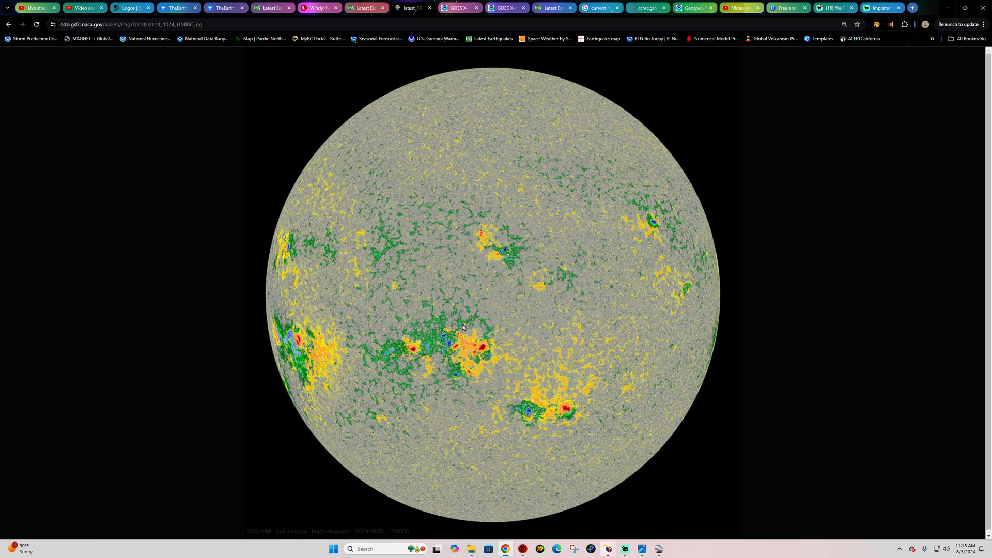
mouse_move(478, 370)
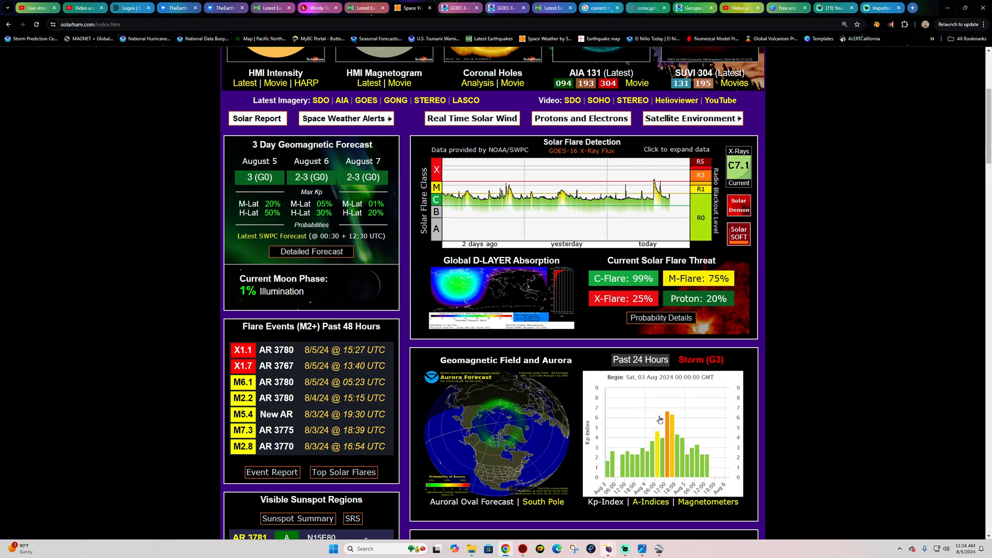
mouse_move(671, 426)
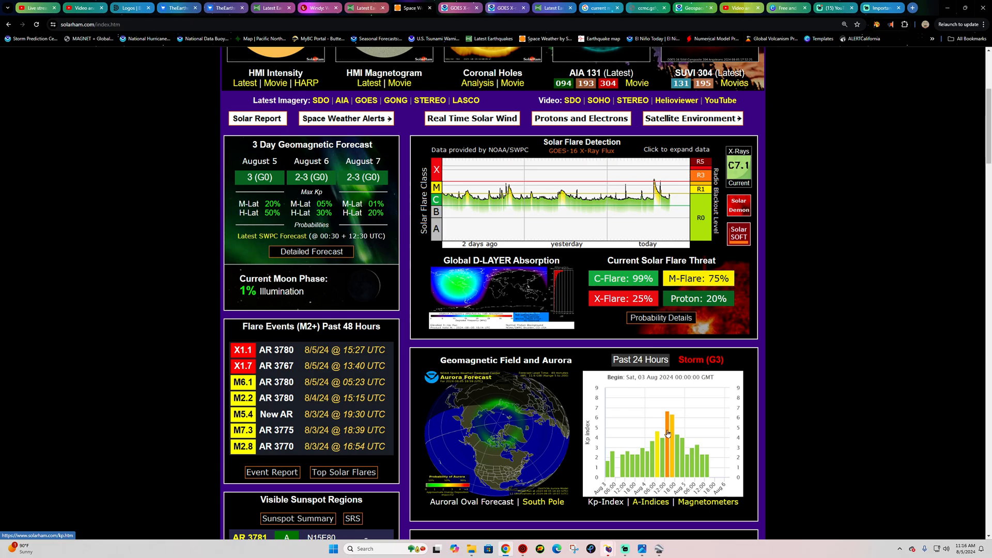
Review SolarHam's visible sunspot regions table and latest X-flare news.
scroll(down, 3)
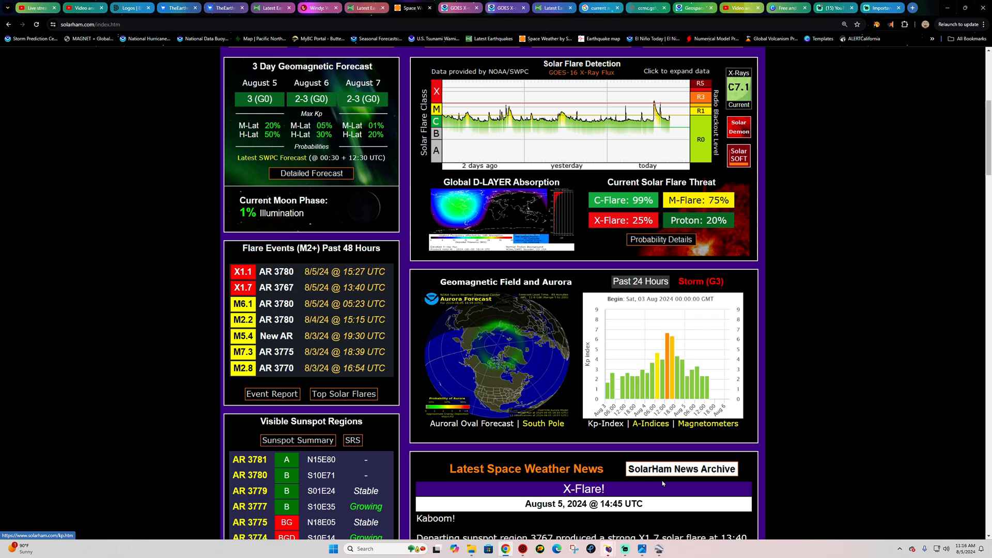
scroll(down, 3)
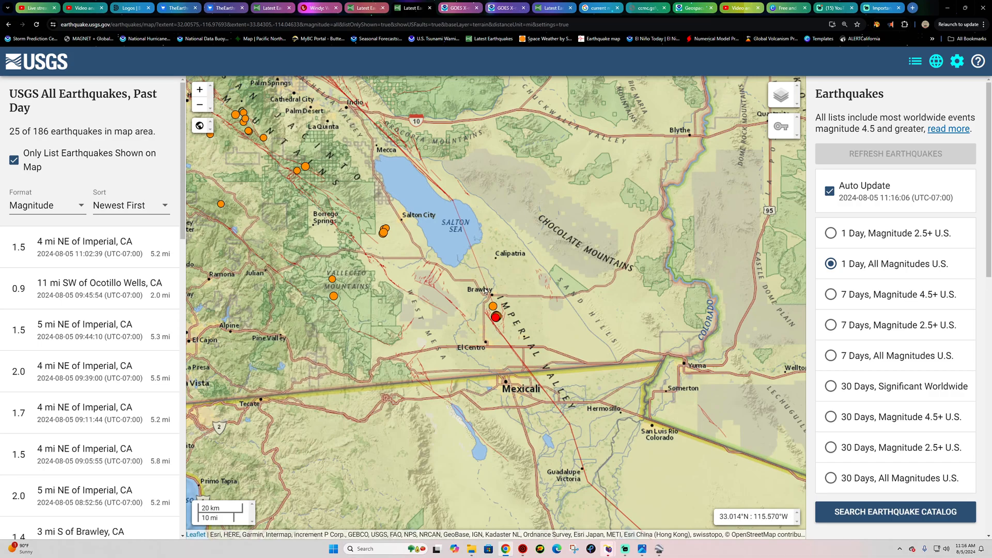
mouse_move(494, 325)
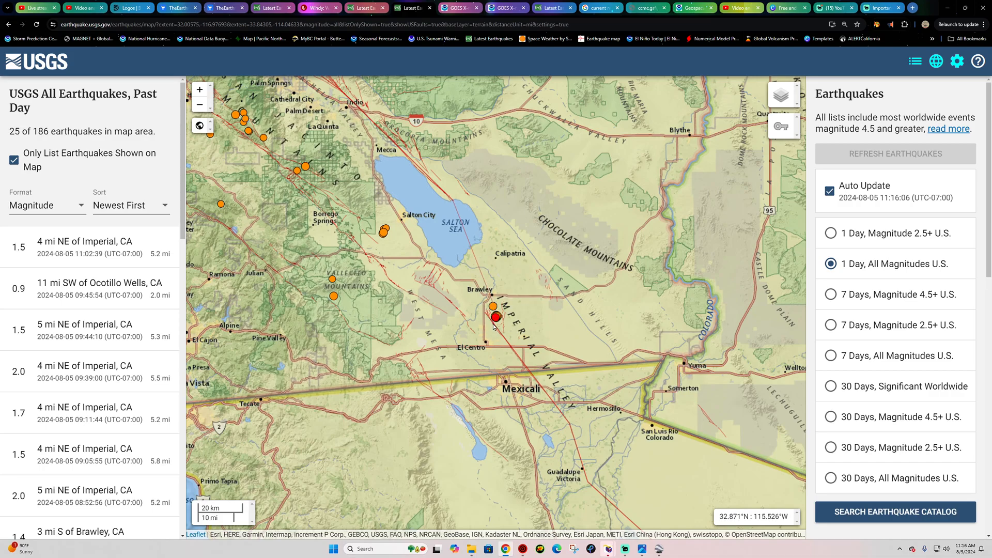
mouse_move(491, 300)
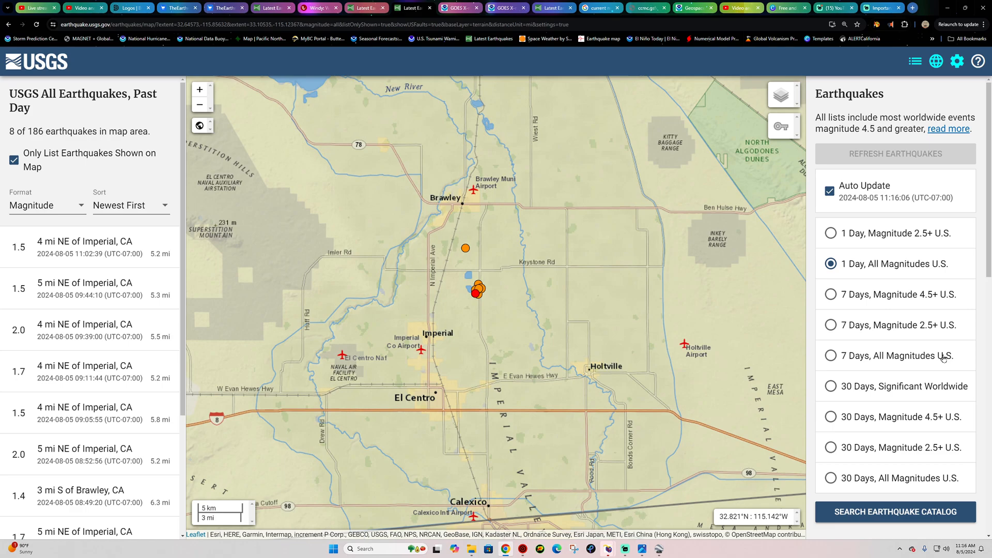
Switch the quake list to past 7 days, then back to 1 Day, All Magnitudes U.S.
click(831, 354)
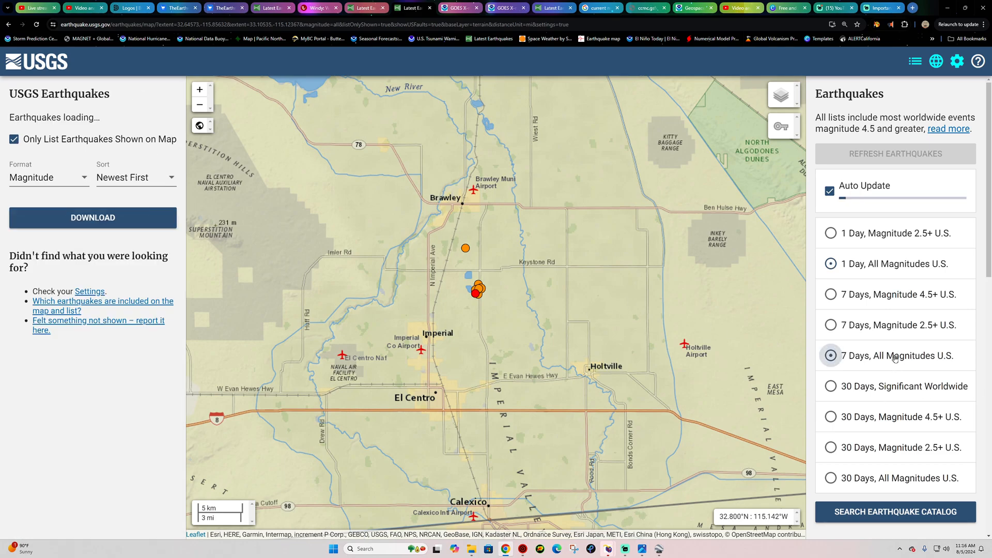
click(831, 355)
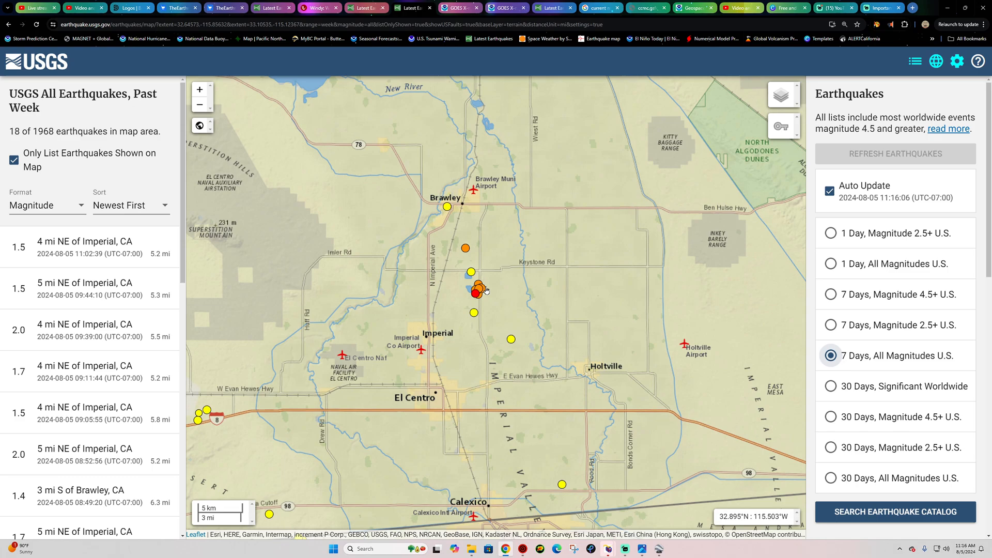
click(830, 264)
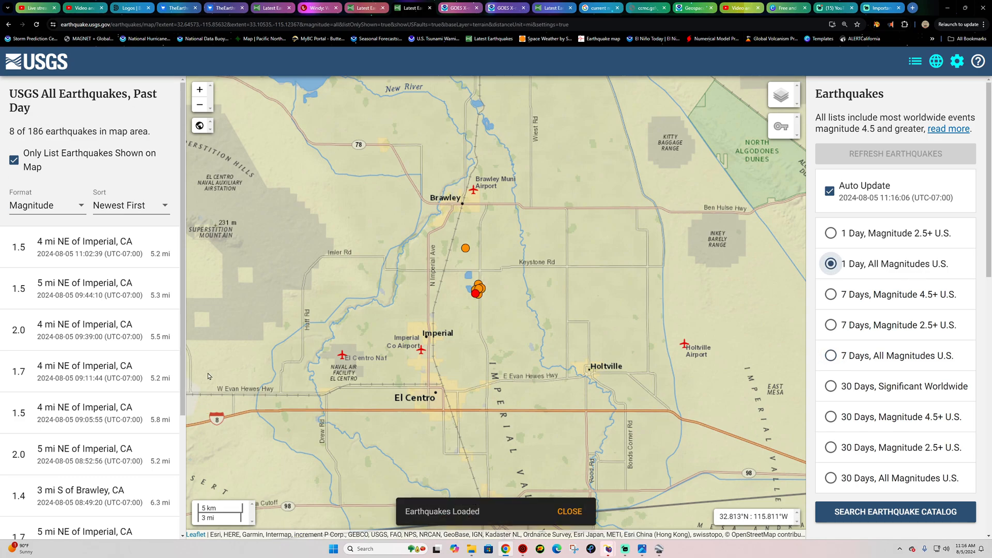
scroll(down, 3)
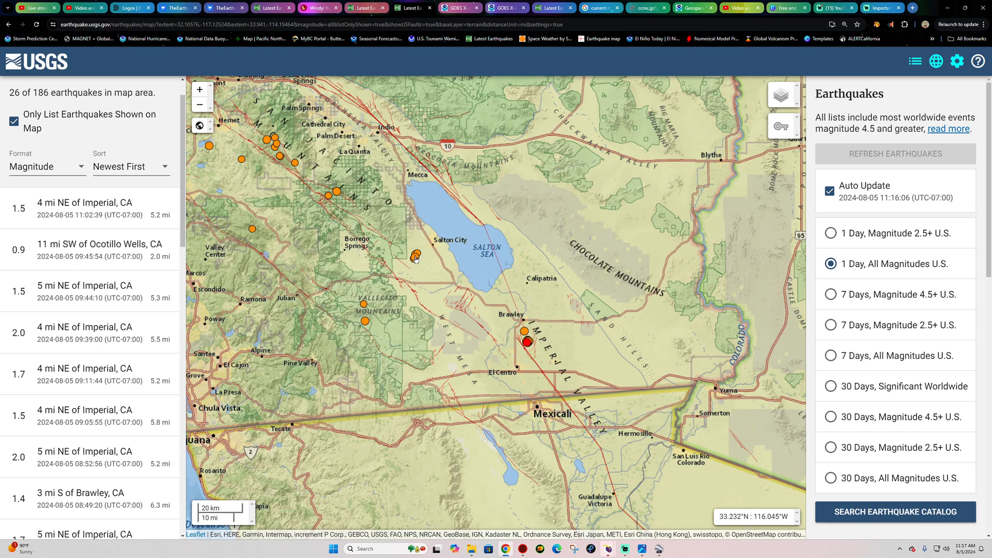
mouse_move(513, 302)
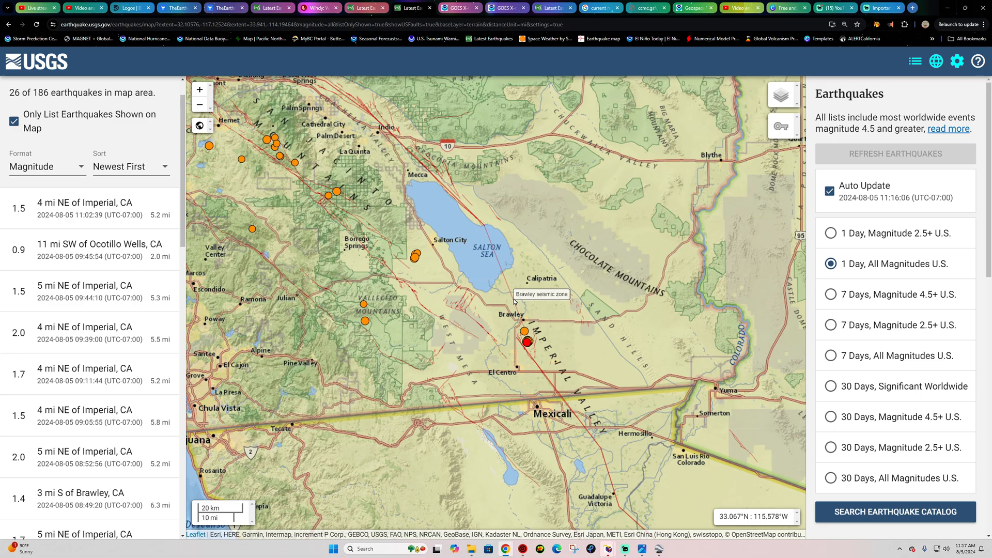
mouse_move(373, 120)
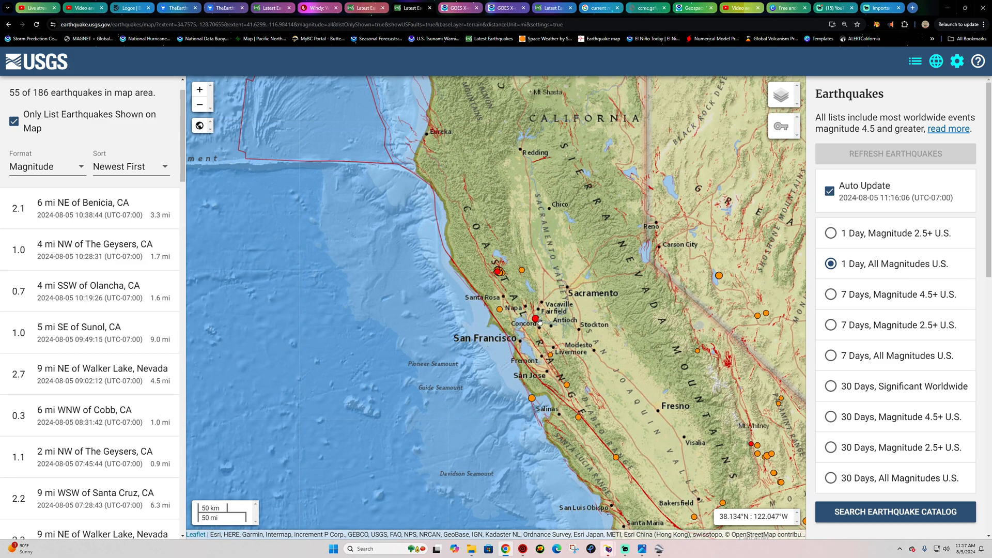
Zoom out to the worldwide past-day view listing all 186 earthquakes.
click(535, 318)
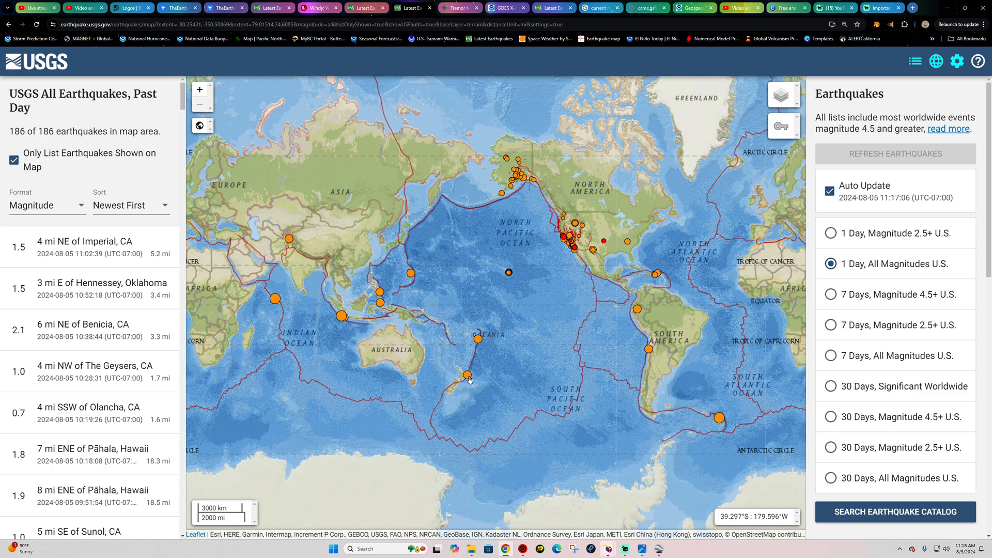
Select the M4.4 quake 85 mi east of Wainui, New Zealand to show its summary.
click(467, 374)
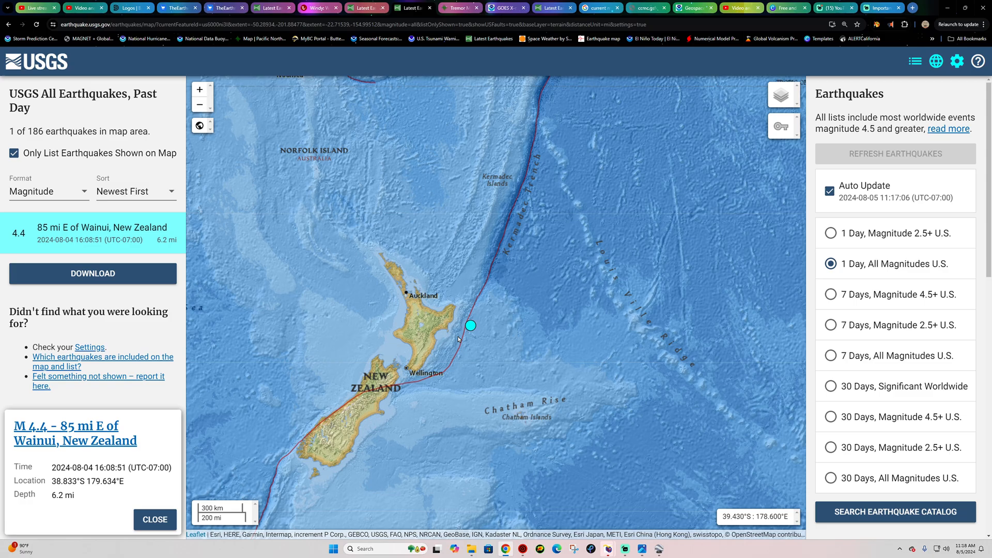
mouse_move(468, 331)
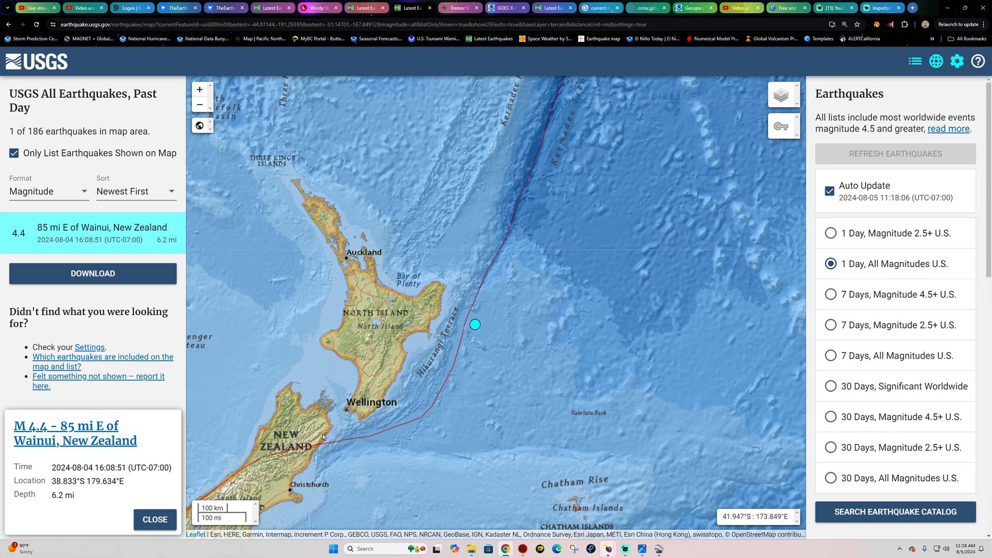
mouse_move(355, 301)
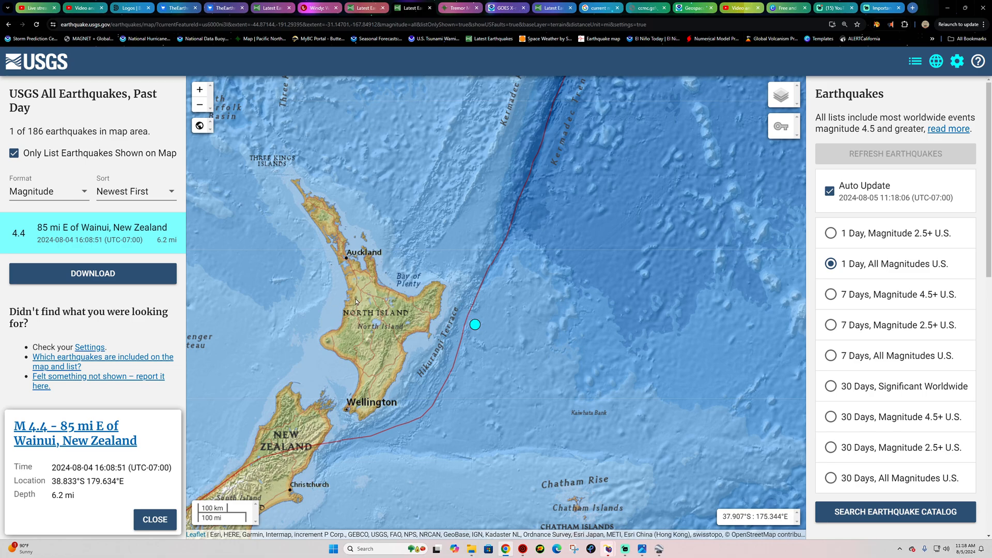
mouse_move(458, 328)
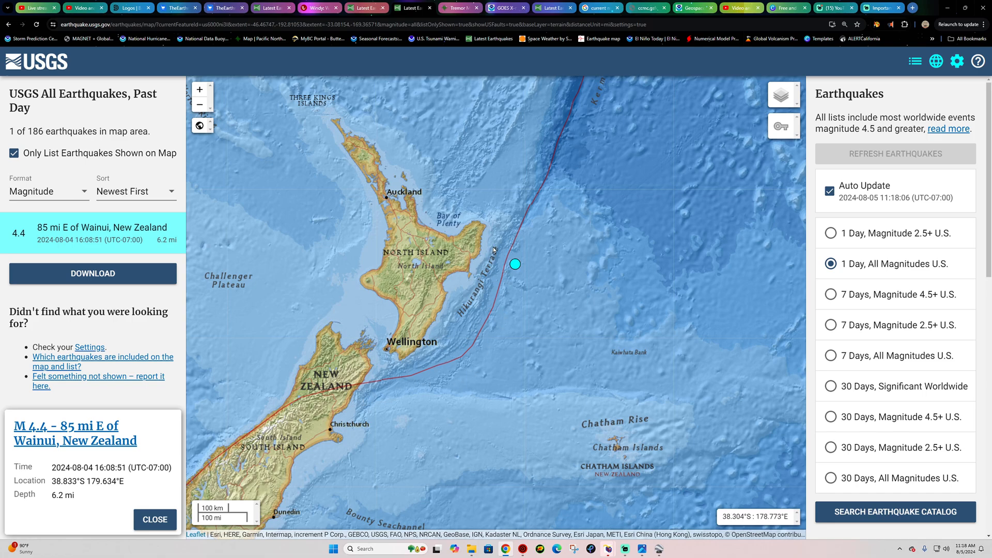
mouse_move(506, 264)
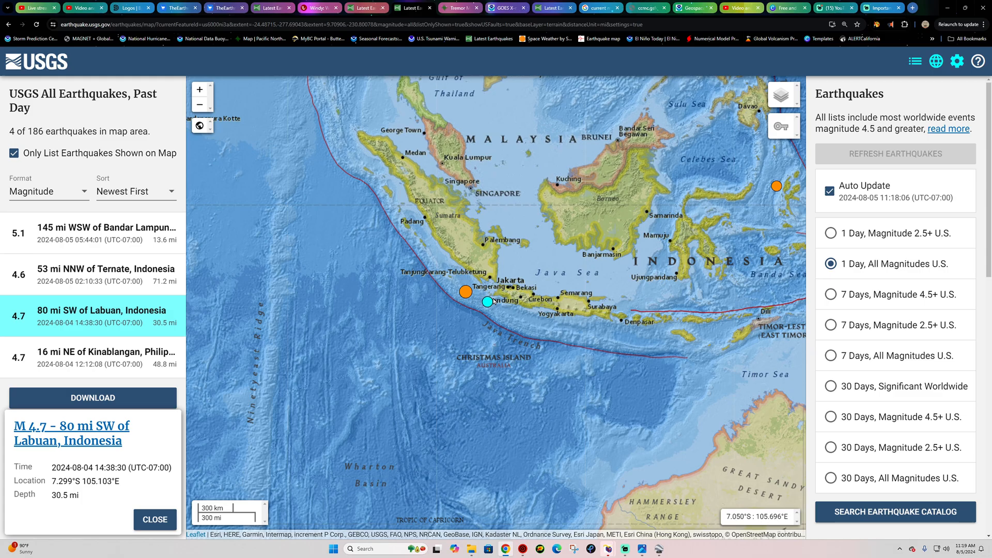
mouse_move(393, 226)
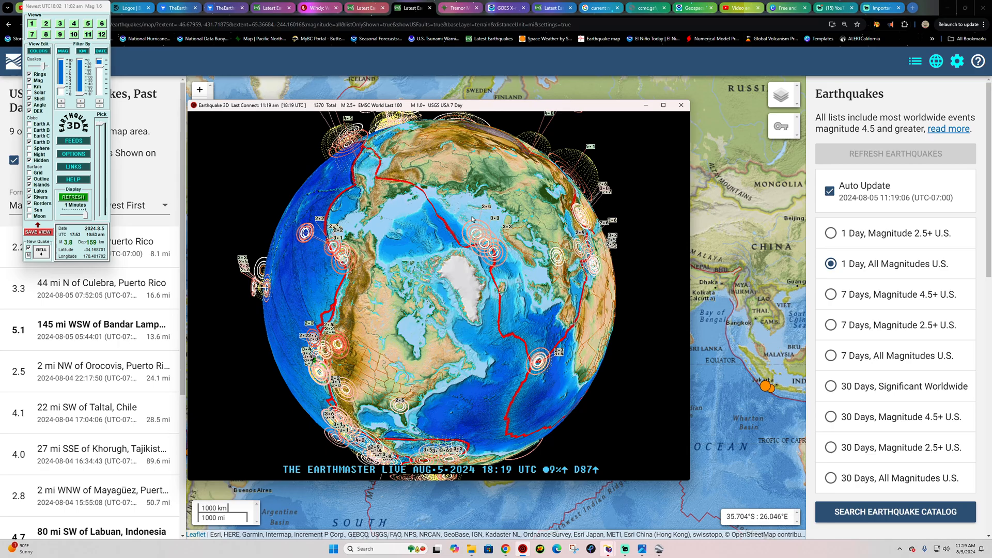
mouse_move(445, 284)
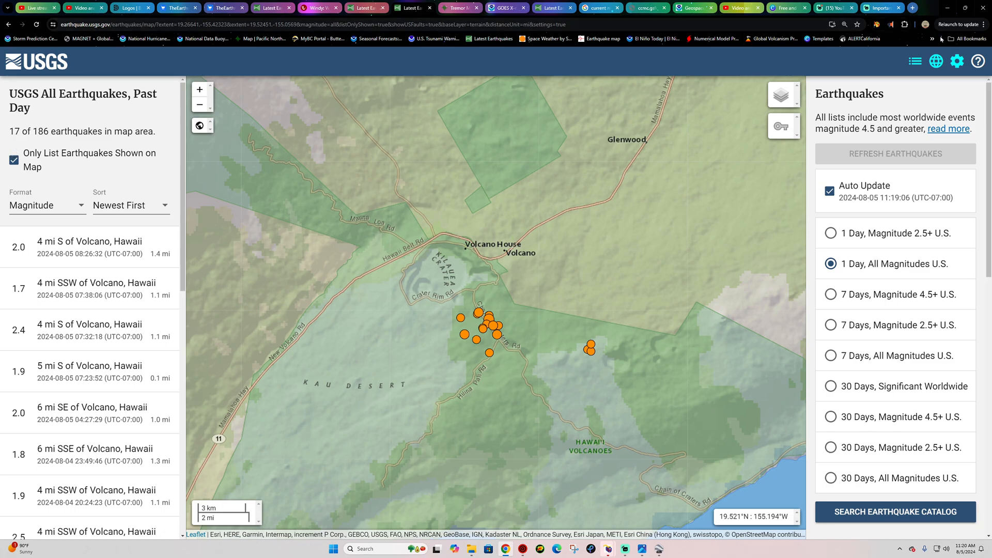
Close Earthquake 3D to view the Kīlauea earthquake cluster on the Big Island.
click(932, 38)
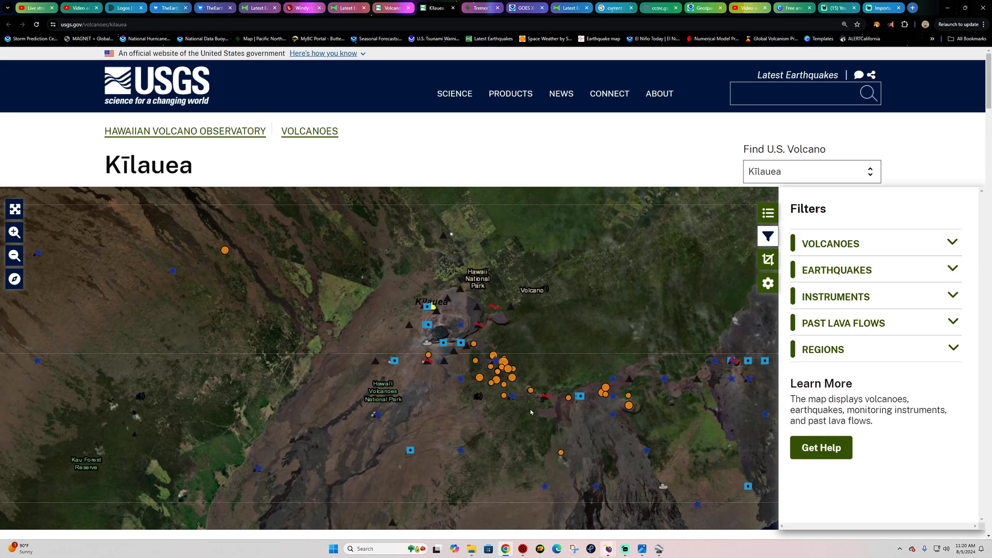
mouse_move(542, 403)
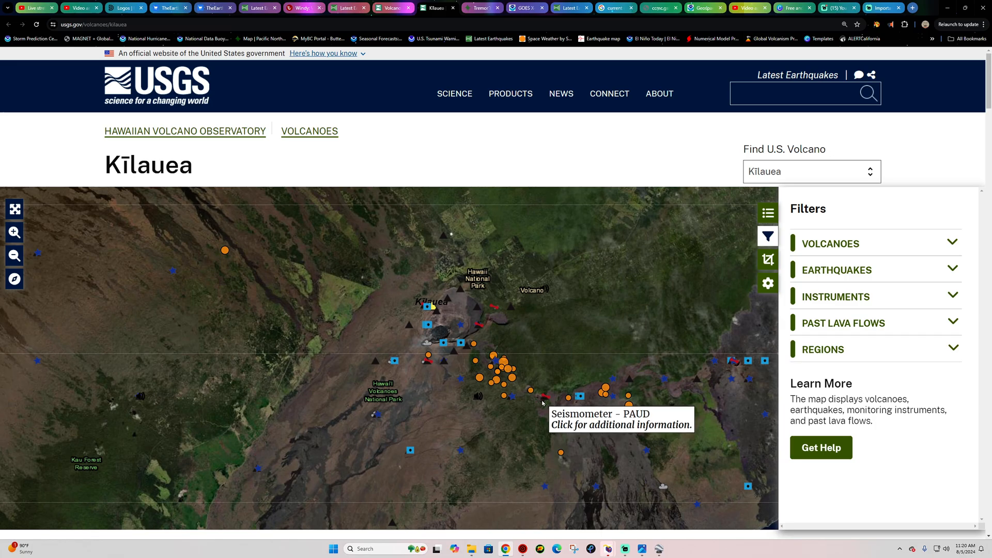
Open the PAUD seismometer station's recent seismogram plots from the Kīlauea map.
click(542, 390)
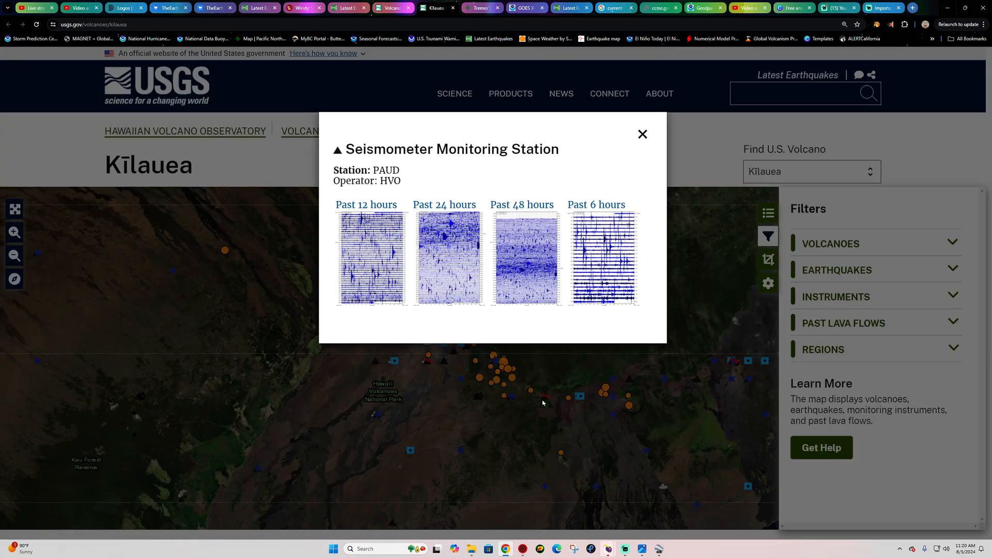
Enlarge and scroll a PAUD seismogram, then close it and the ESC tiltmeter chart.
click(642, 134)
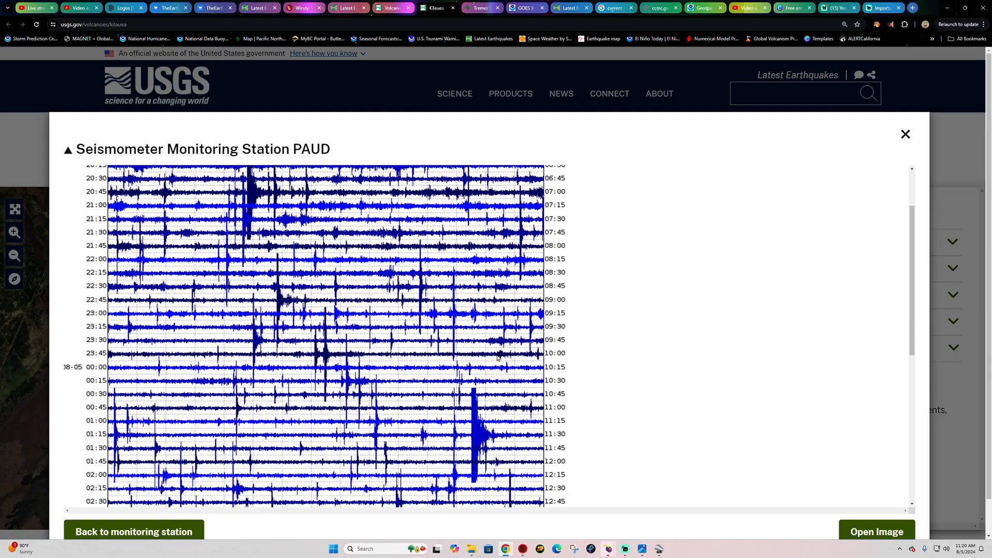
scroll(down, 3)
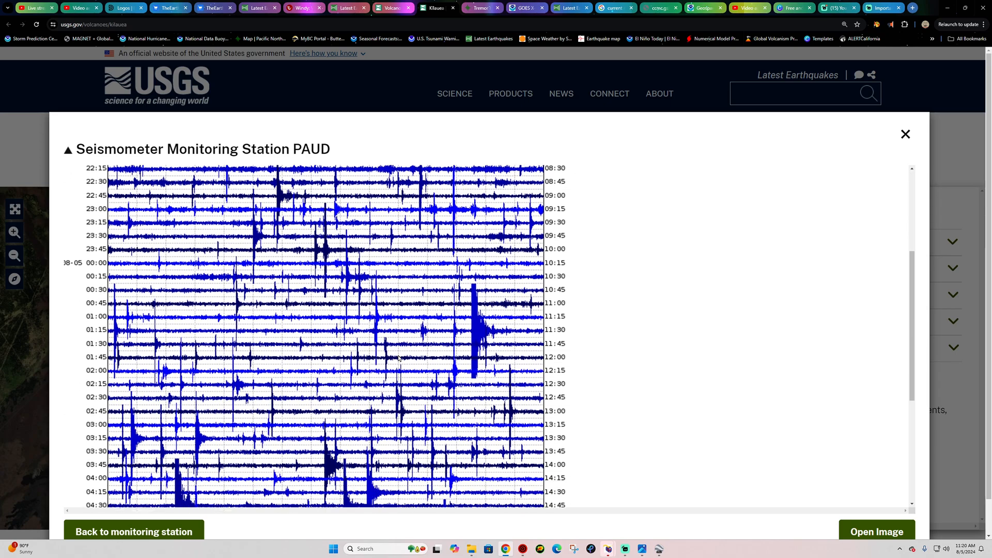
scroll(down, 3)
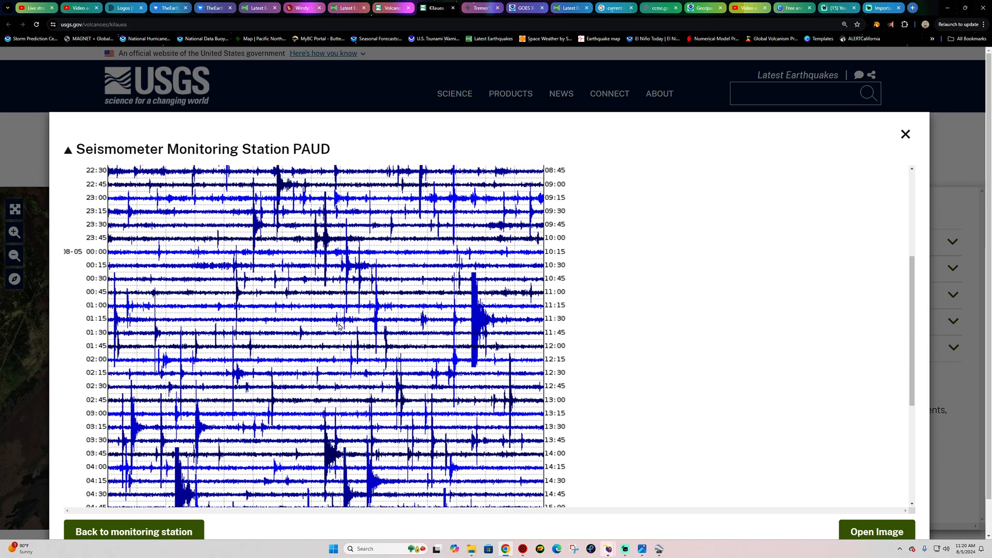
mouse_move(459, 395)
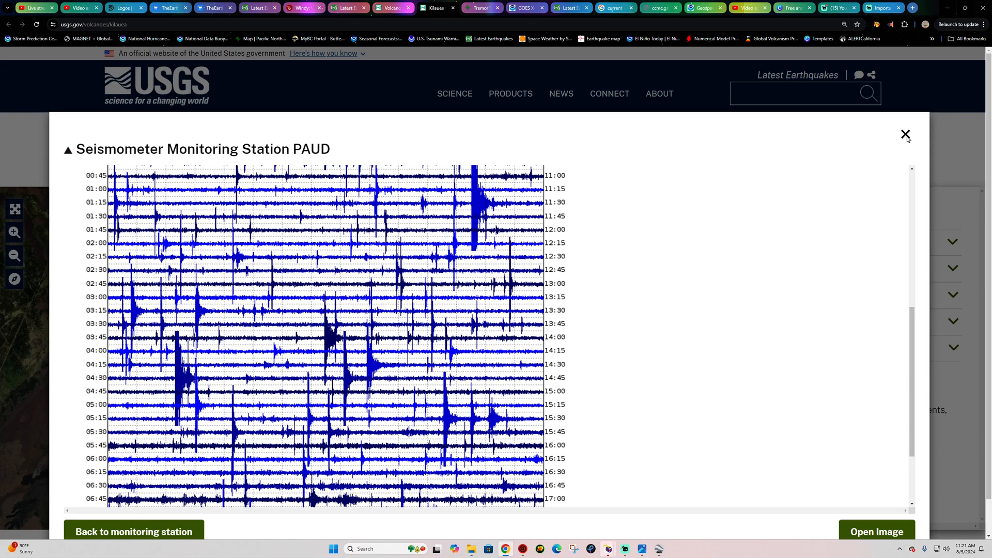
click(905, 134)
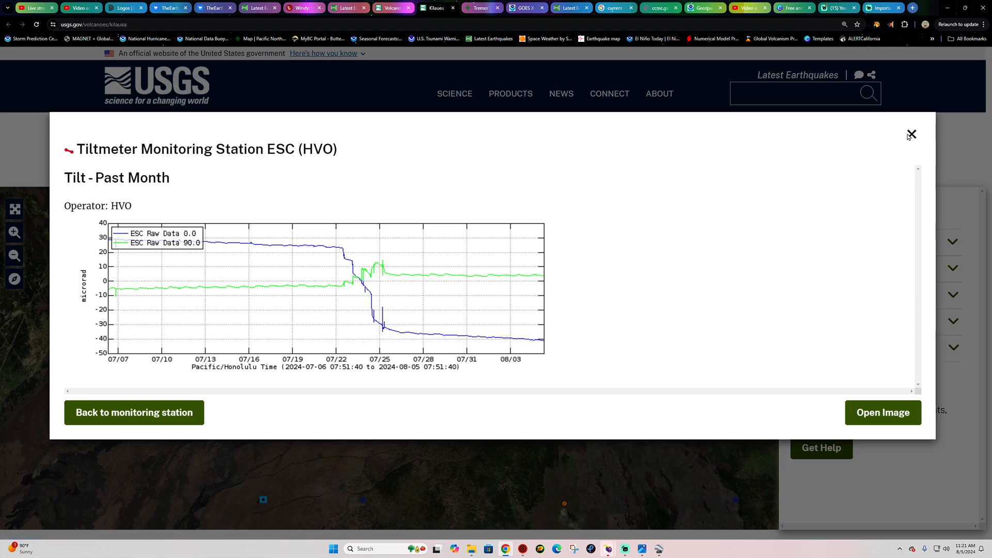
click(911, 135)
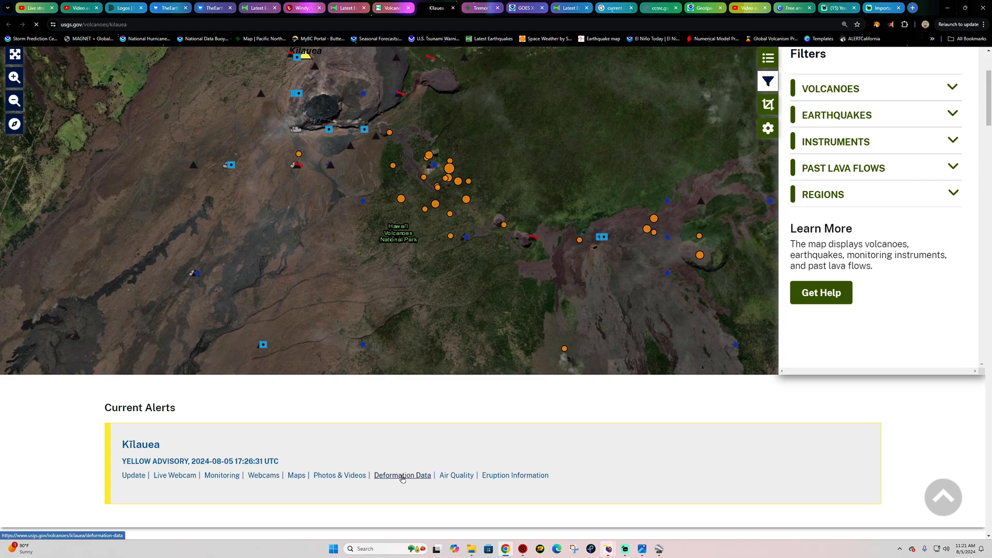
Open Kīlauea's Deformation Data and scroll through the summit and East Rift Zone tilt plots.
click(221, 475)
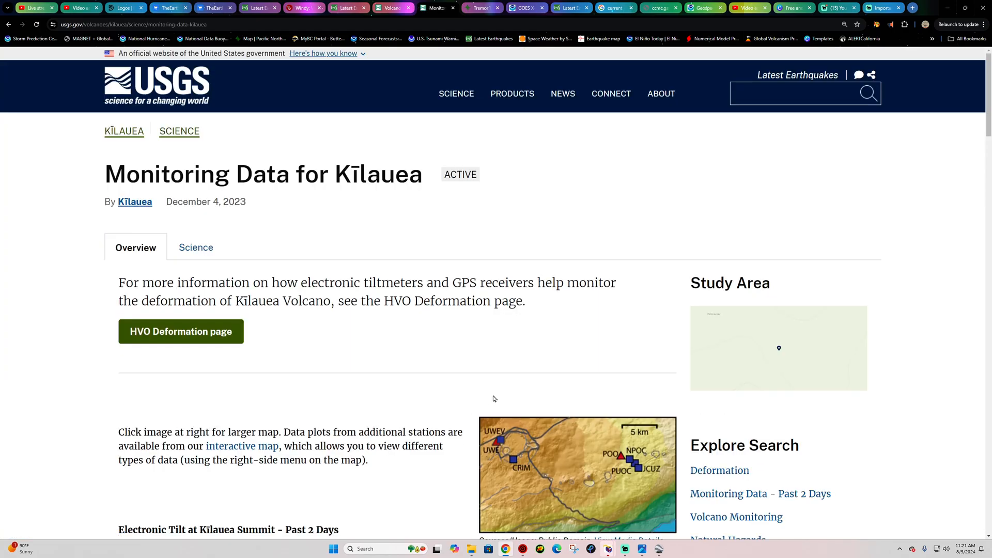
scroll(down, 3)
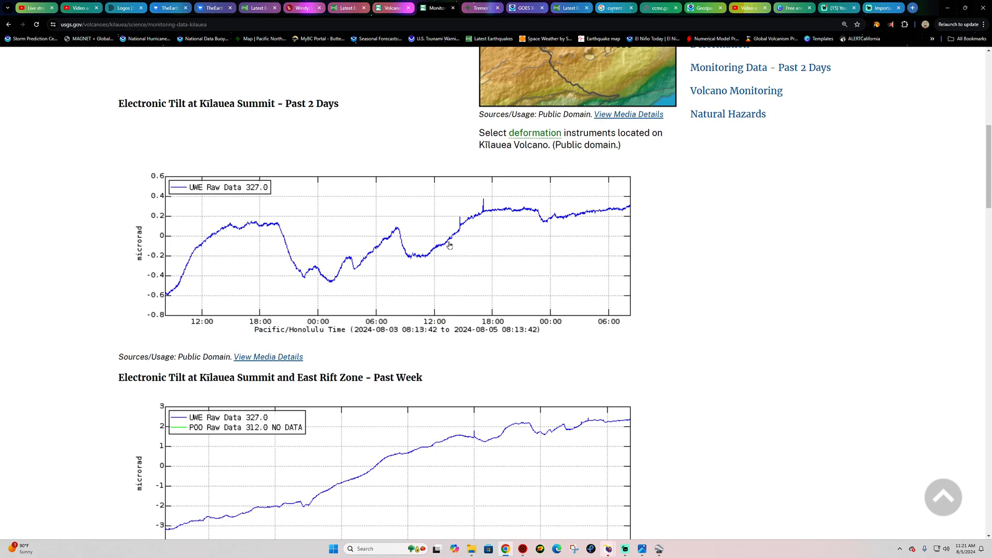
scroll(down, 3)
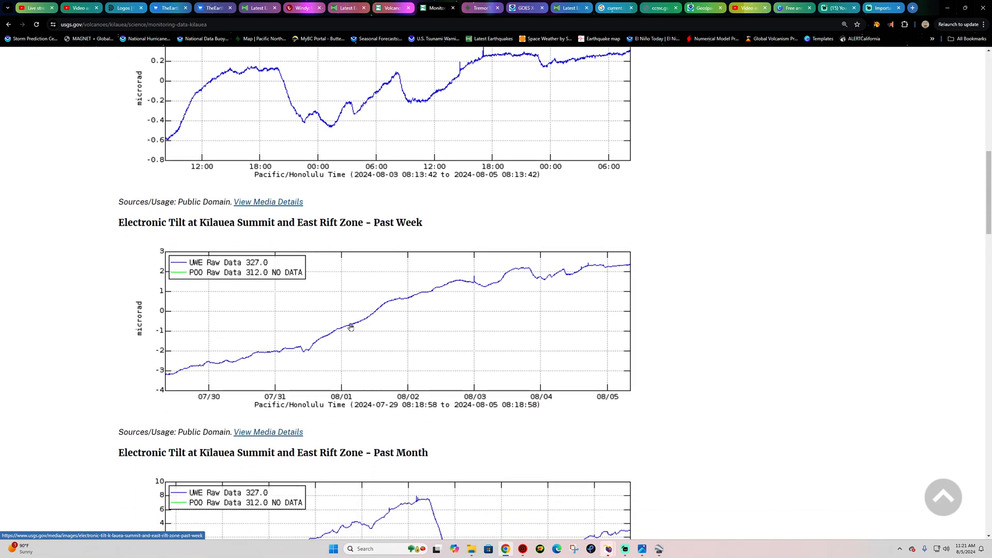
scroll(down, 3)
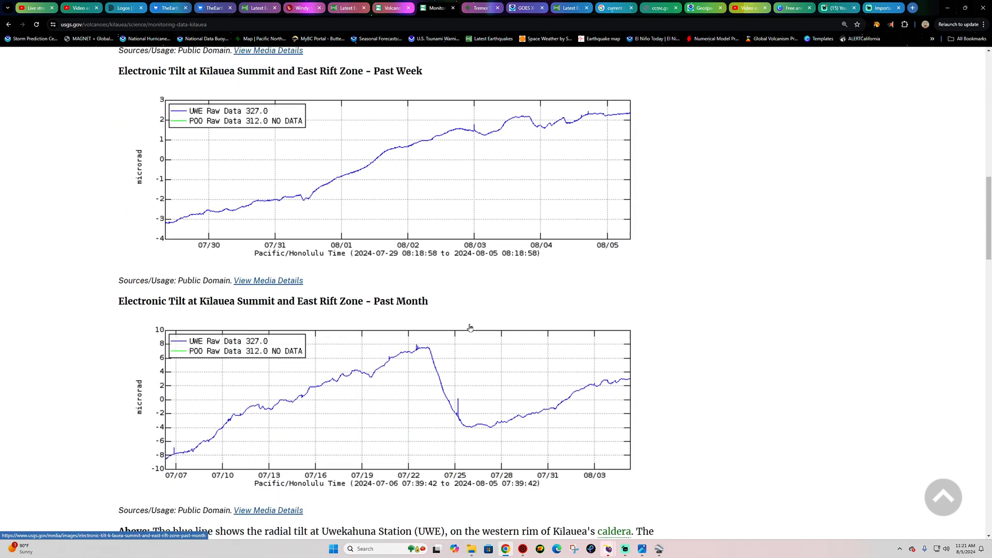
scroll(down, 3)
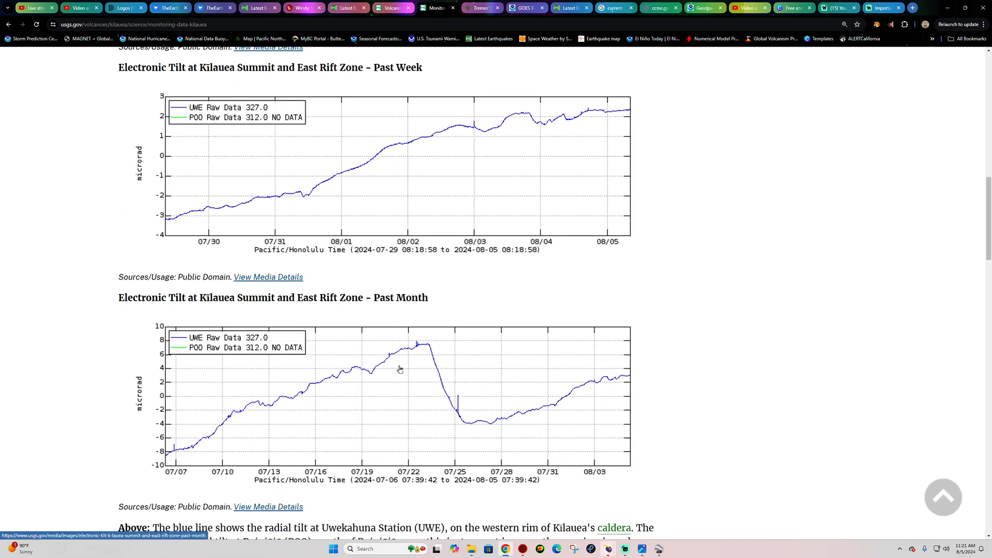
mouse_move(373, 380)
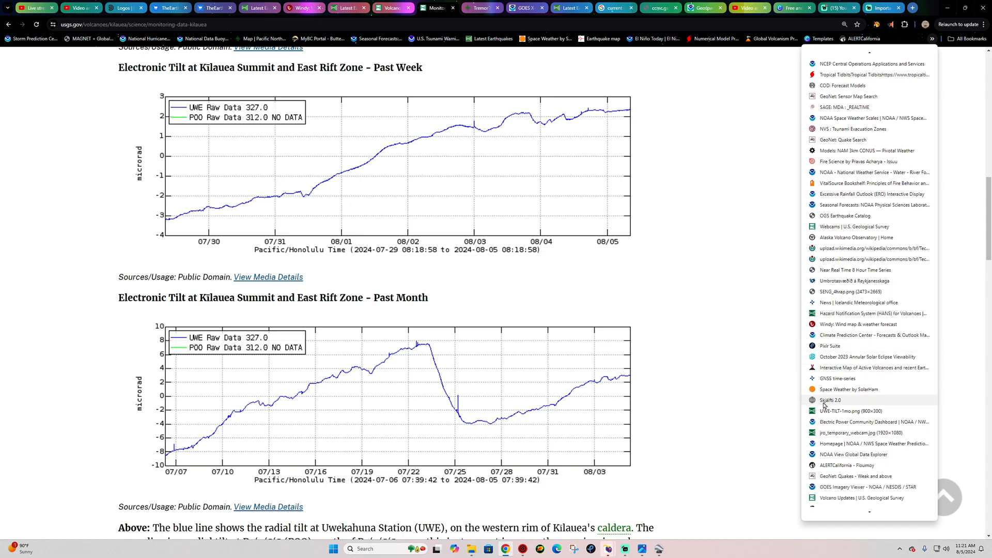
Open the Vafri.is quake map and zoom out to the last-12-hours quakes around Grindavík.
click(830, 400)
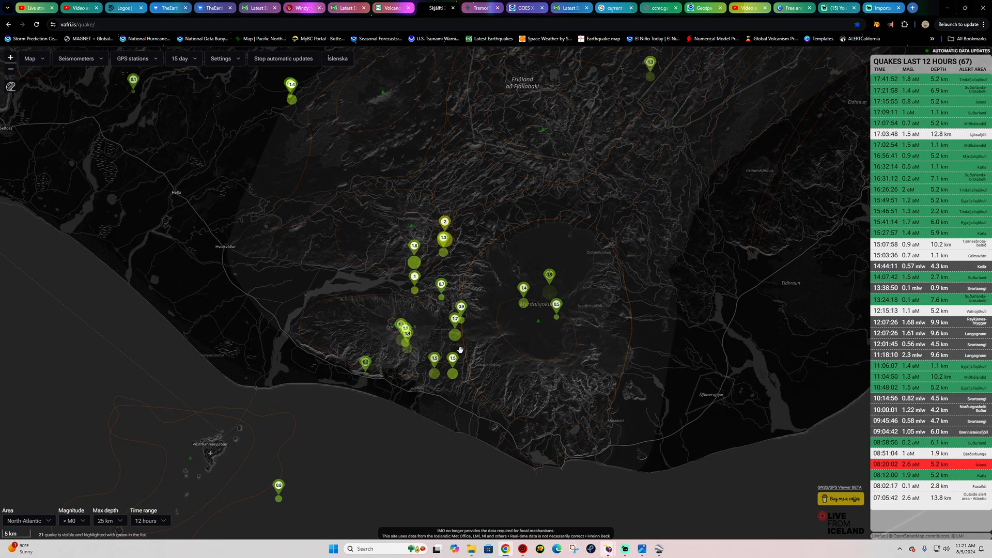
mouse_move(484, 261)
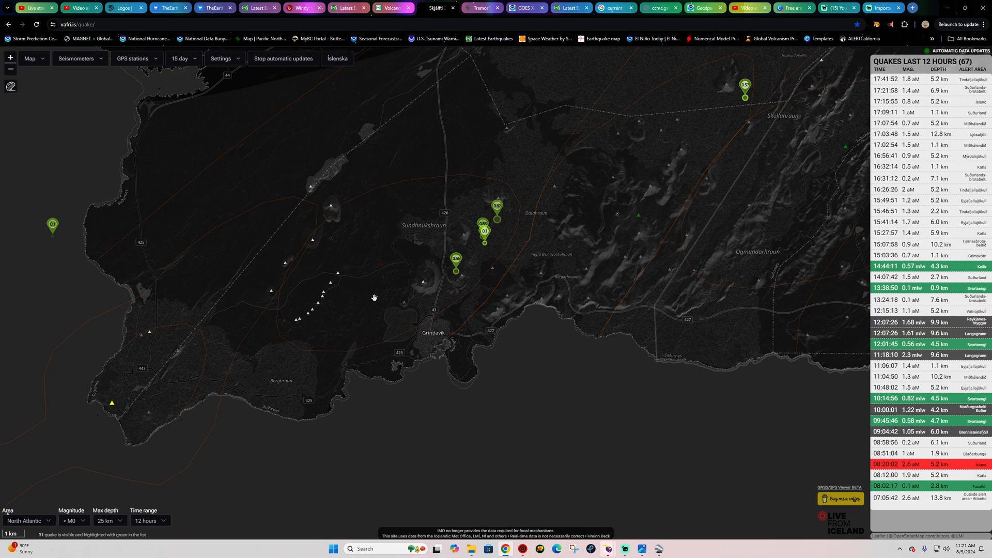
mouse_move(465, 213)
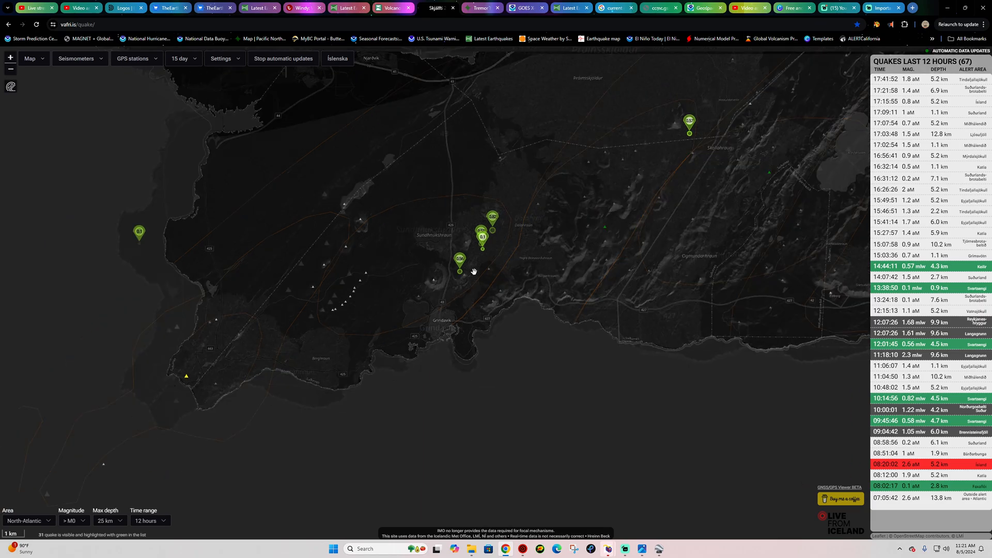
scroll(down, 3)
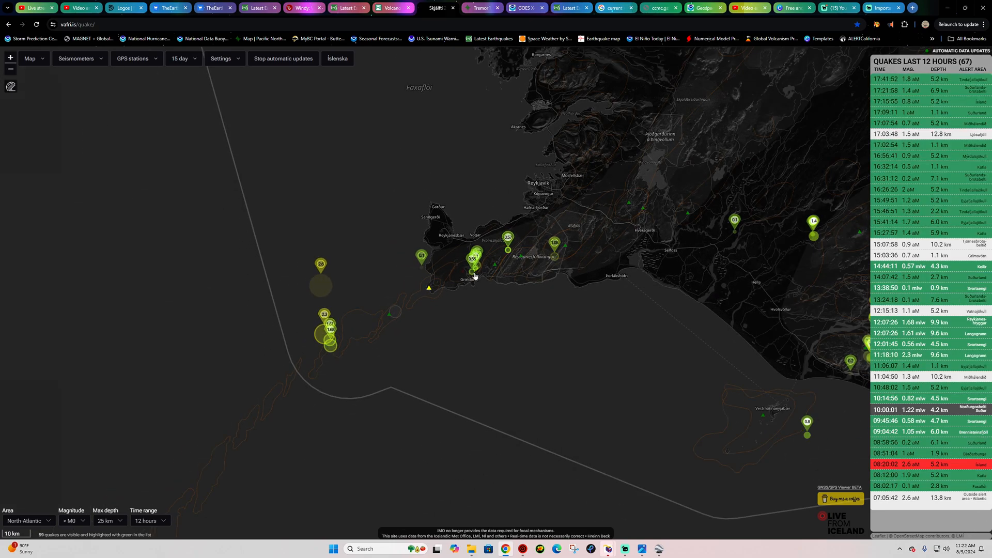
scroll(down, 3)
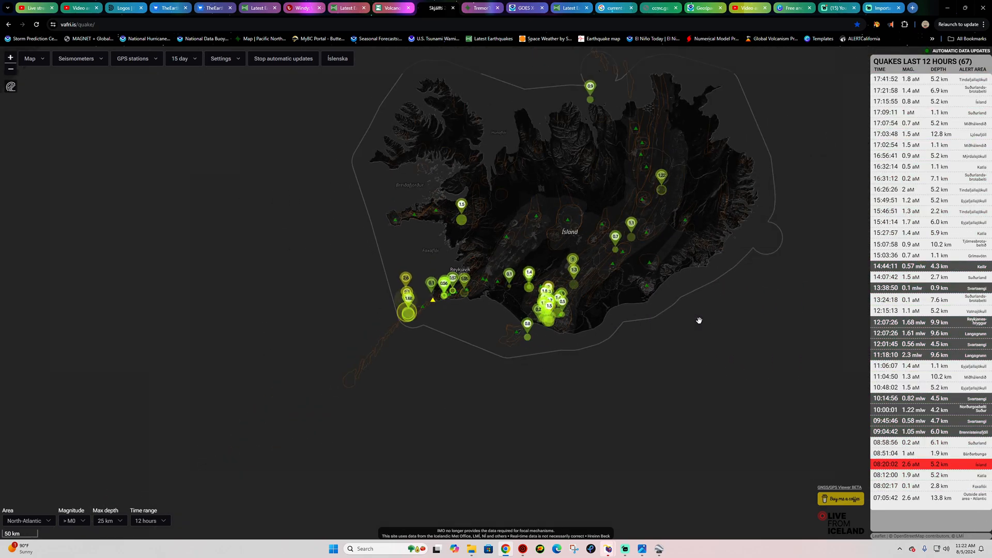
scroll(down, 3)
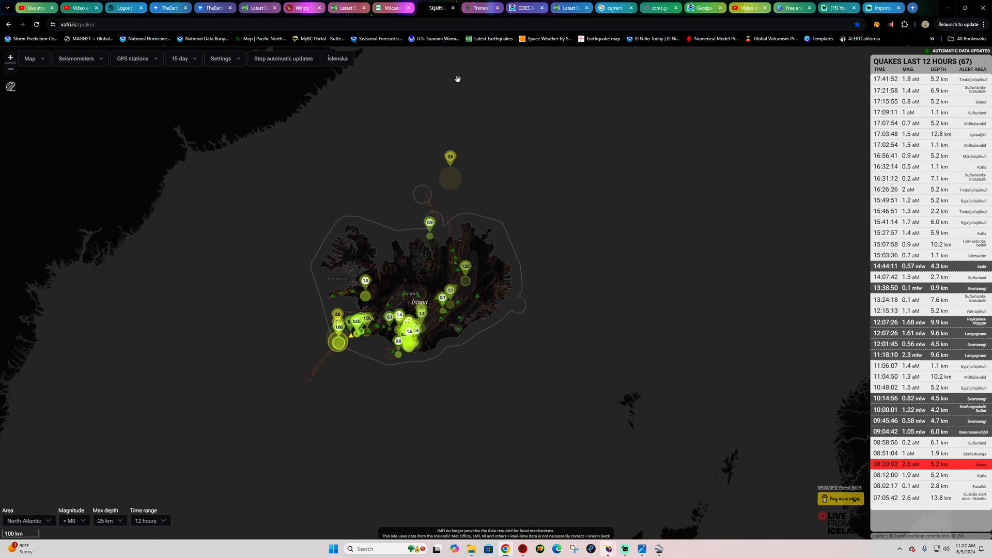
mouse_move(405, 286)
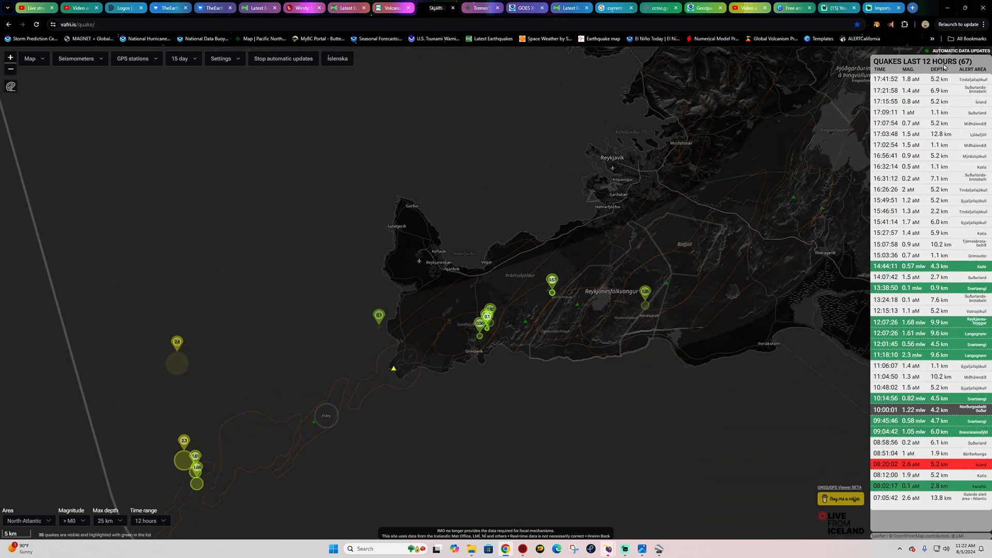
click(932, 39)
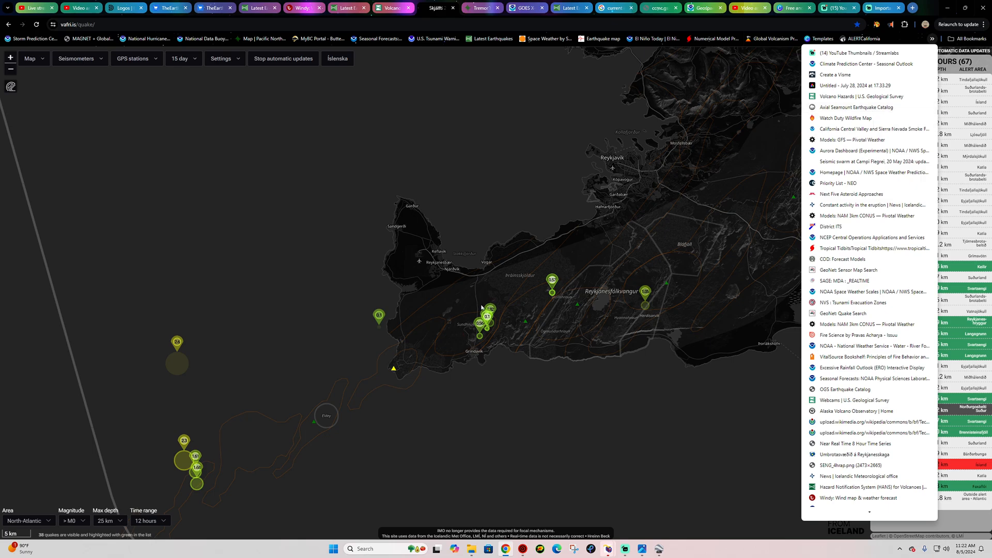
mouse_move(492, 331)
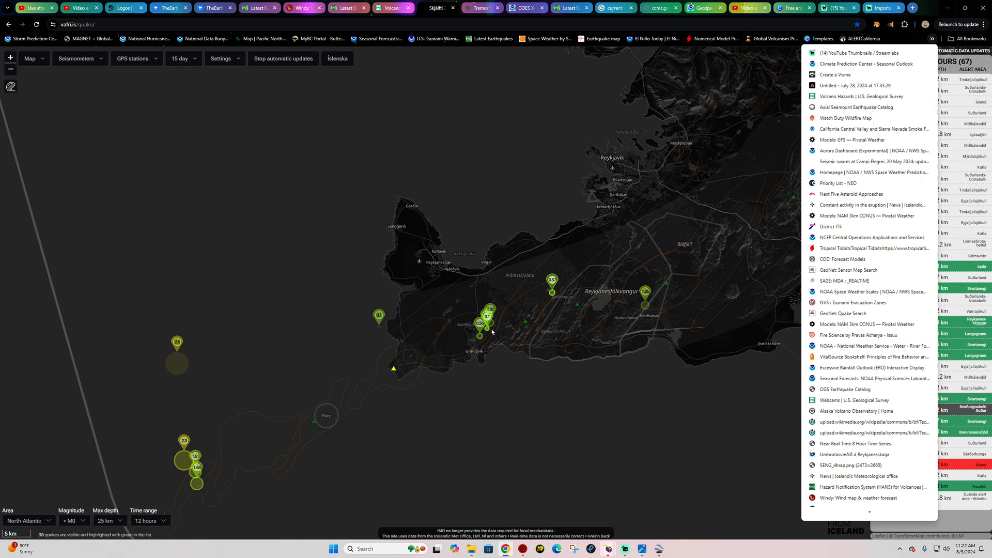
mouse_move(515, 393)
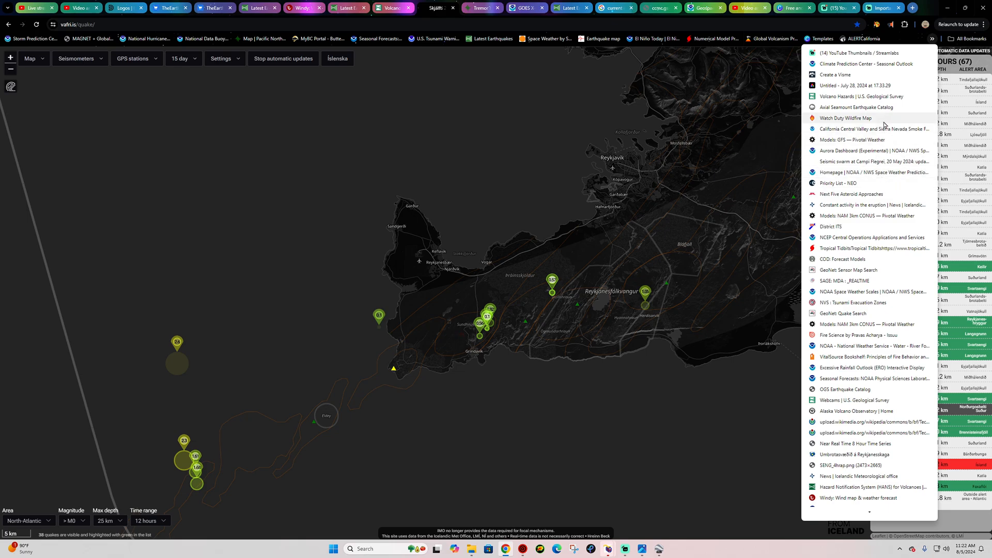
mouse_move(812, 148)
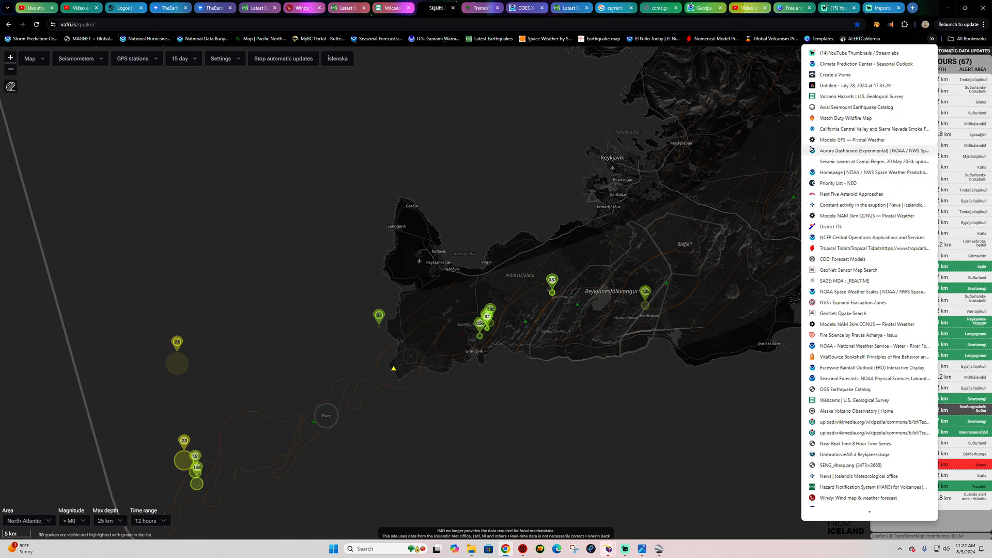
mouse_move(854, 218)
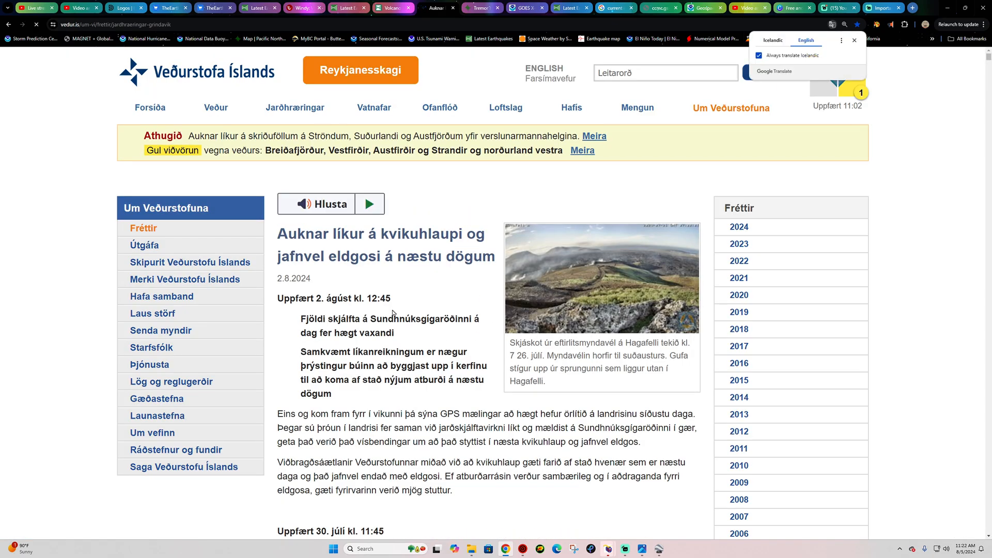
Translate the Veðurstofa Reykjanes magma-flow and eruption-probability article into English and read it.
click(804, 41)
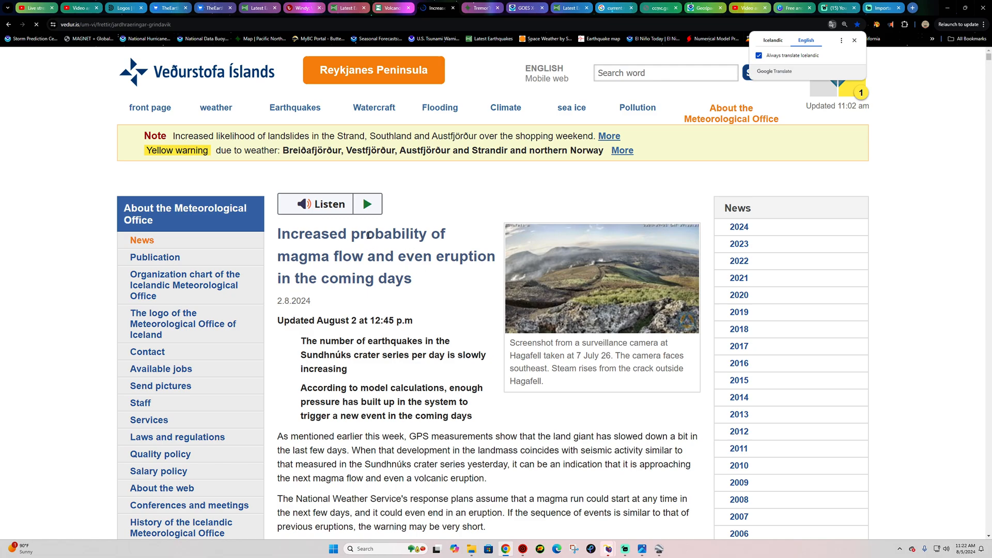
mouse_move(571, 423)
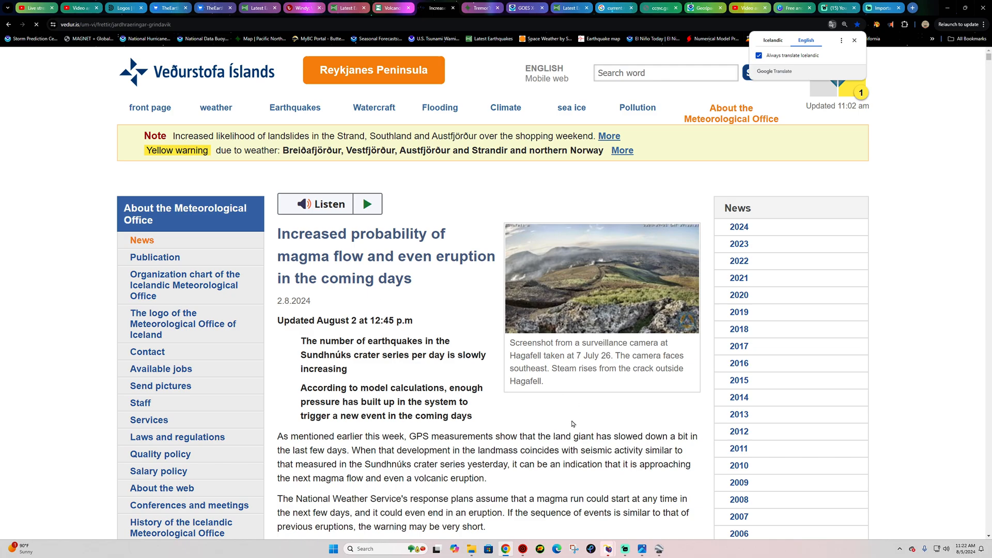
mouse_move(481, 412)
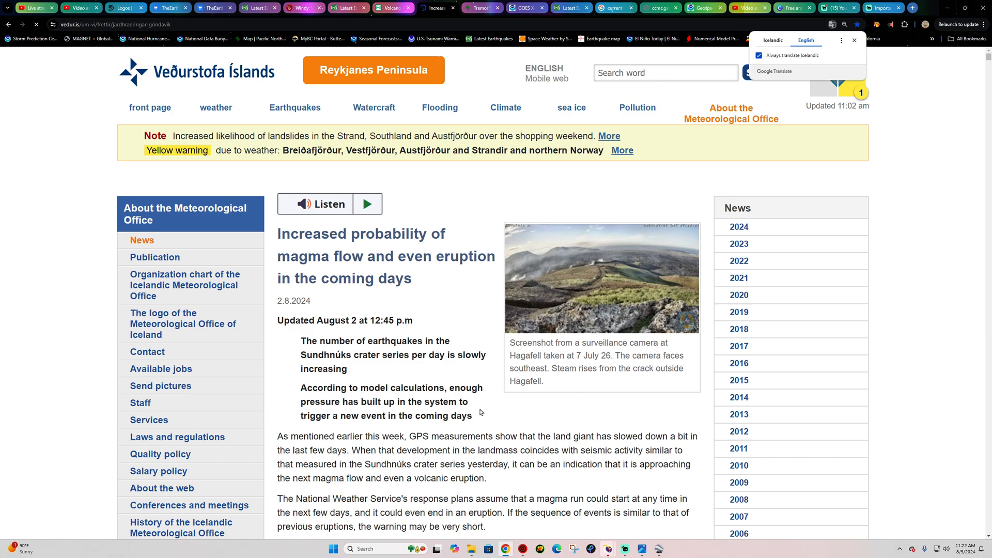
scroll(down, 3)
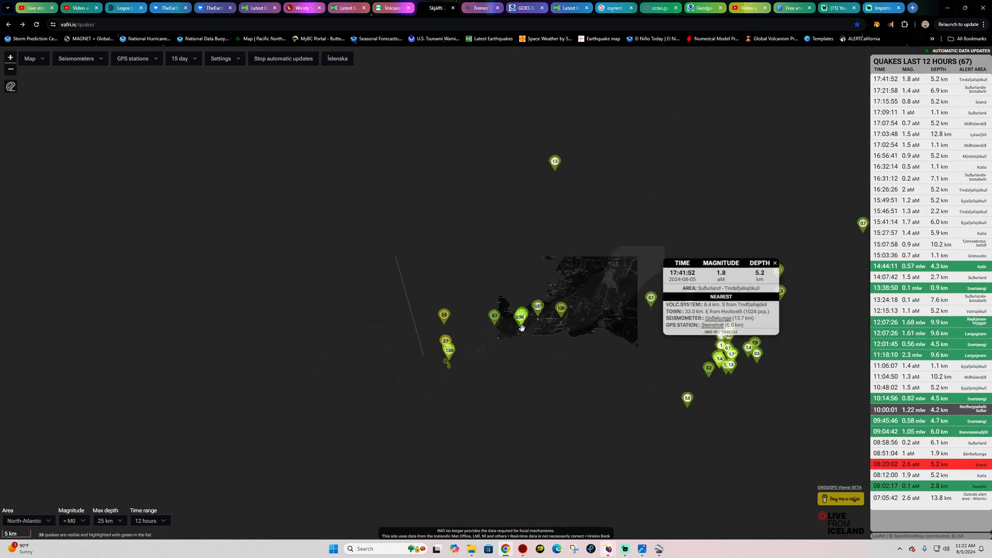
Zoom the Vafri.is map in on the quake cluster around Sundhnúkshraun north of Grindavík.
scroll(down, 3)
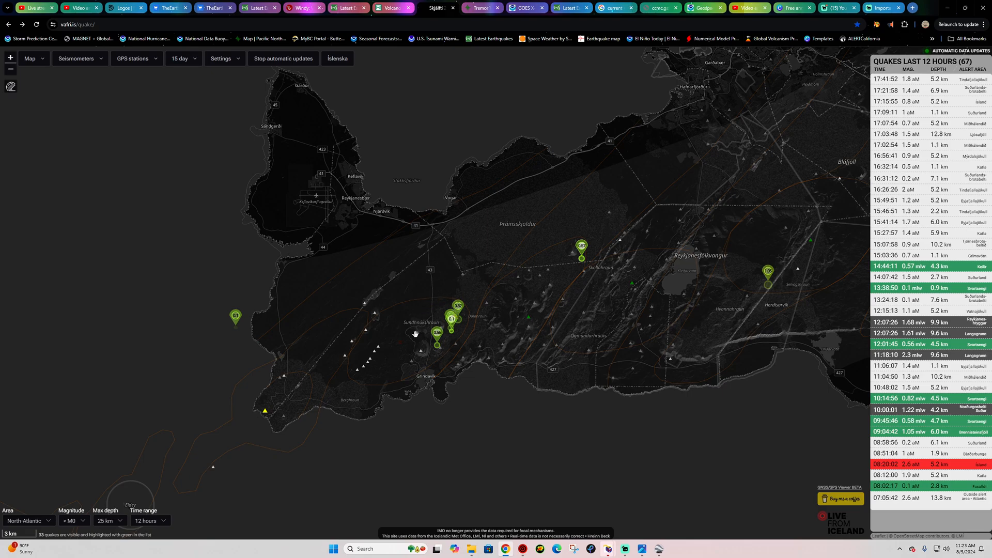
mouse_move(462, 331)
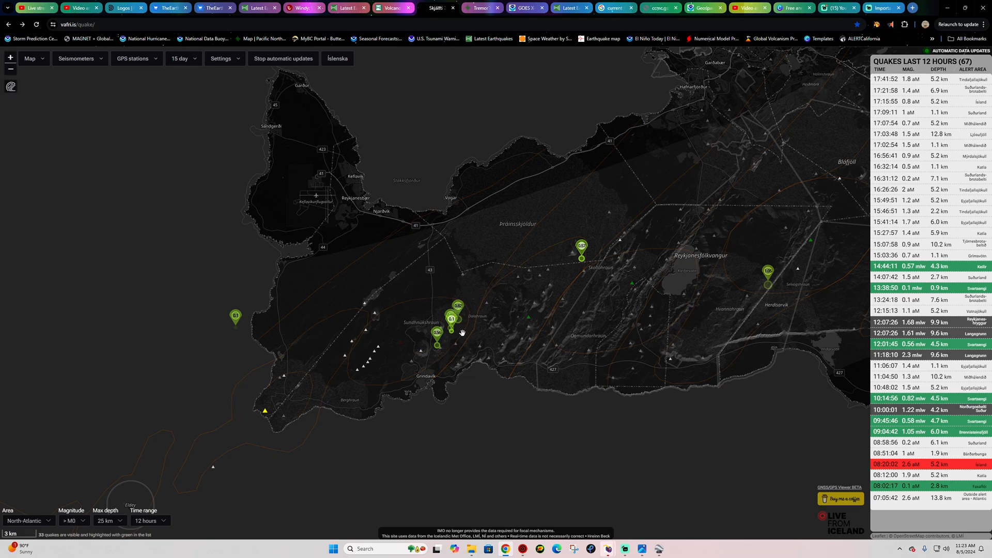
mouse_move(461, 298)
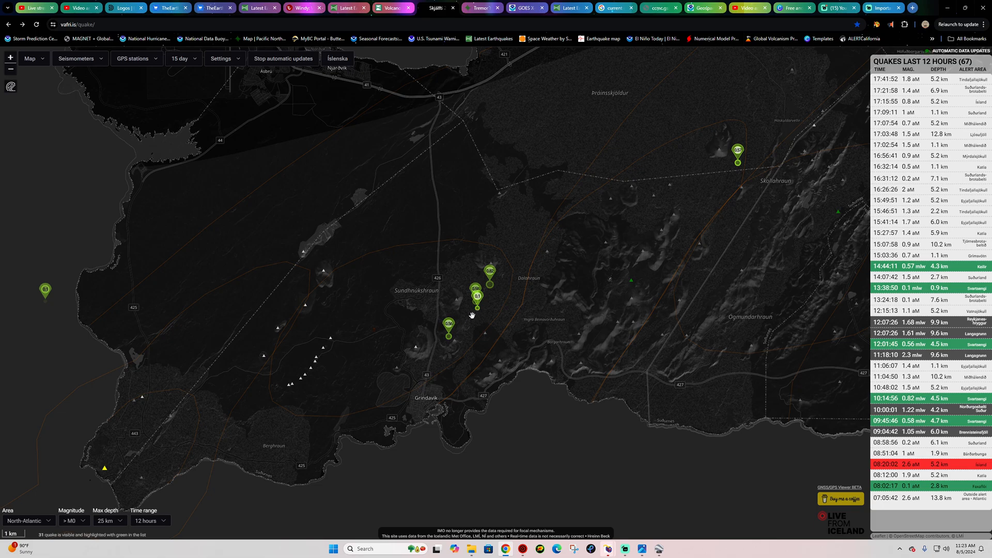
mouse_move(502, 77)
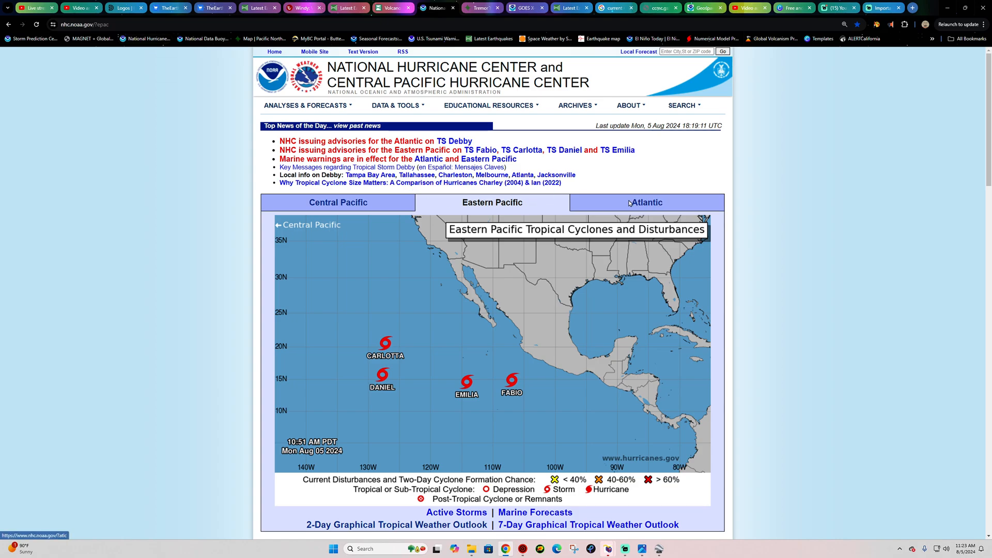
Read NHC's Atlantic Tropical Storm Debby key messages, then move to Tropical Tidbits' Debby page.
click(646, 202)
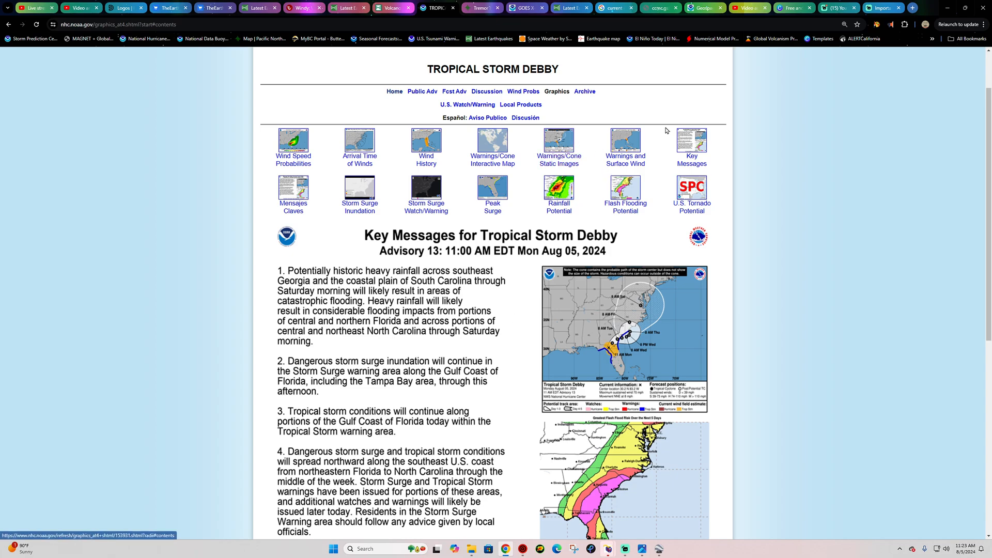
mouse_move(709, 349)
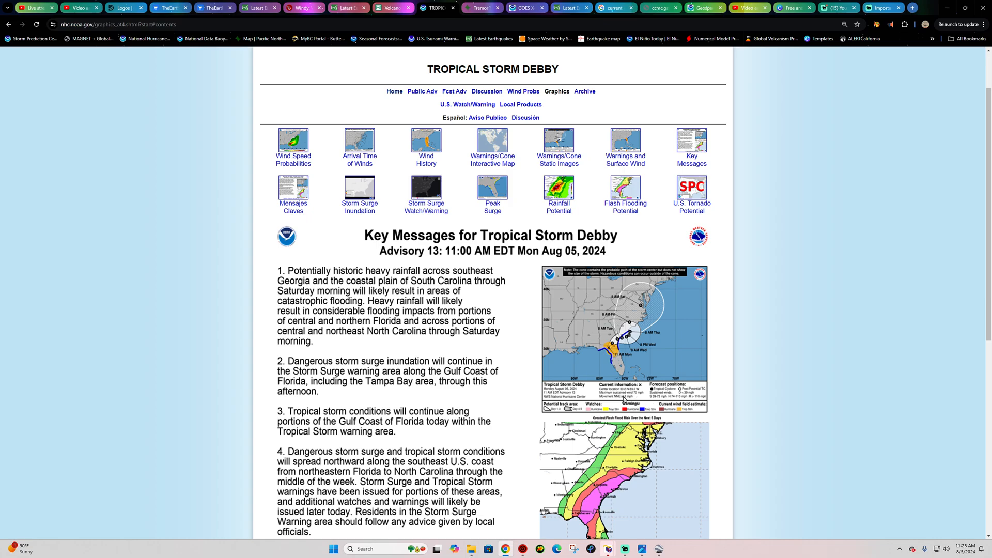
mouse_move(624, 399)
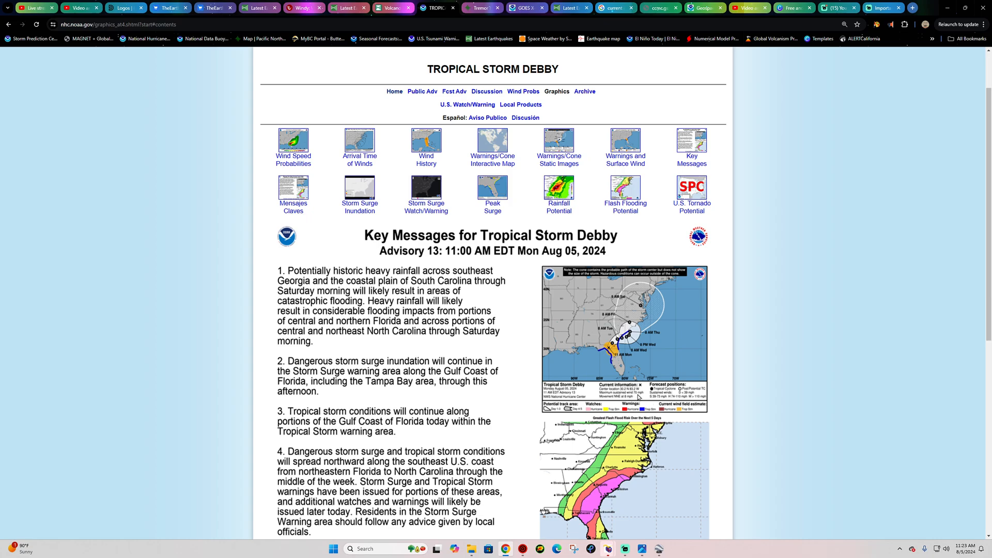
mouse_move(640, 396)
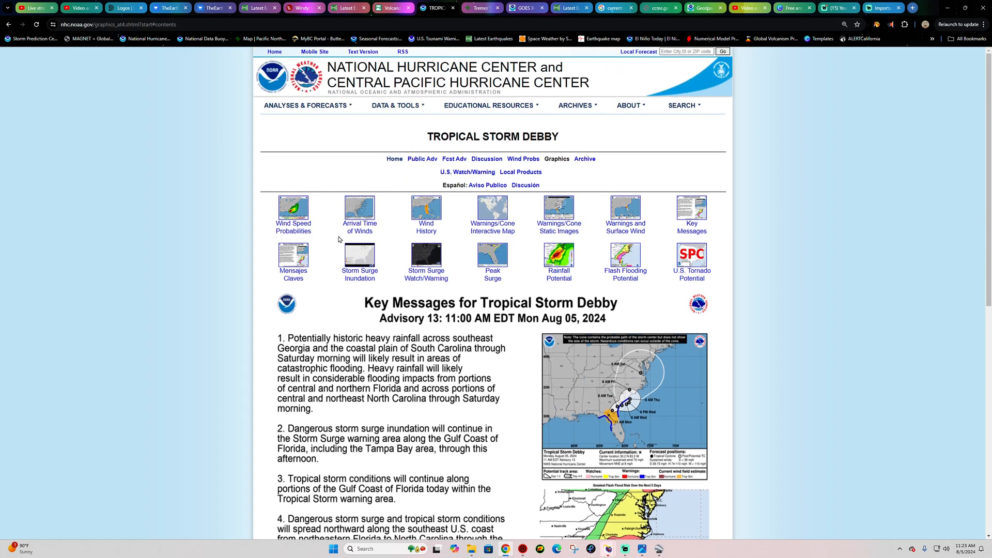
mouse_move(281, 35)
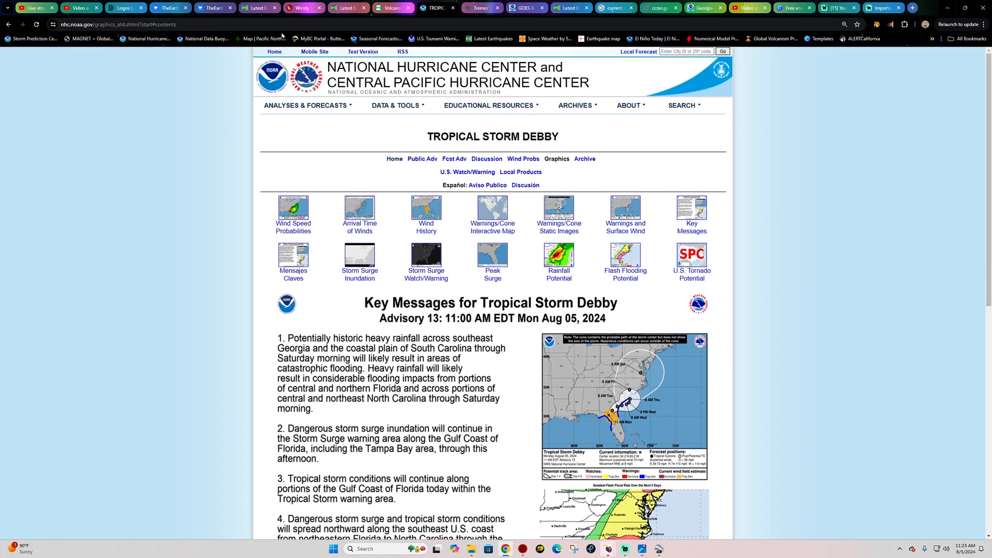
click(930, 38)
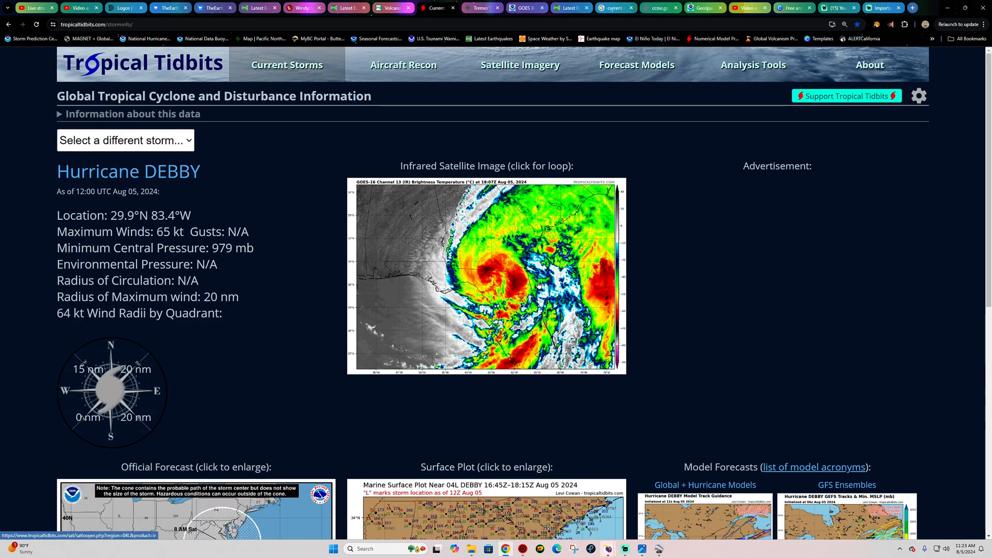
Review Debby's forecast cone, surface plot and model track guidance, then move on to Windy.
click(486, 275)
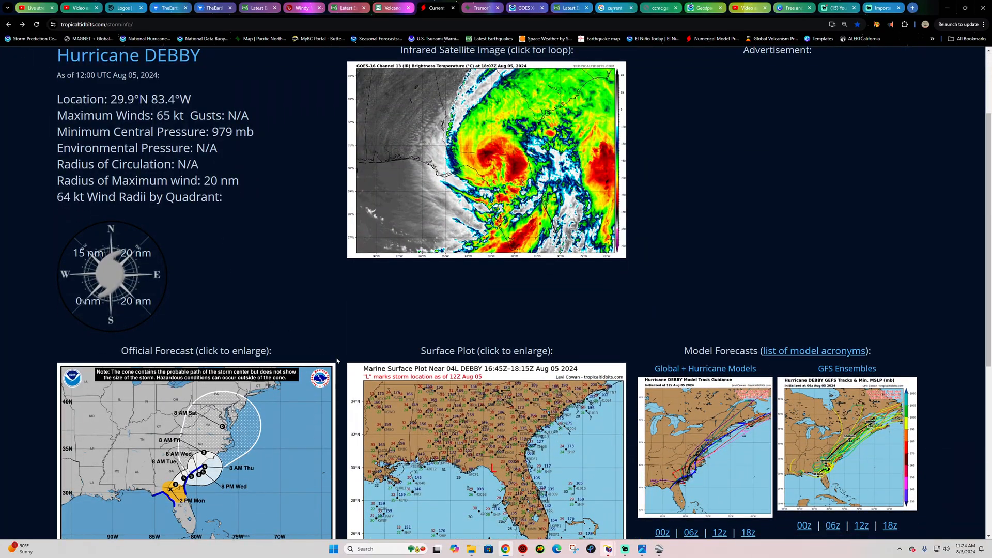
scroll(down, 3)
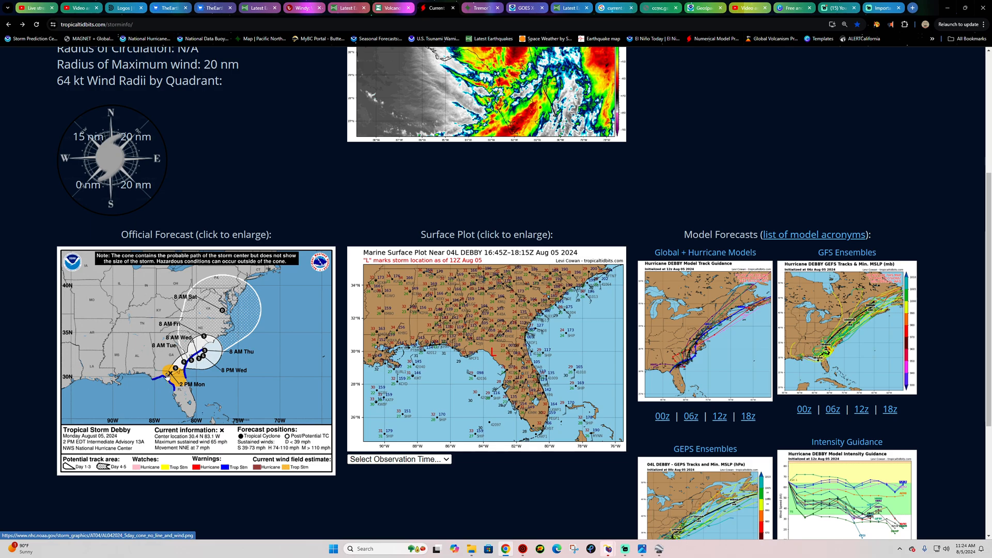
mouse_move(186, 364)
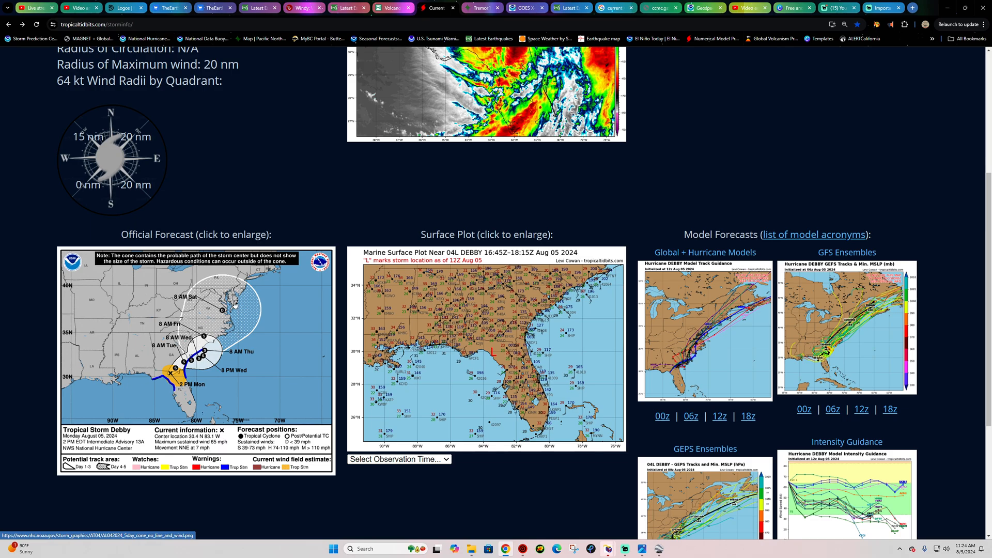
mouse_move(506, 392)
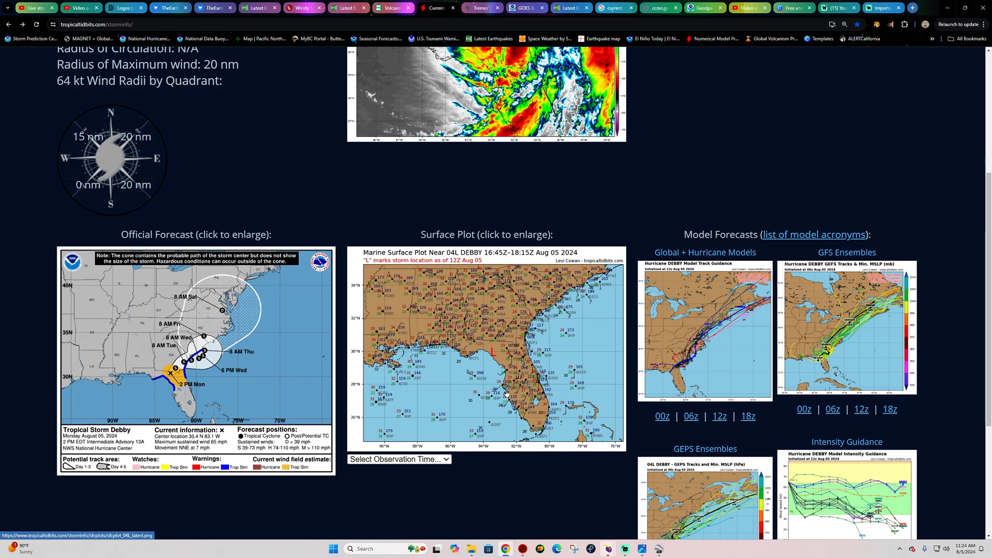
scroll(down, 3)
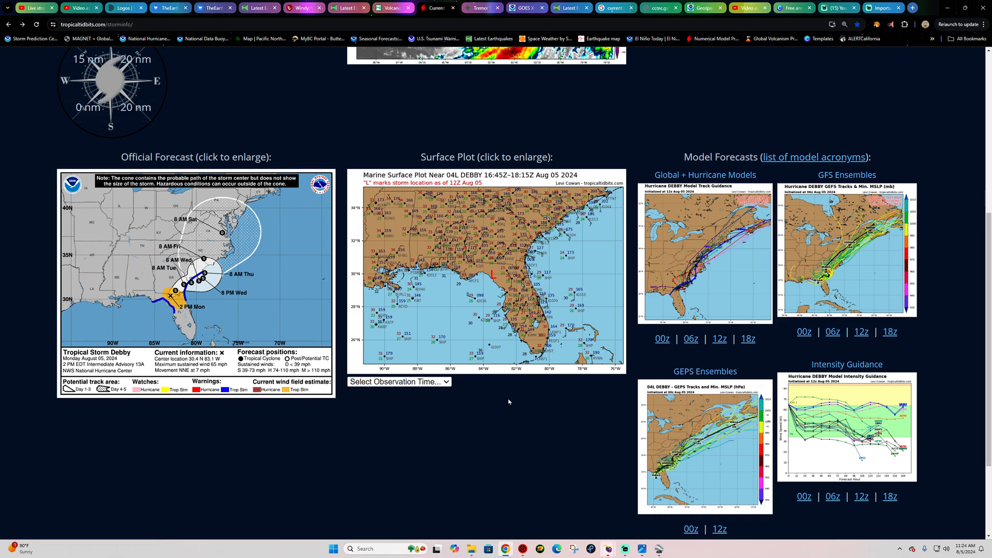
scroll(down, 3)
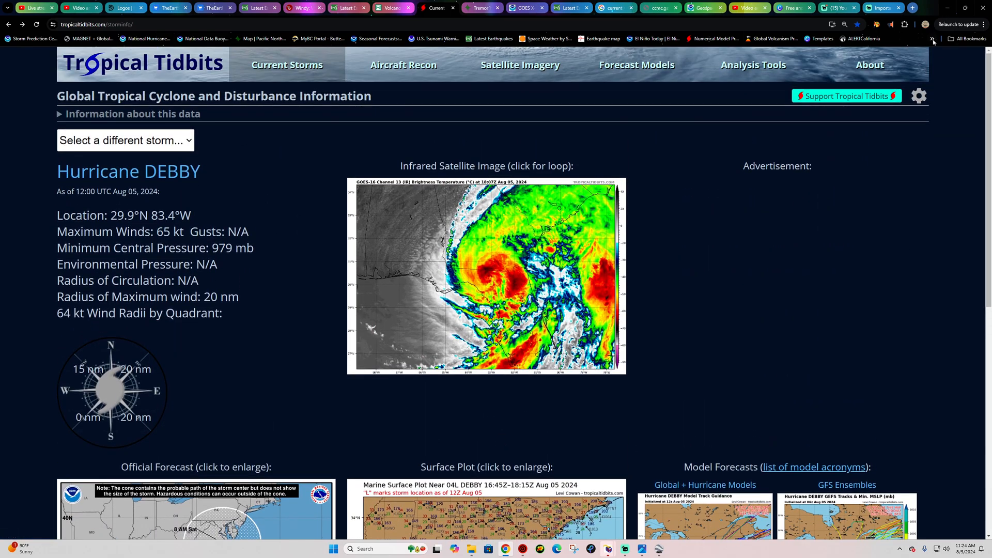
click(932, 38)
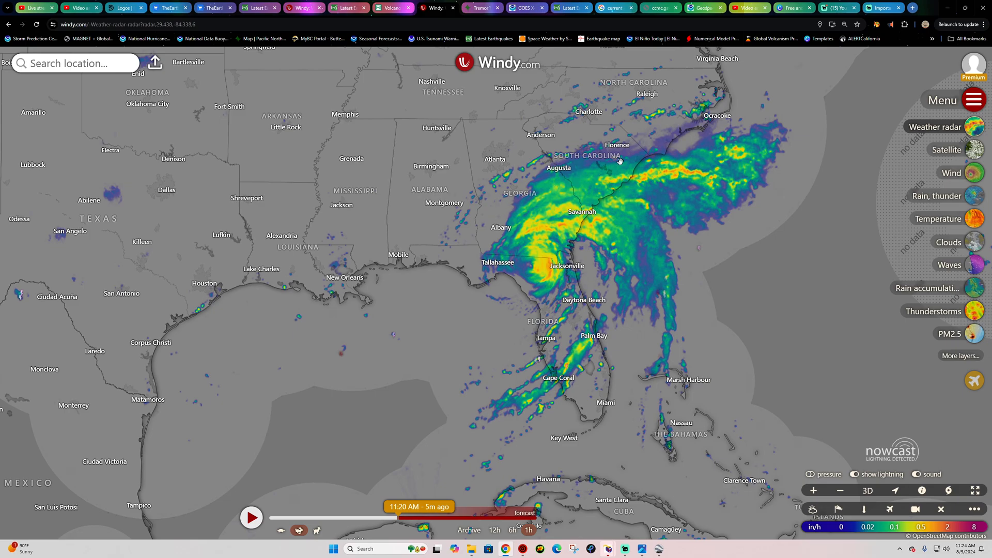
mouse_move(611, 162)
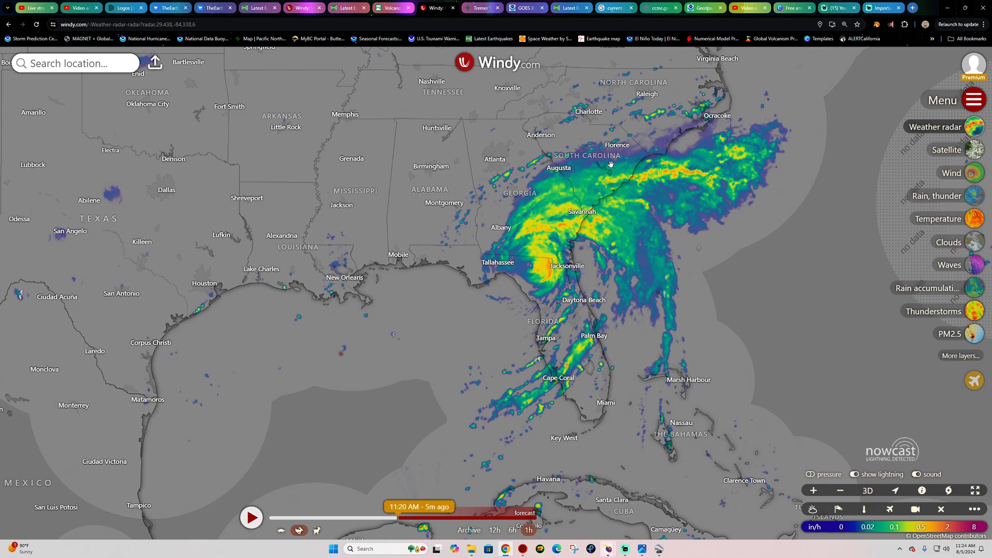
Show Windy's Next 5 days rain accumulation and shift the map toward Georgia and the Carolinas.
click(938, 196)
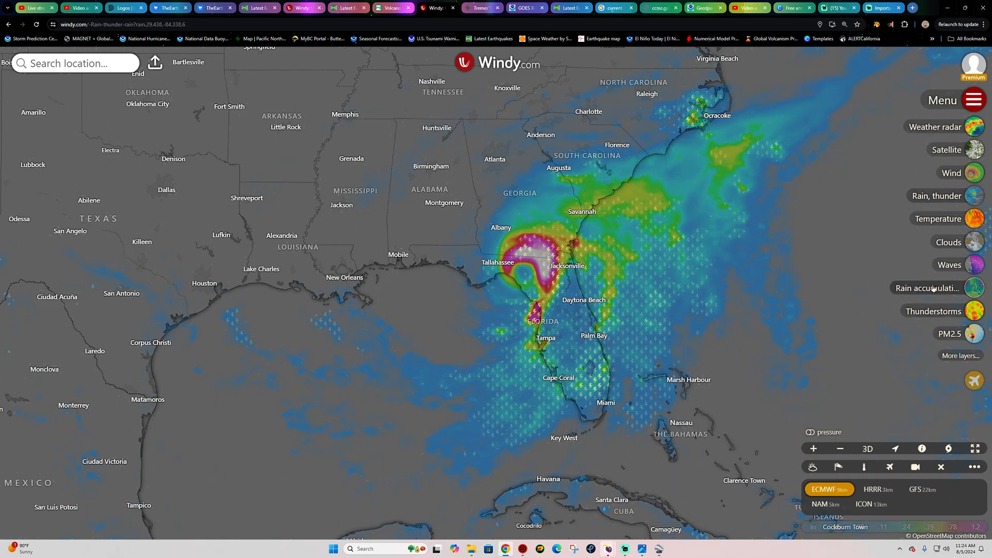
click(927, 288)
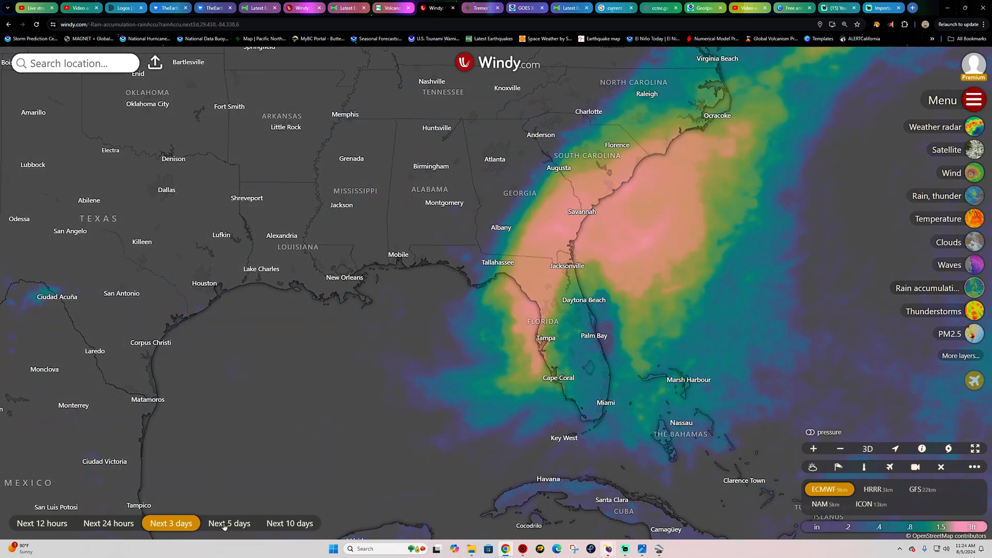
click(230, 523)
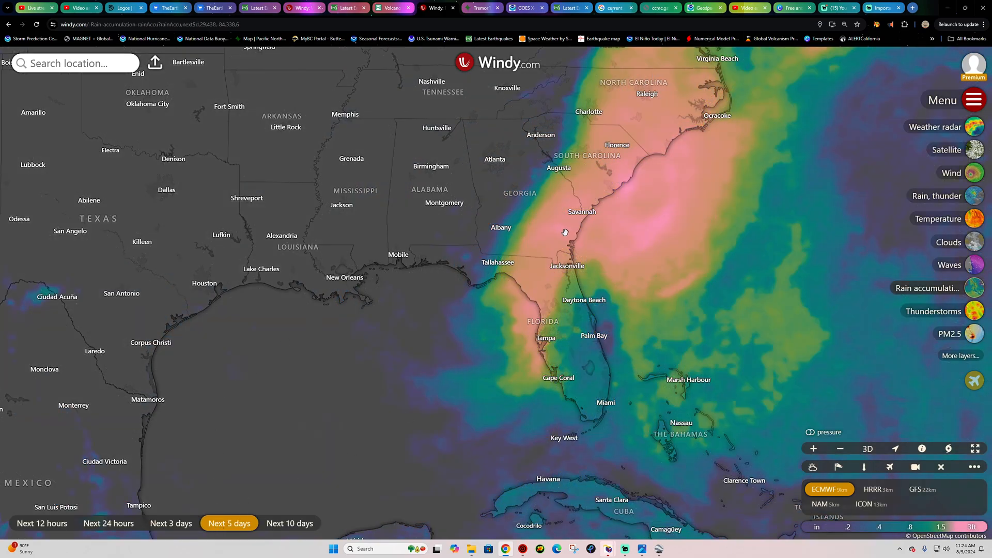
drag(565, 232, 496, 286)
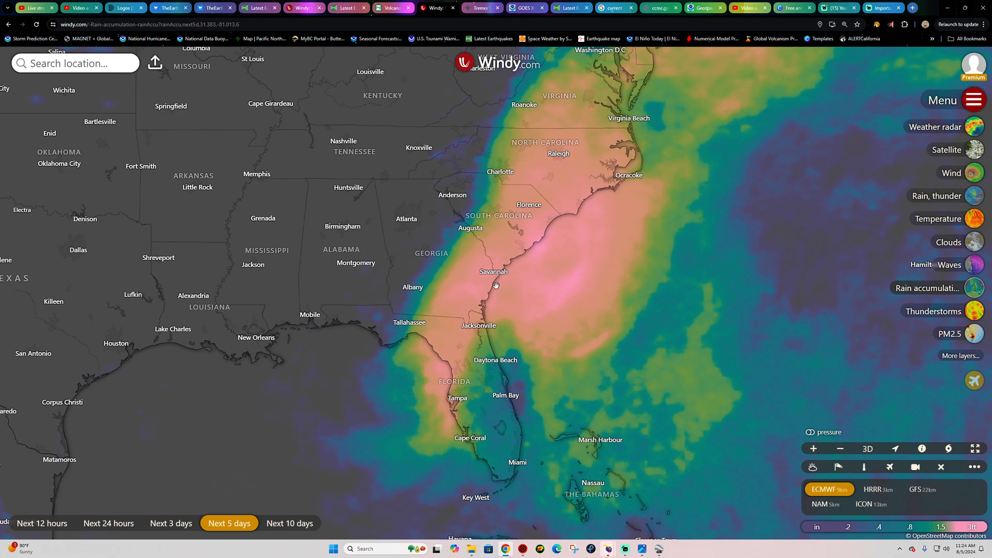
mouse_move(548, 280)
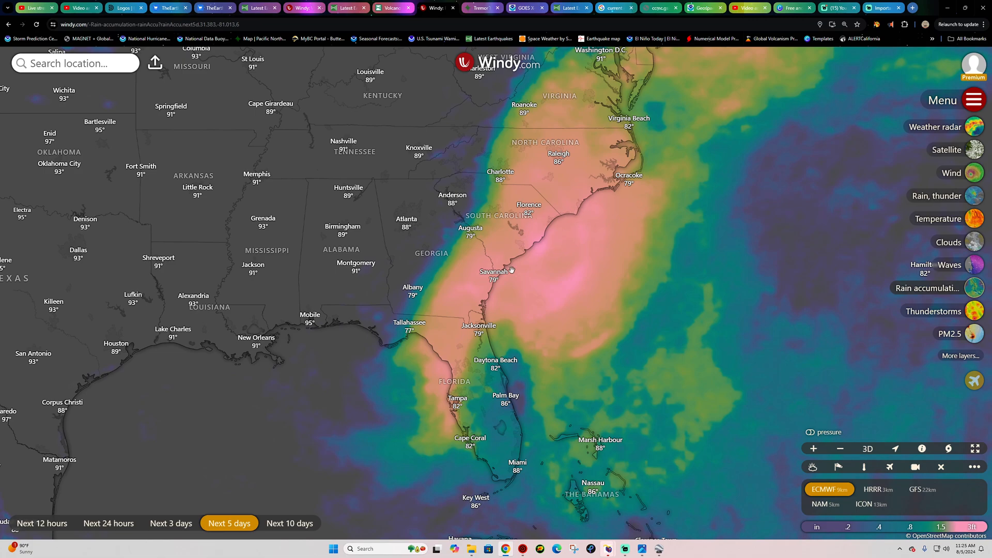
mouse_move(525, 258)
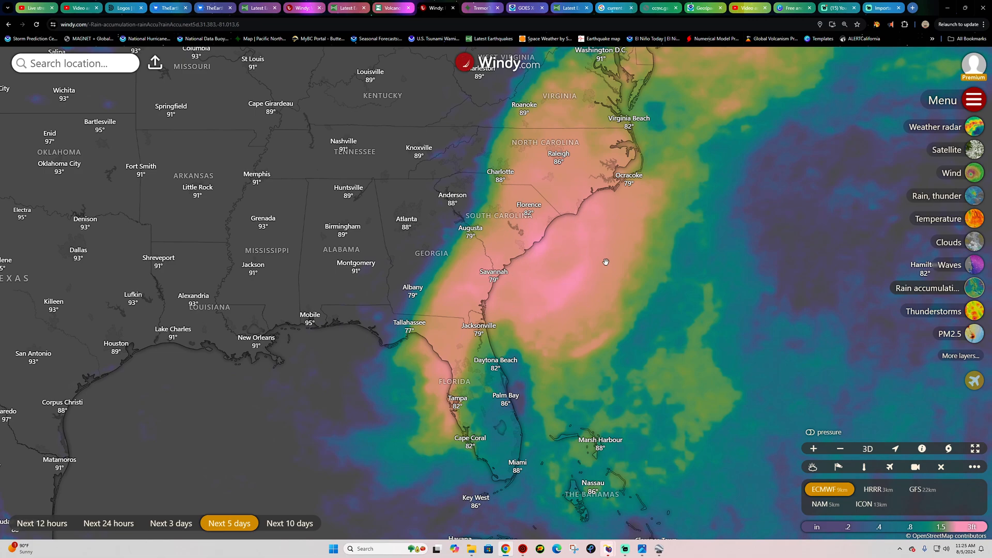
mouse_move(533, 254)
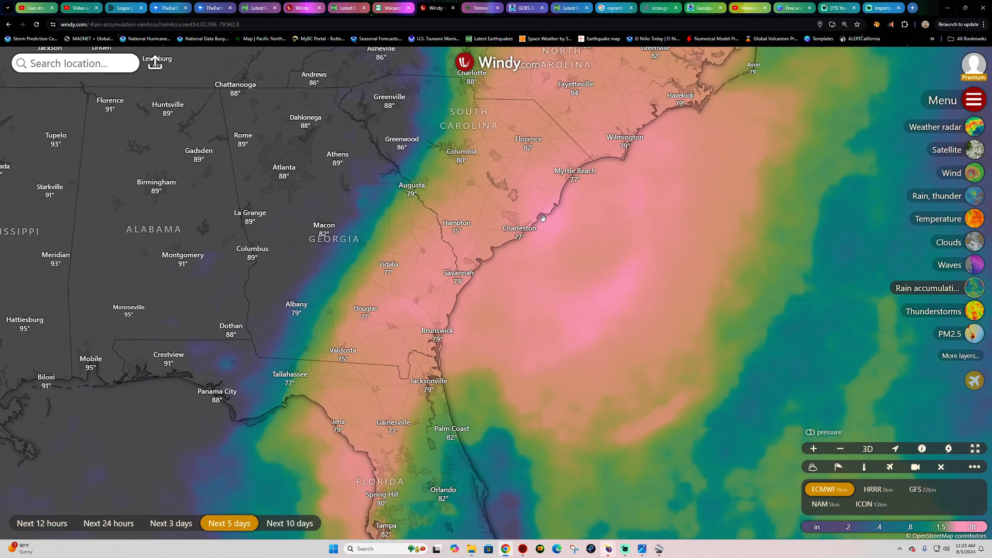
Check the 18.24 in total near Charleston and compare Next 10 days with Next 5 days accumulation.
click(540, 217)
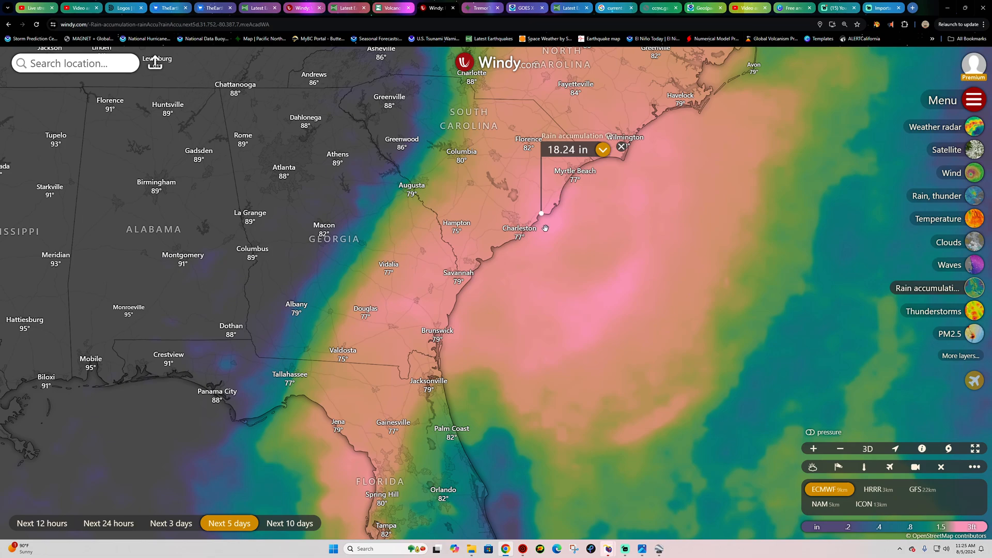
mouse_move(503, 215)
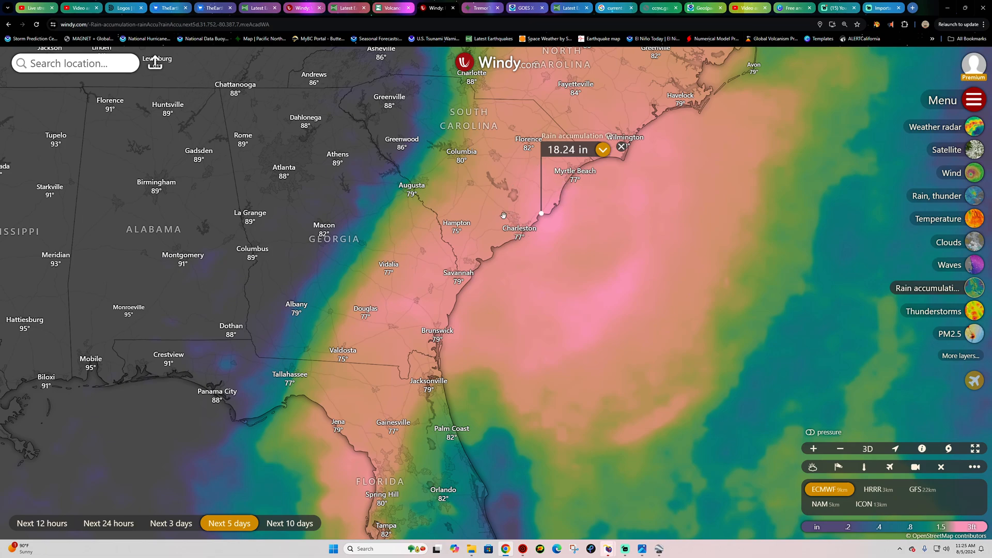
mouse_move(520, 218)
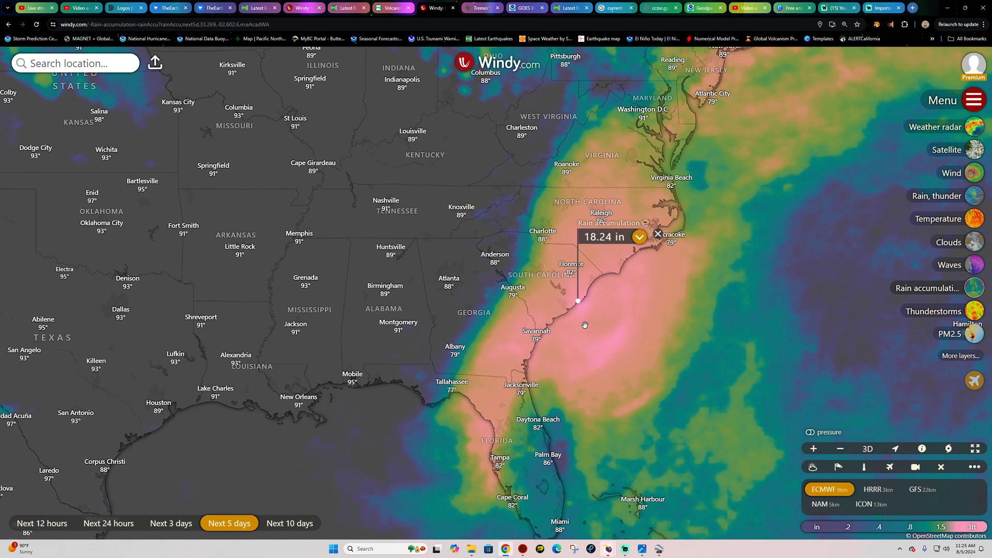
click(289, 523)
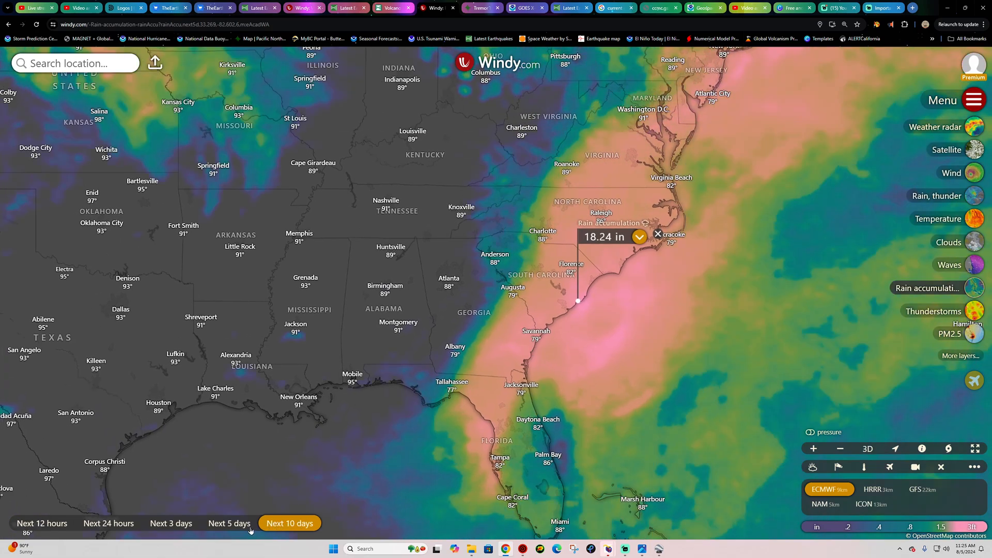
click(229, 523)
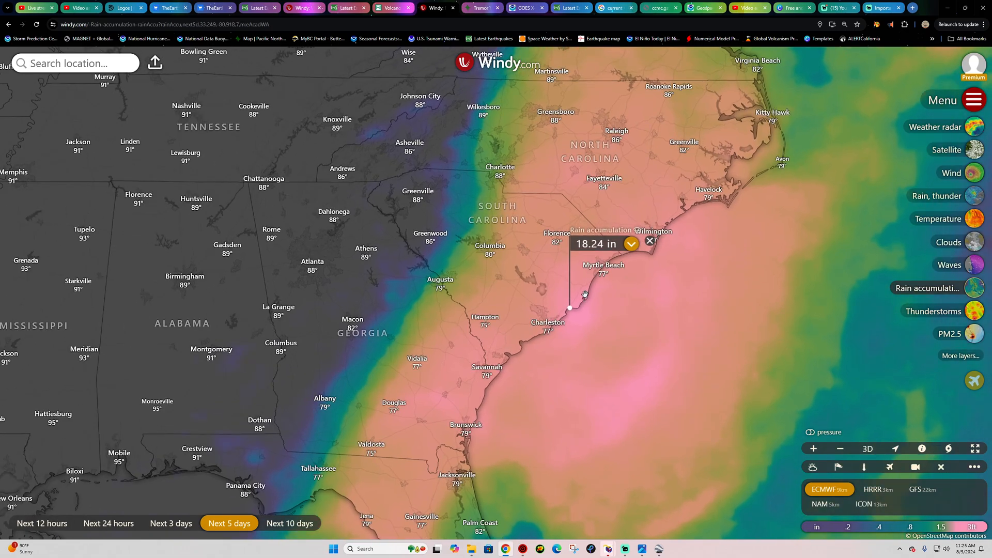
mouse_move(607, 292)
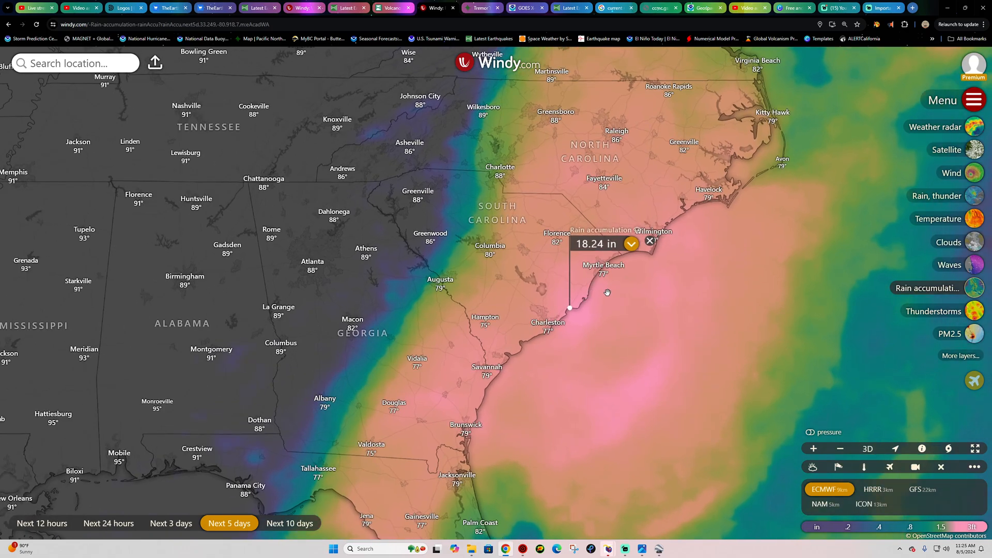
mouse_move(646, 257)
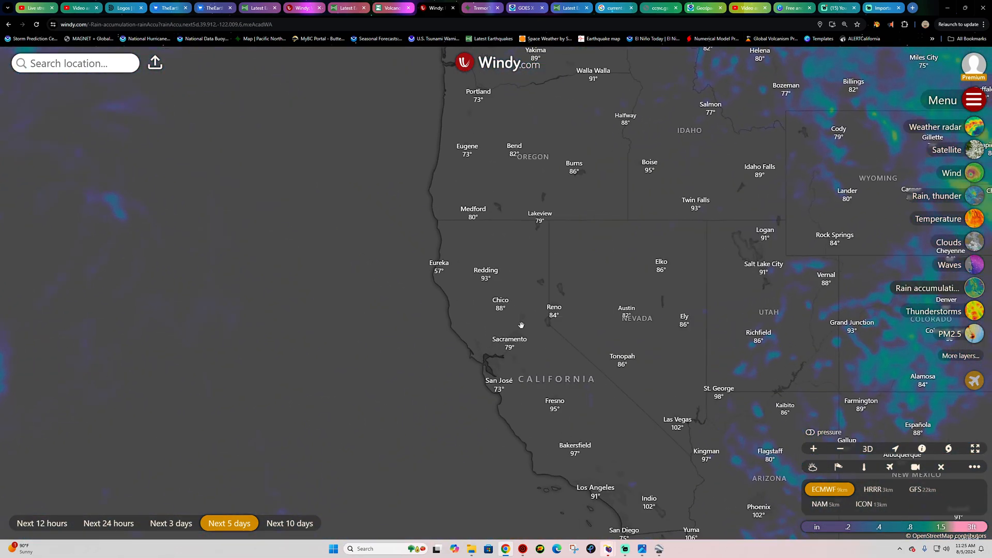
mouse_move(951, 180)
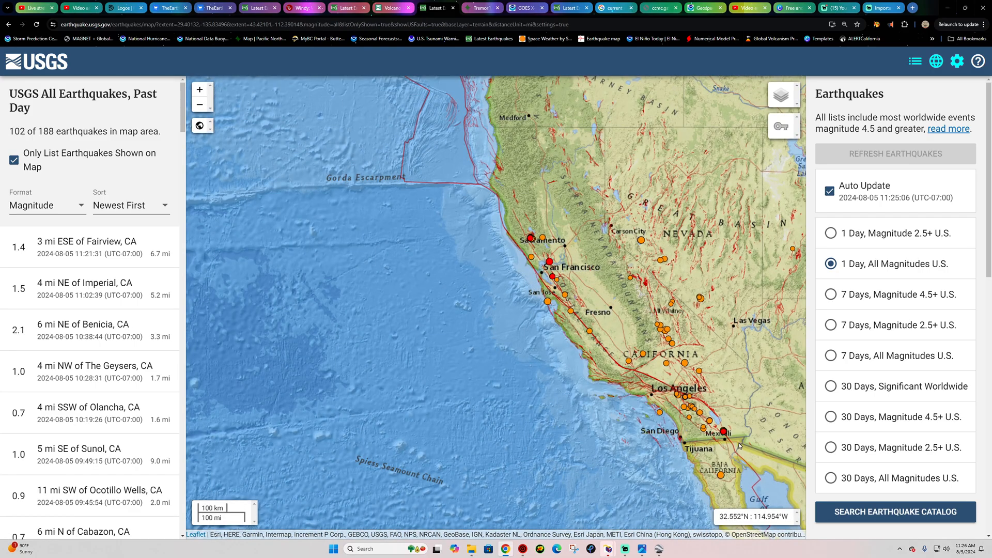
mouse_move(591, 308)
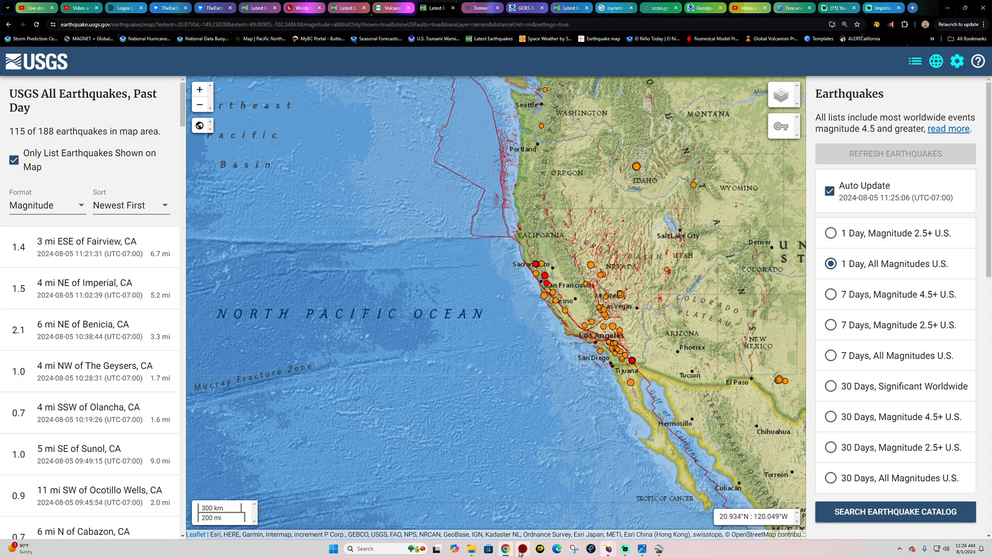
Refocus the past-day quake map on California and Baja, showing 102 of 188 quakes.
click(518, 549)
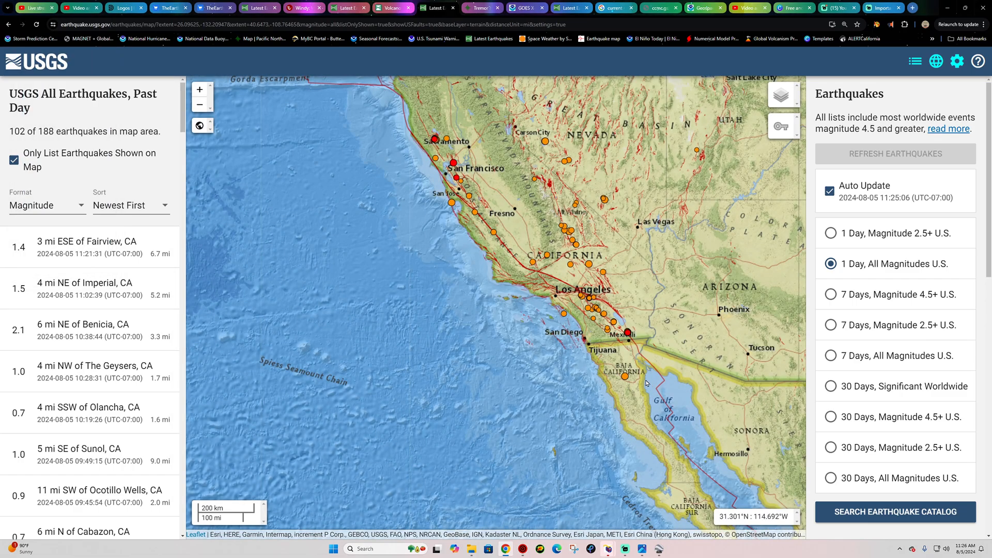
click(625, 376)
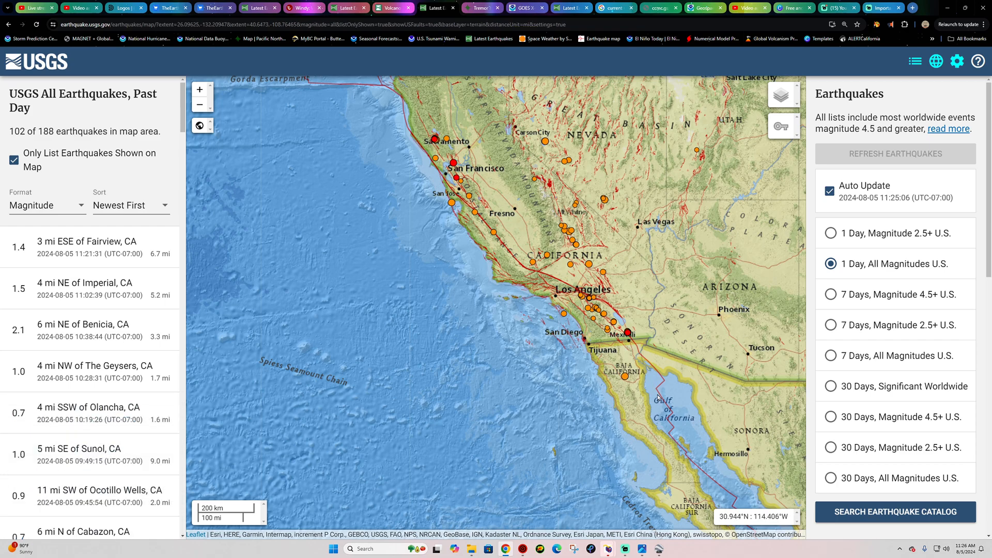
mouse_move(653, 397)
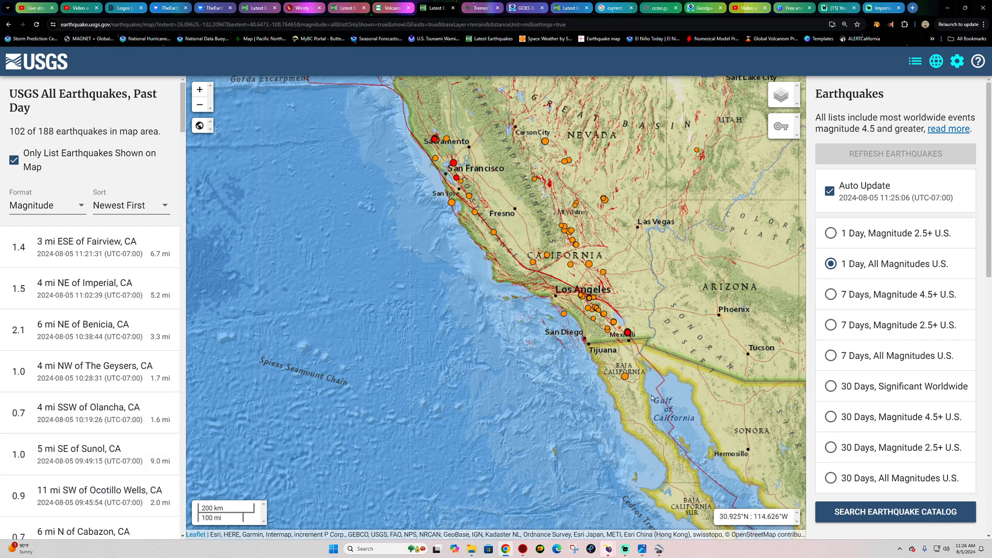
mouse_move(658, 362)
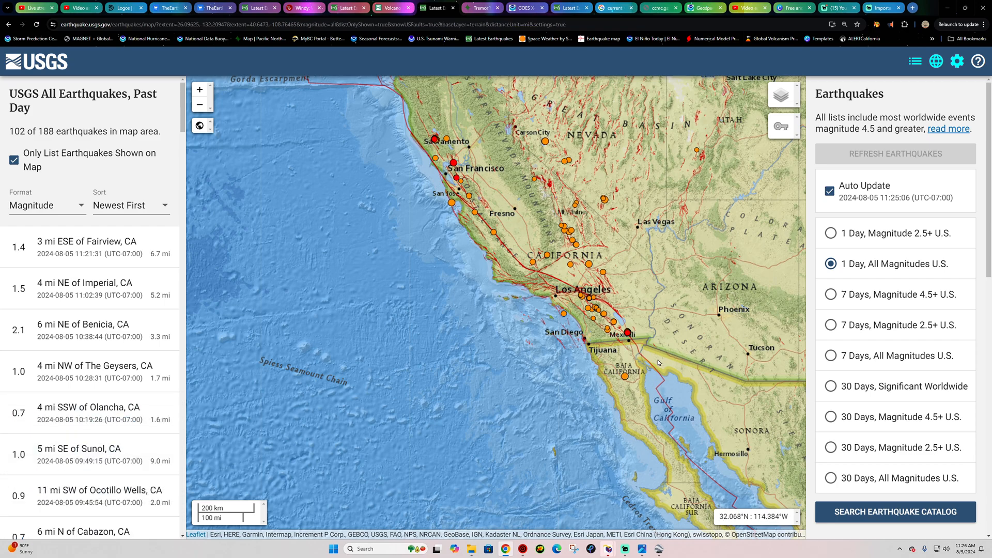
mouse_move(381, 259)
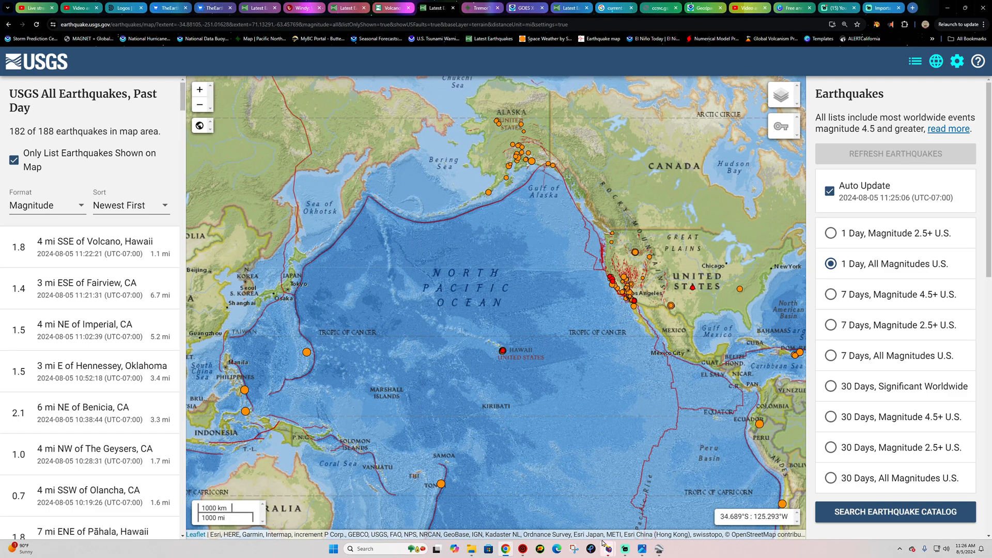
mouse_move(766, 386)
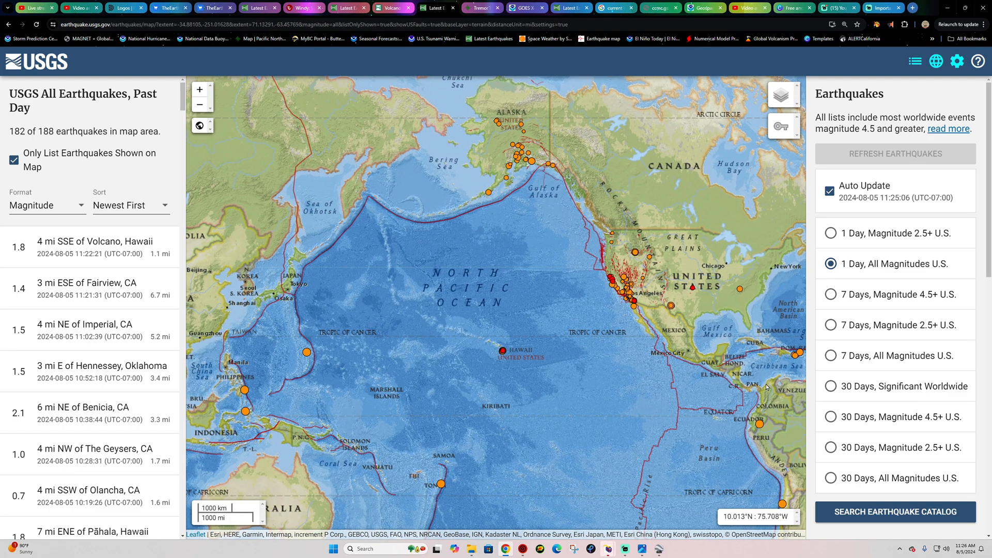